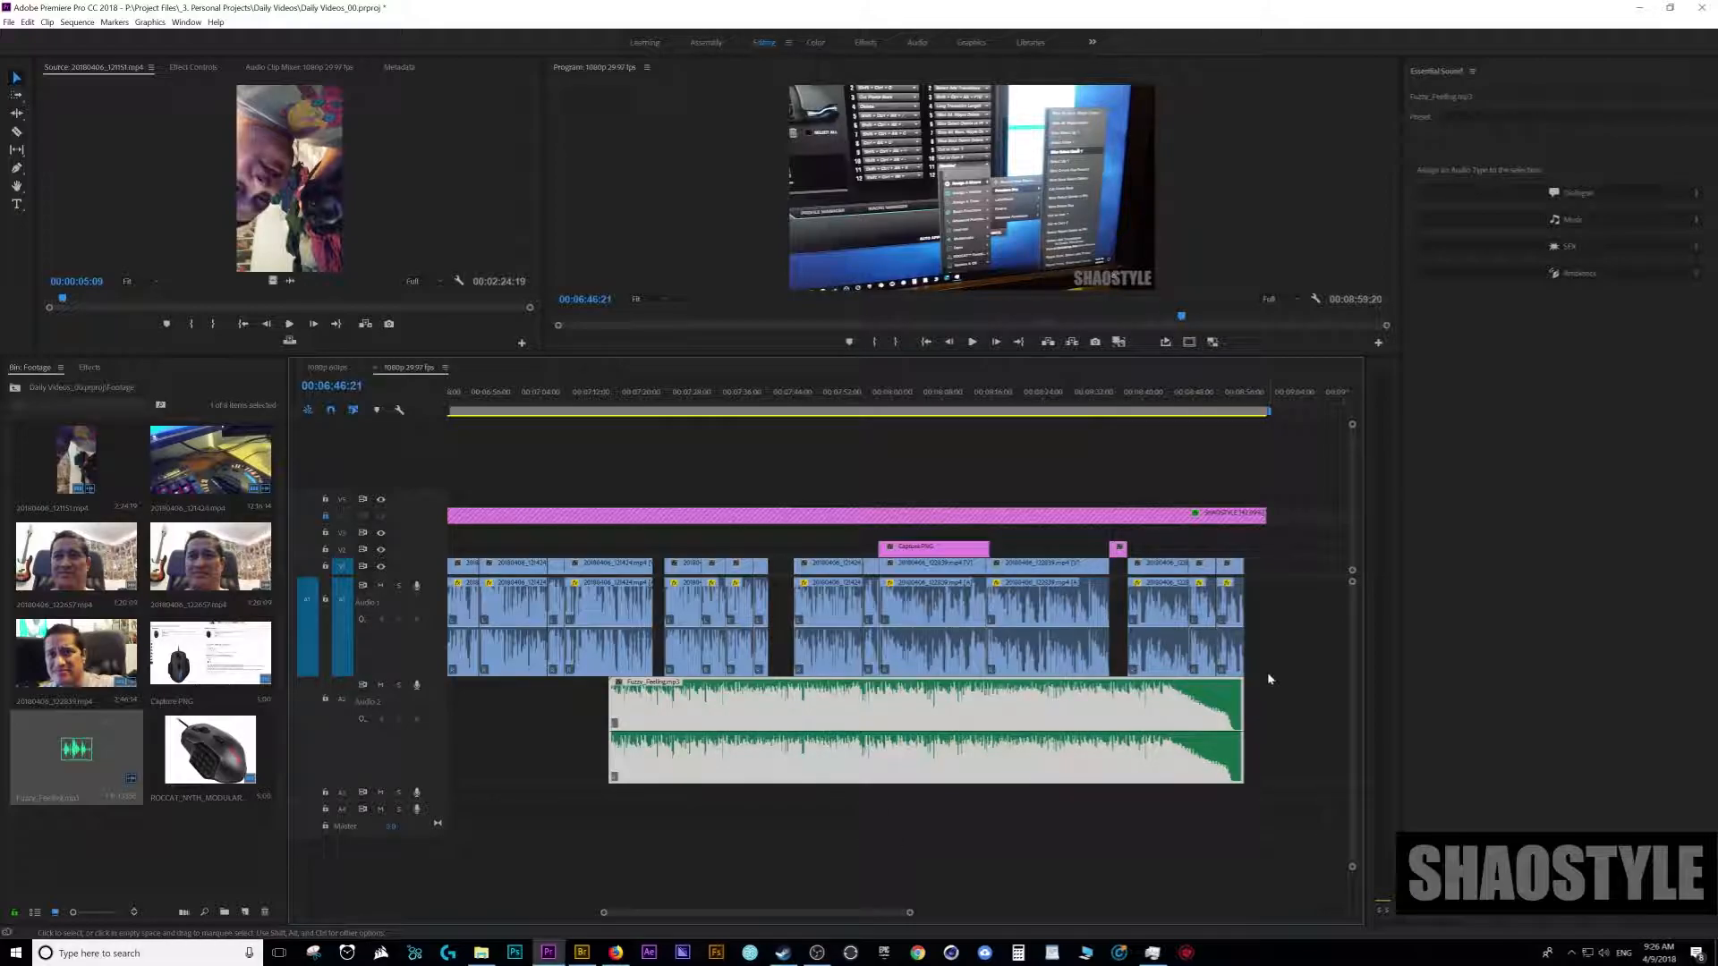
{"action": "mouse_move", "coordinate": [1258, 684]}
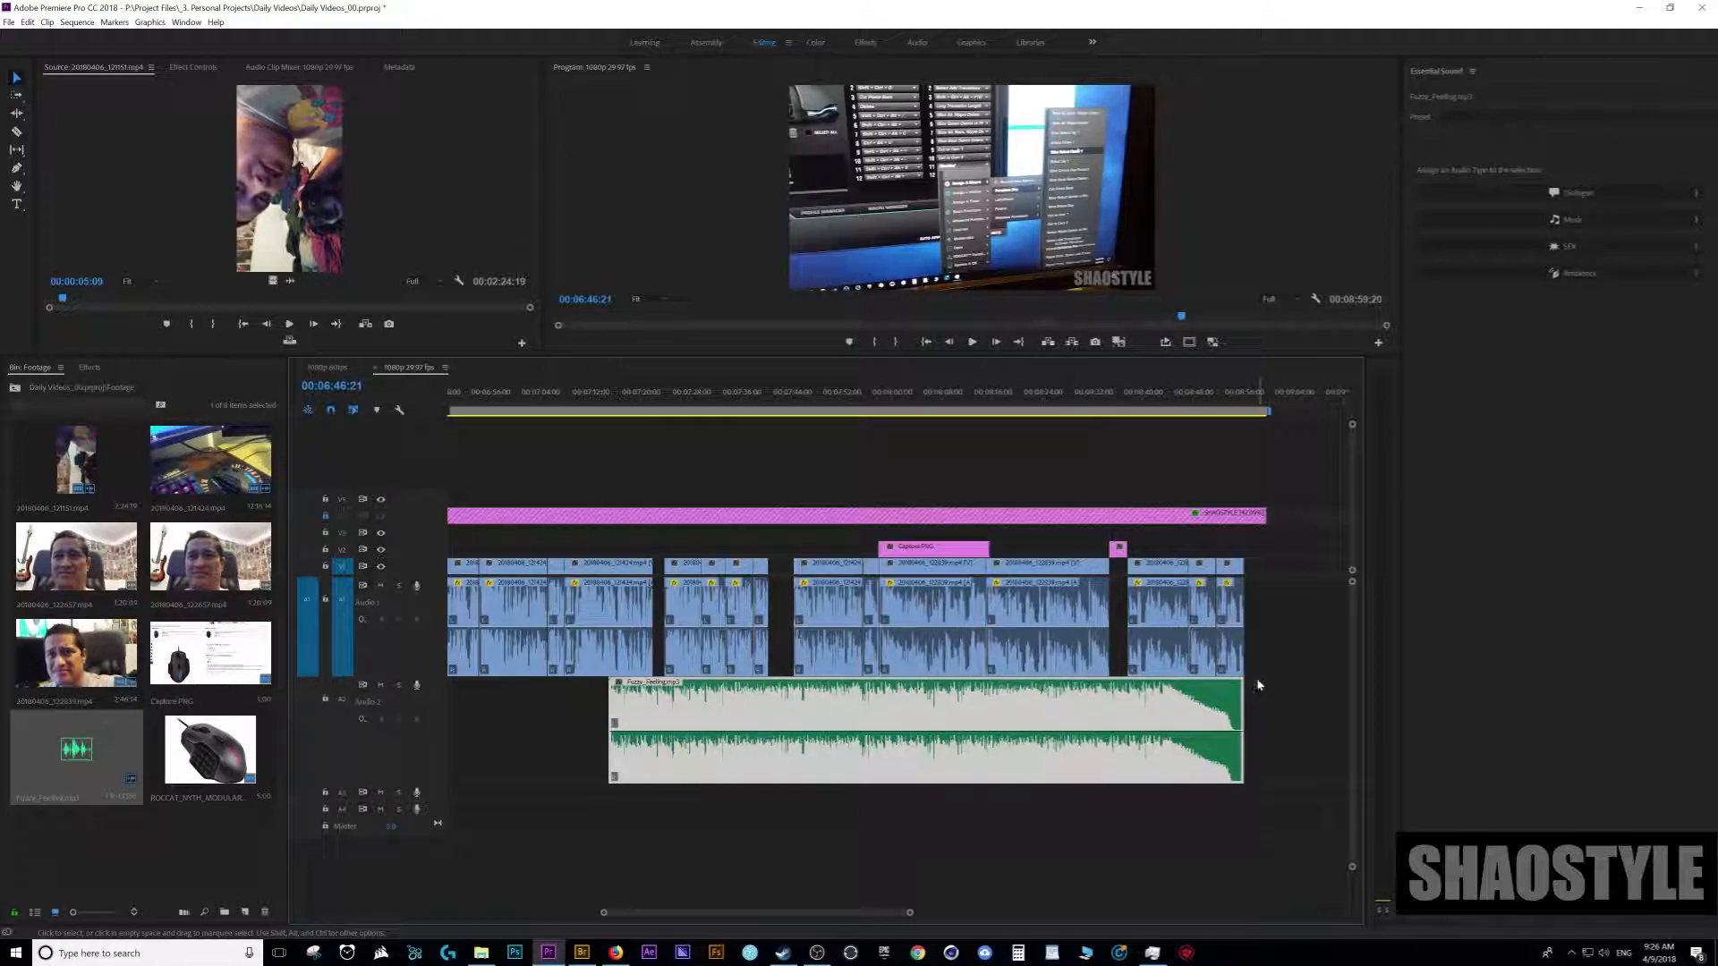
{"action": "mouse_move", "coordinate": [1282, 702]}
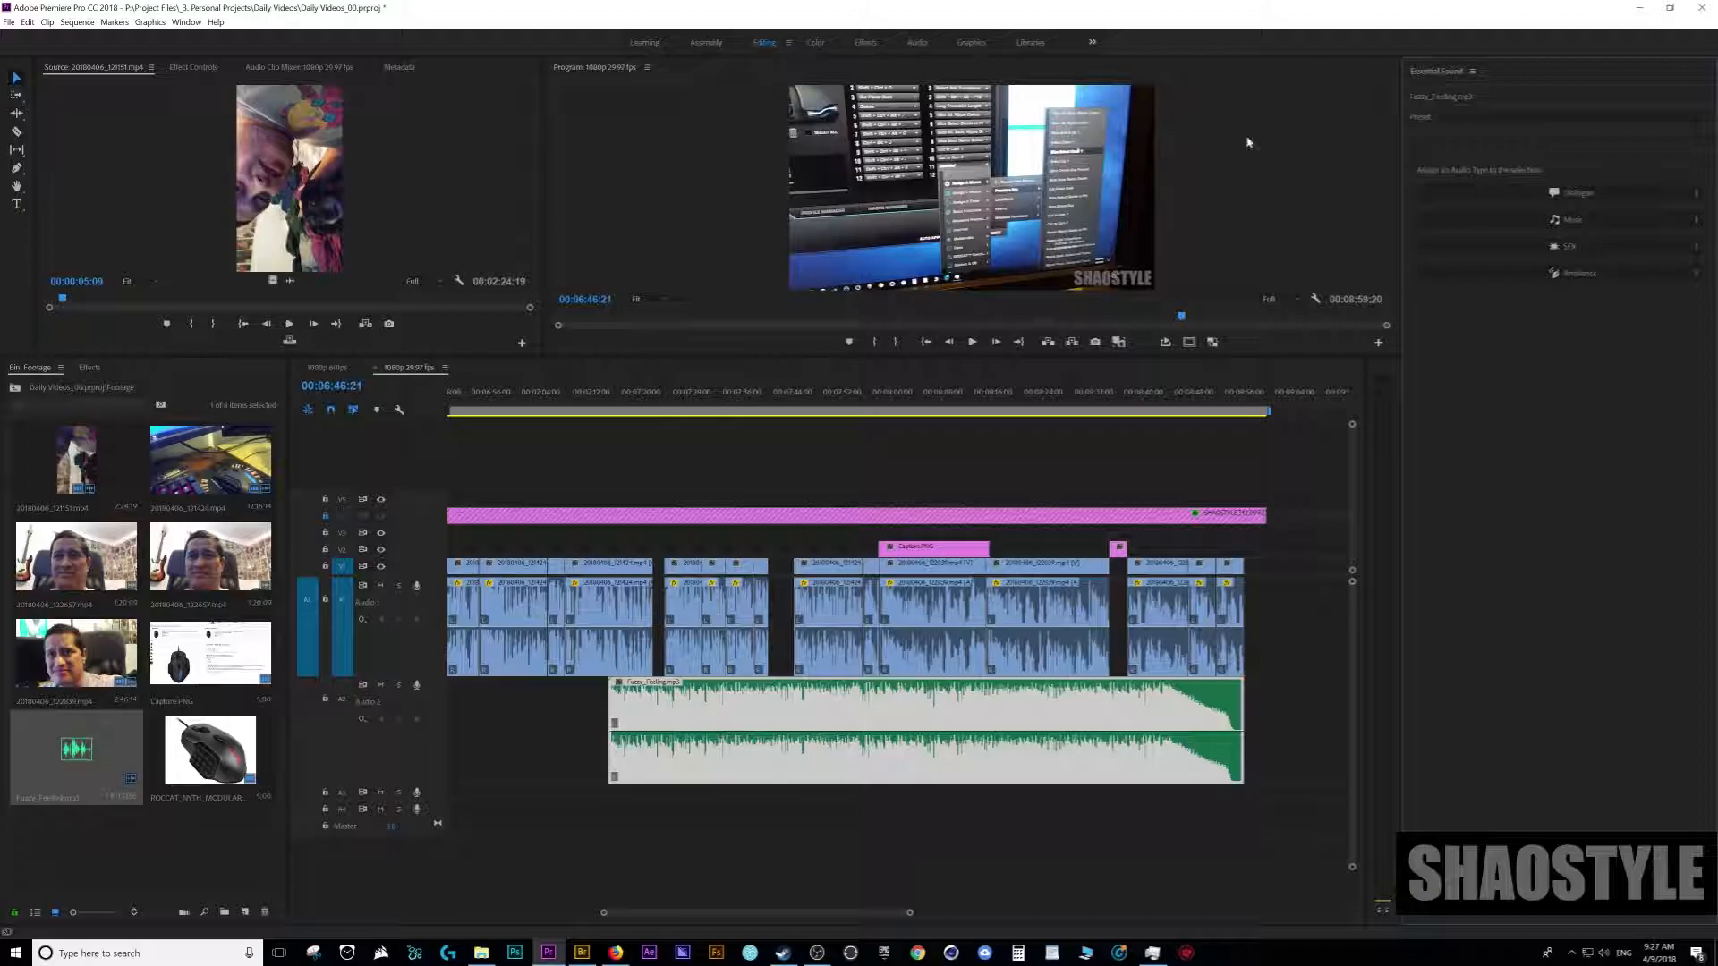
- Open Essential Sound and tag the selected dialogue clips Dialogue, clearing then reapplying it
{"action": "left_click", "coordinate": [186, 22]}
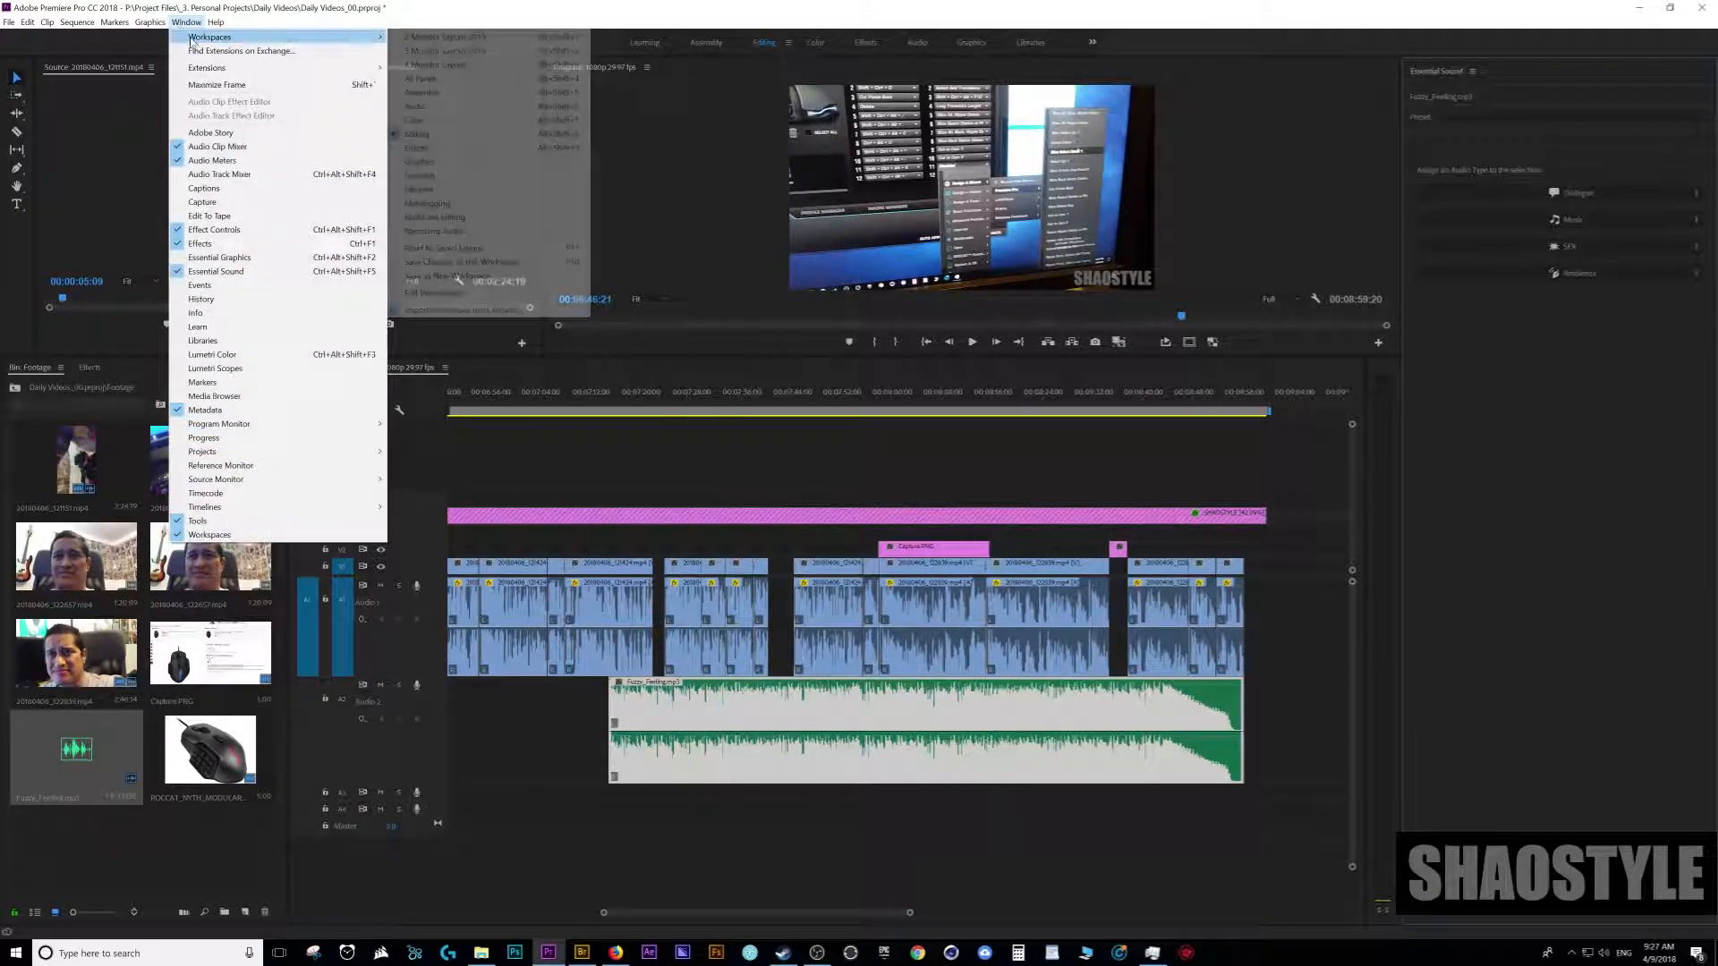
{"action": "mouse_move", "coordinate": [203, 202]}
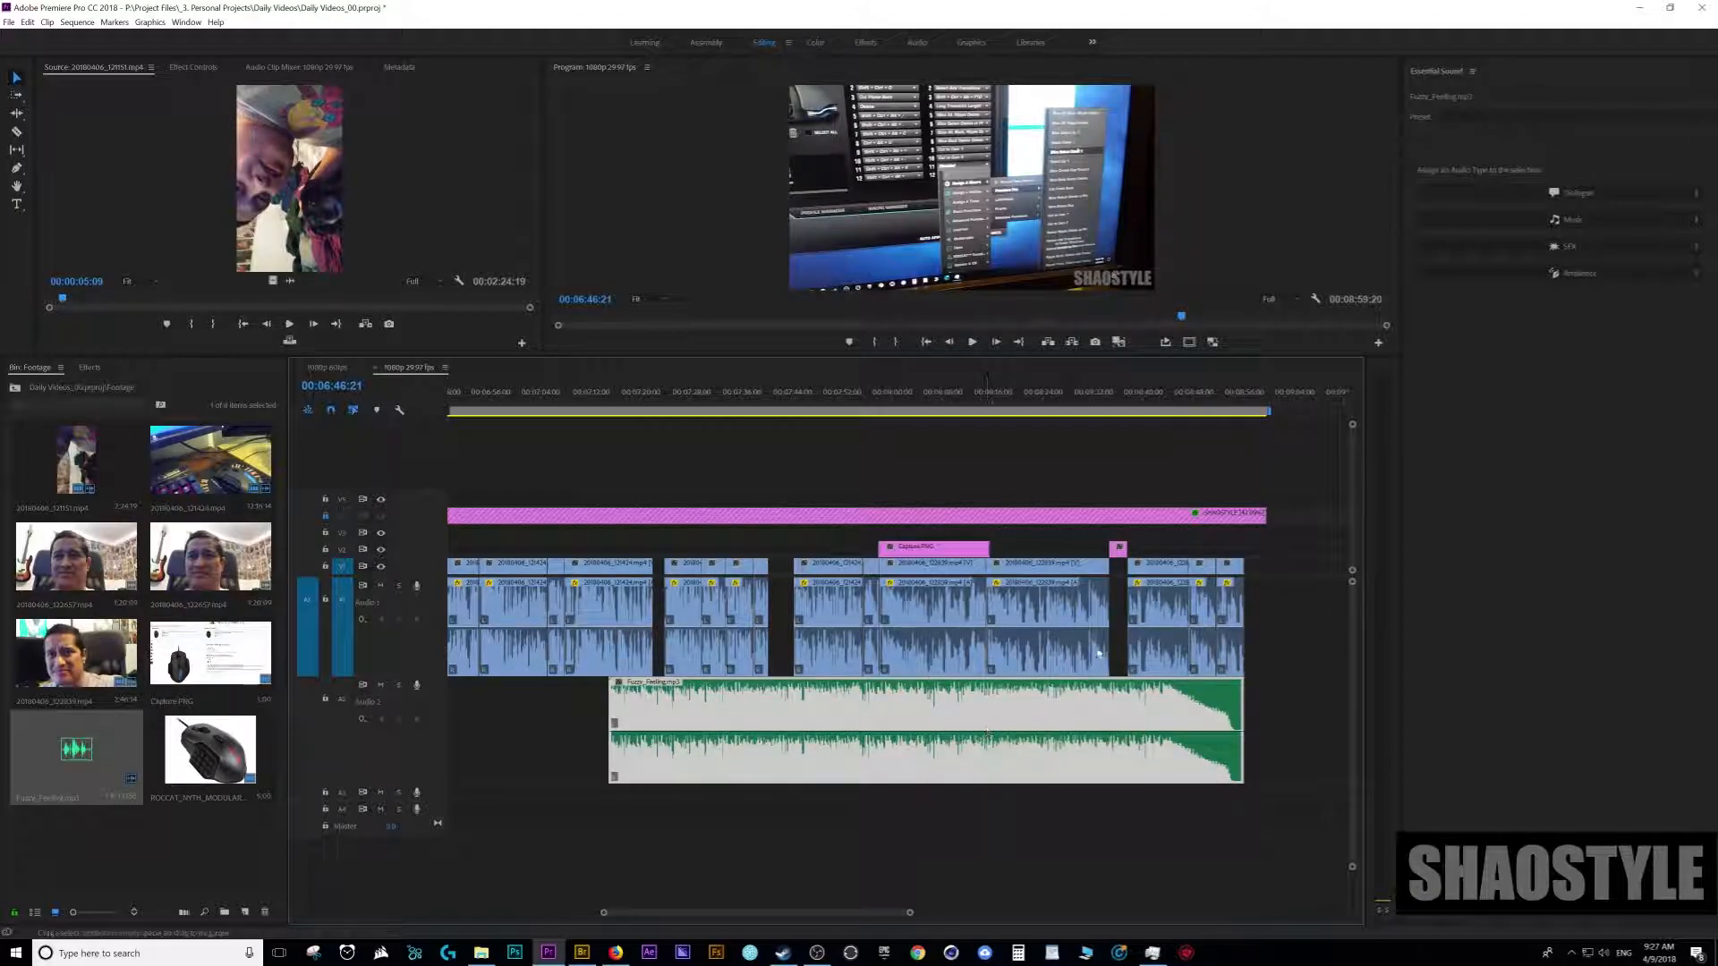
{"action": "mouse_move", "coordinate": [657, 415]}
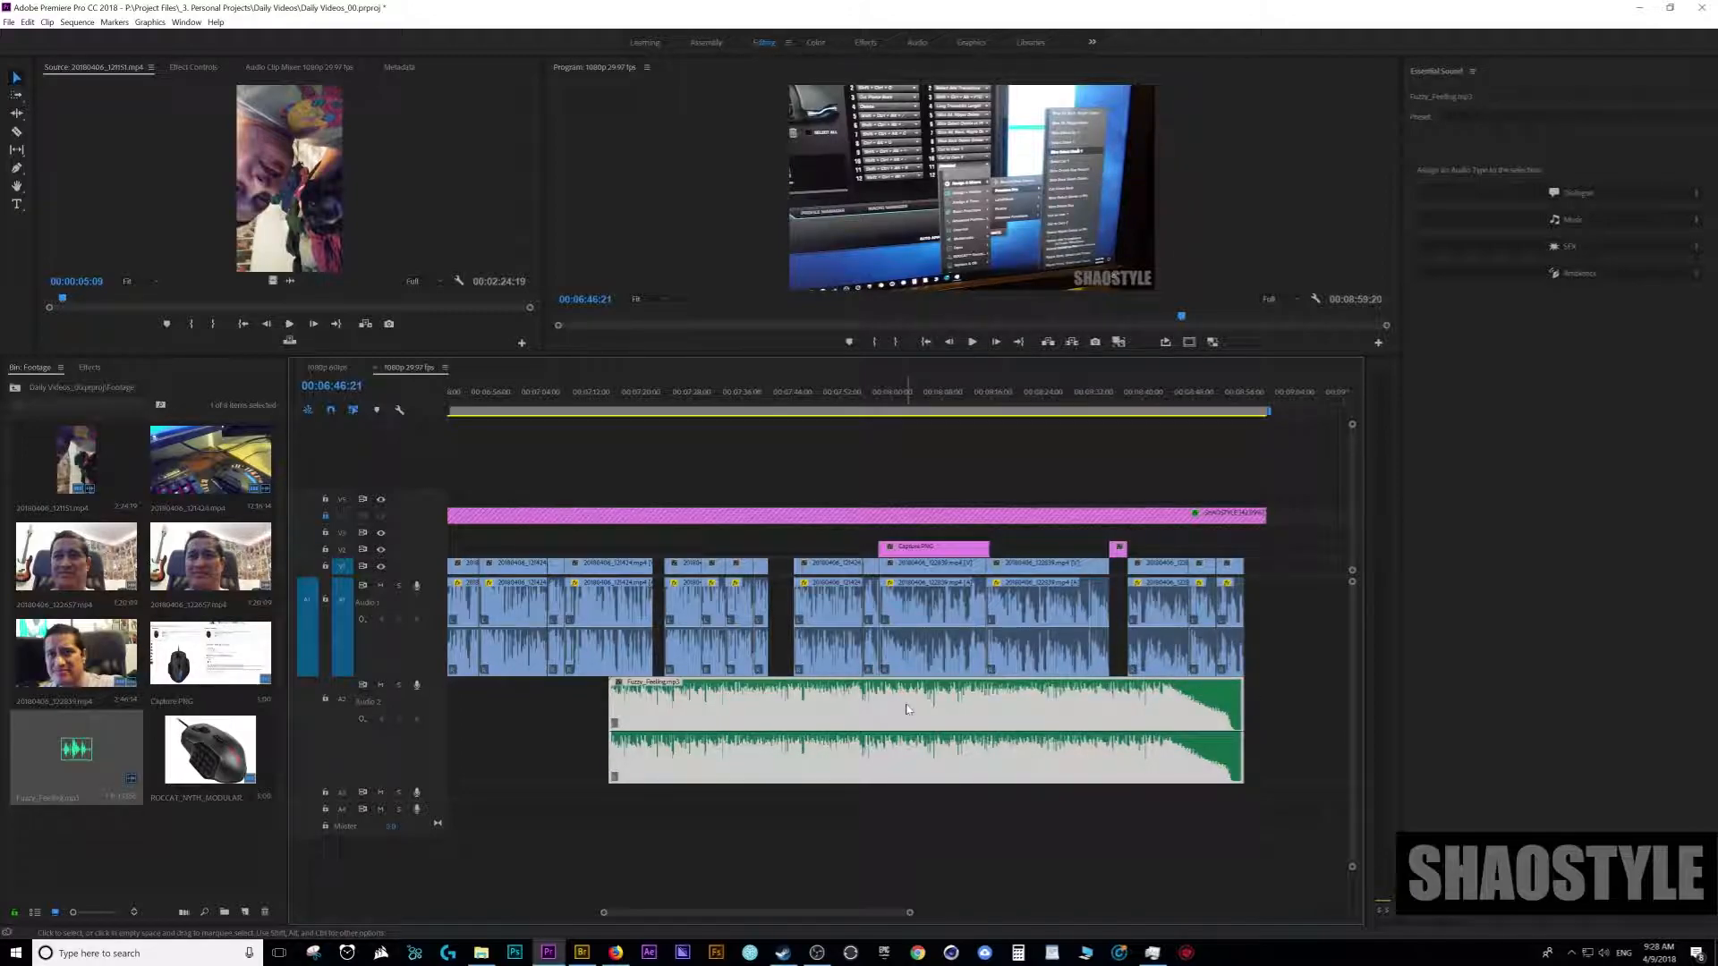
{"action": "left_click", "coordinate": [926, 734]}
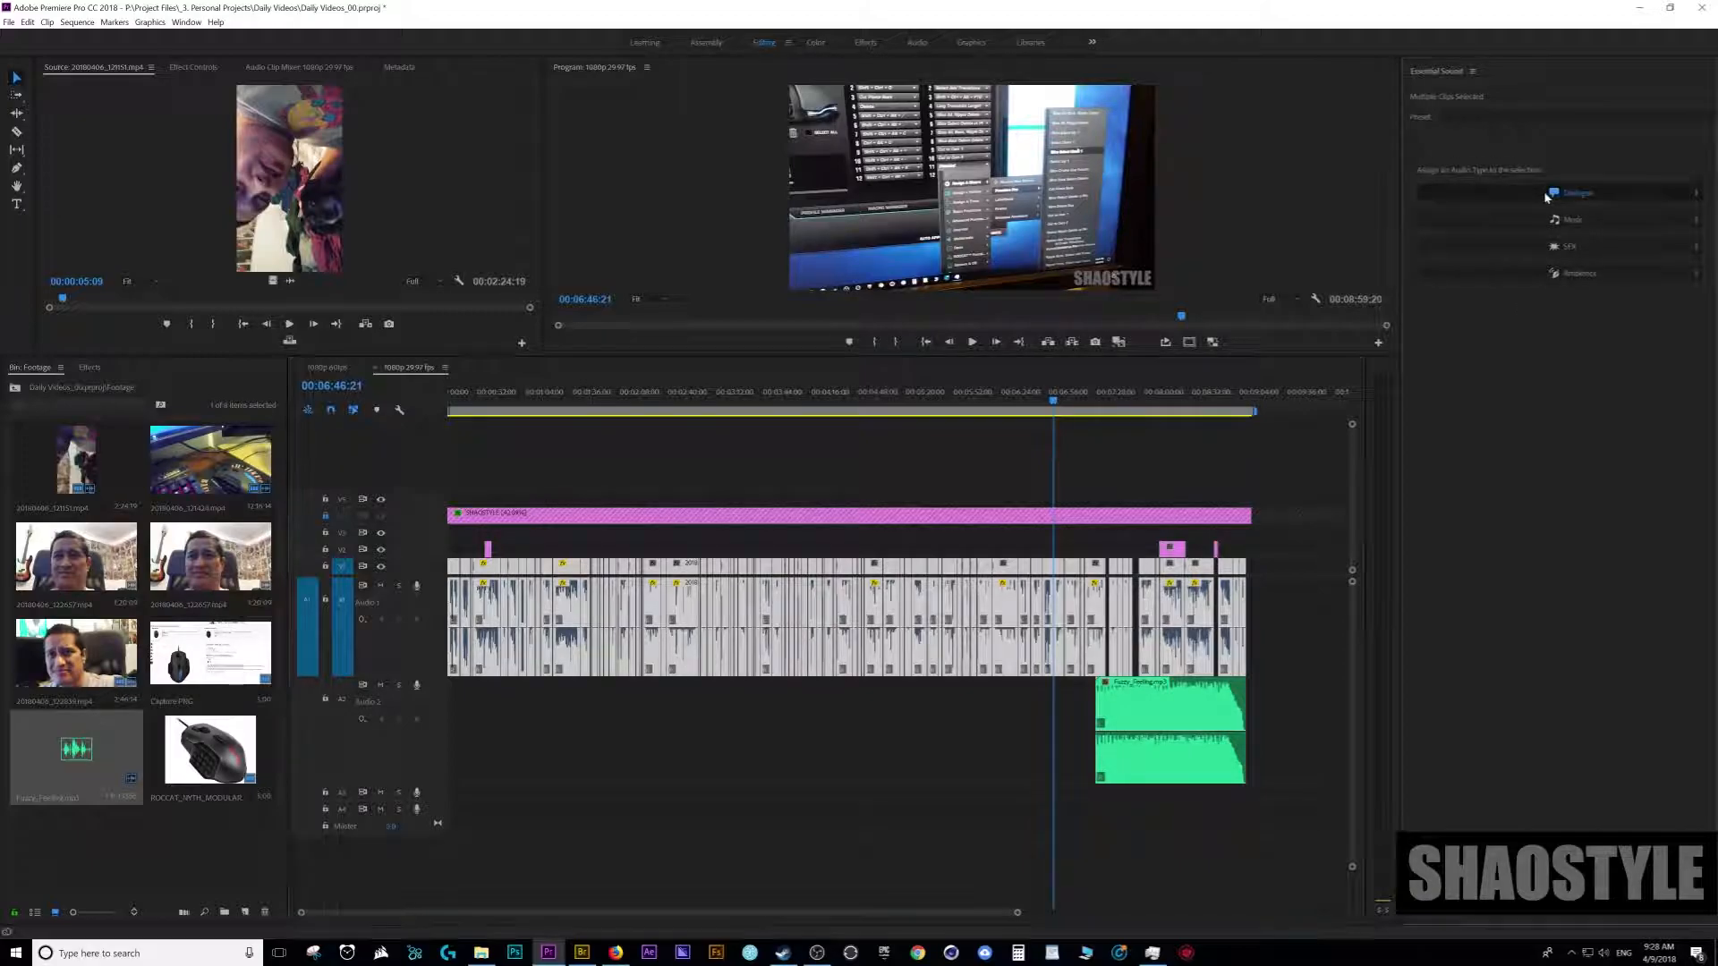
{"action": "left_click", "coordinate": [1578, 193]}
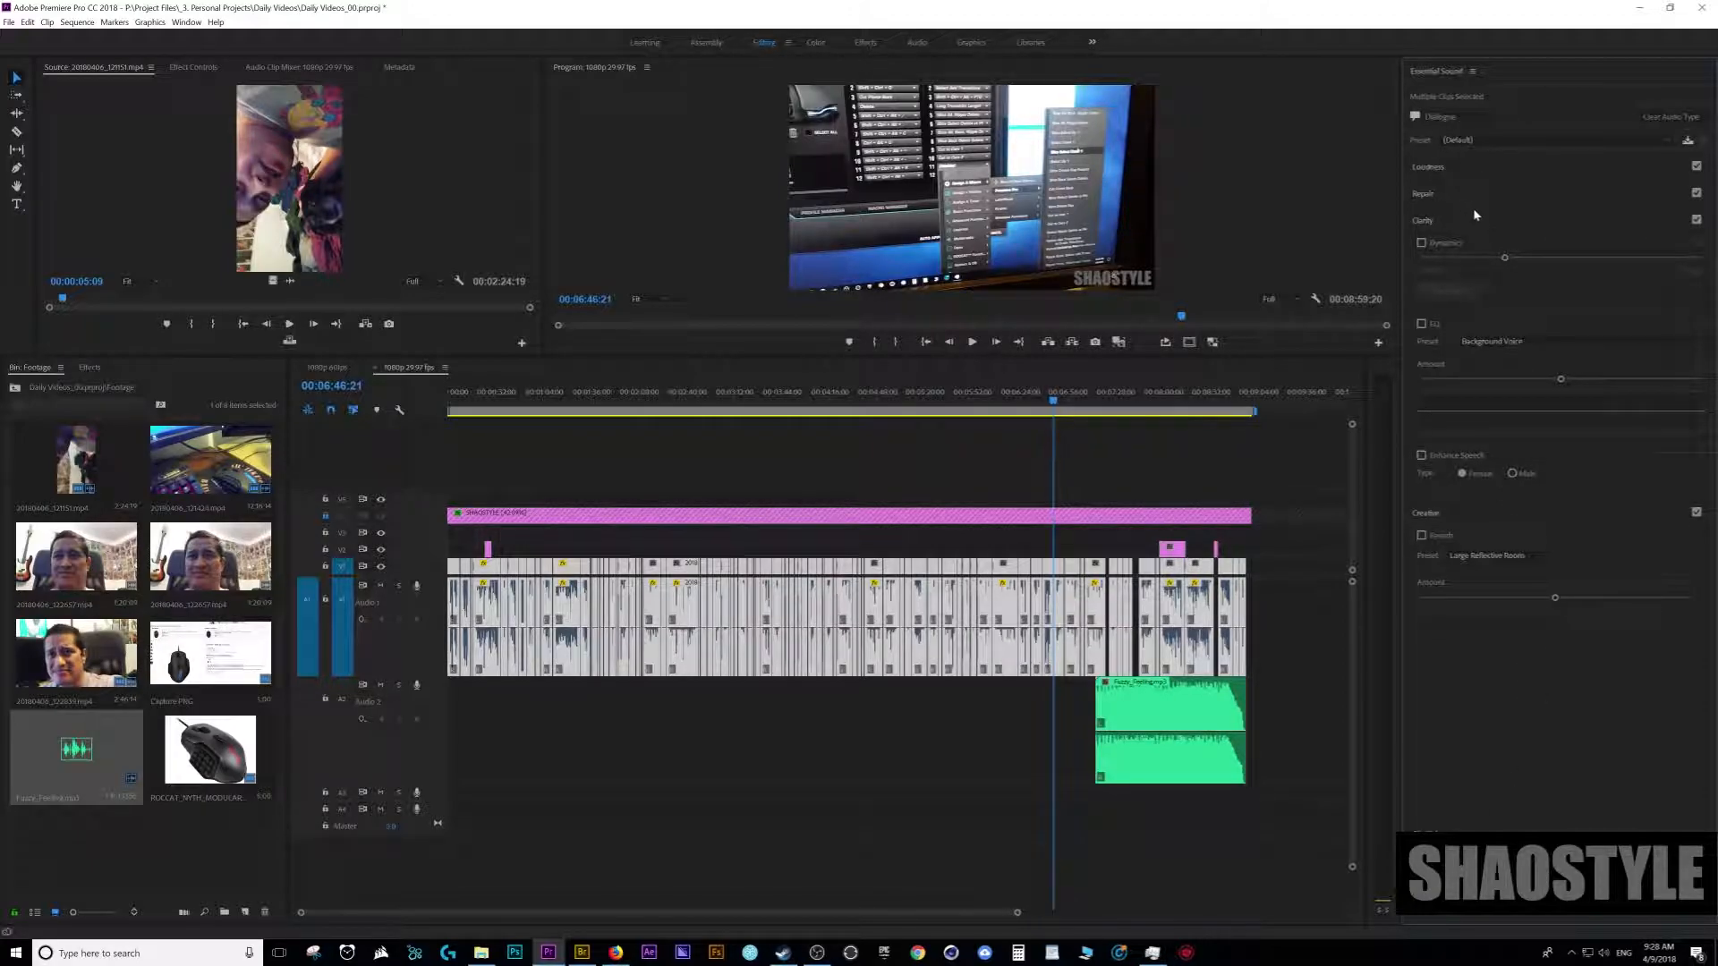
{"action": "mouse_move", "coordinate": [1468, 360]}
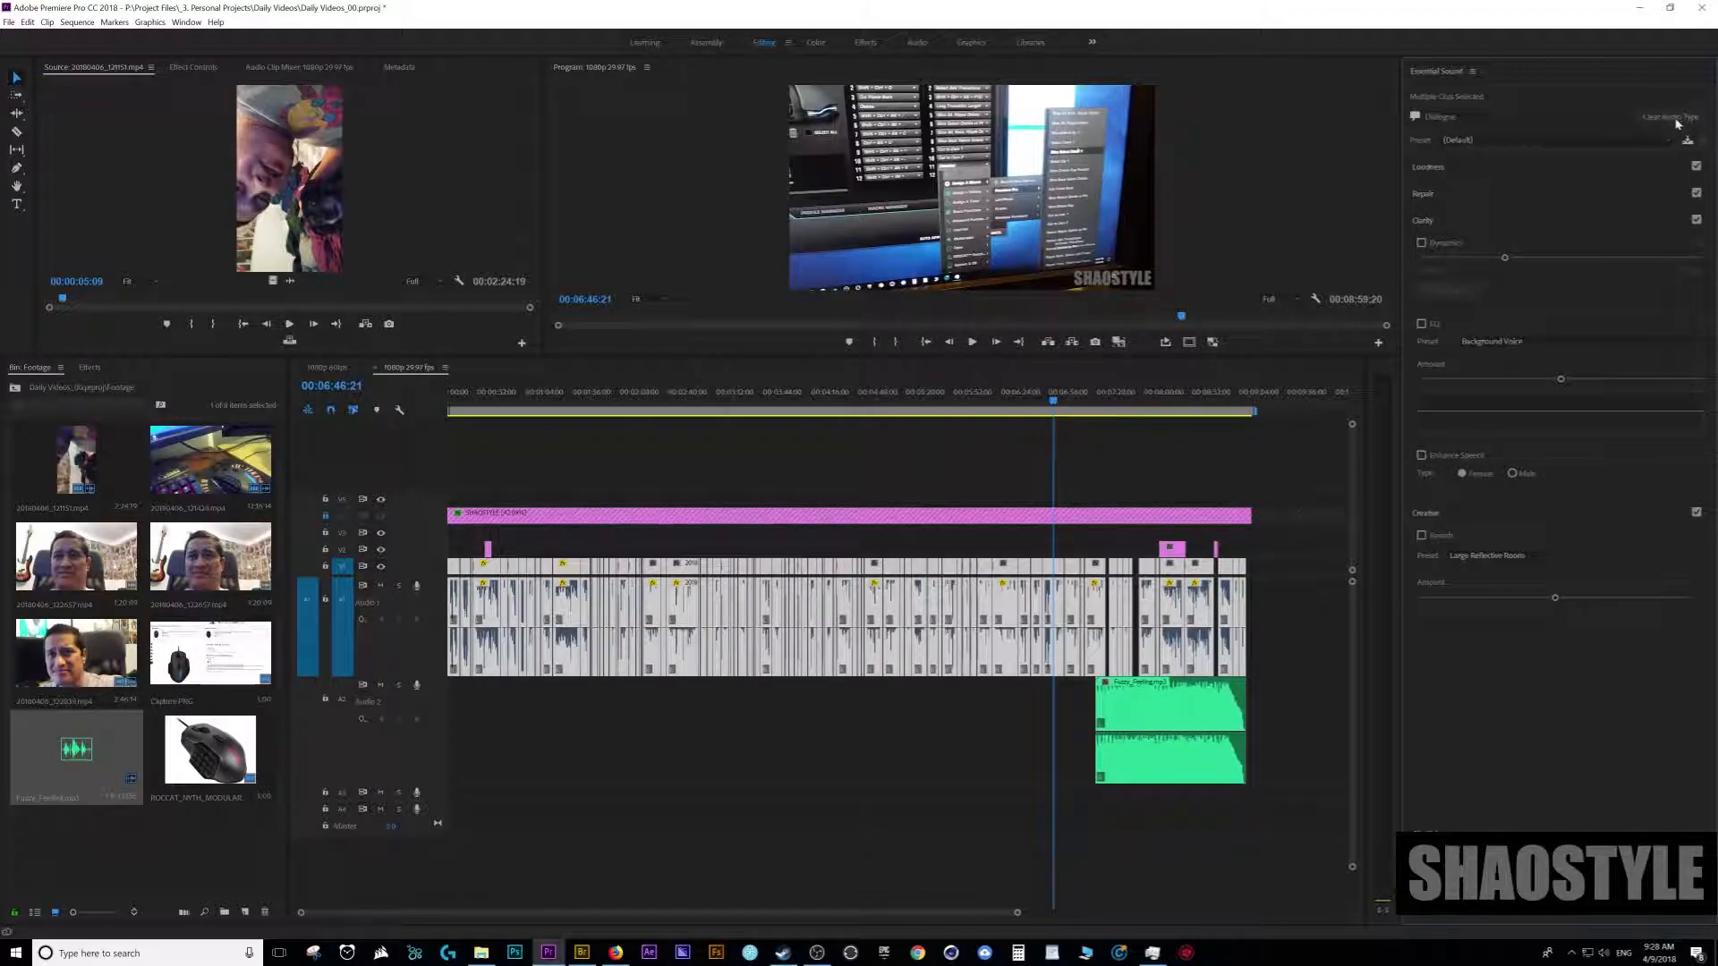
{"action": "left_click", "coordinate": [1668, 117]}
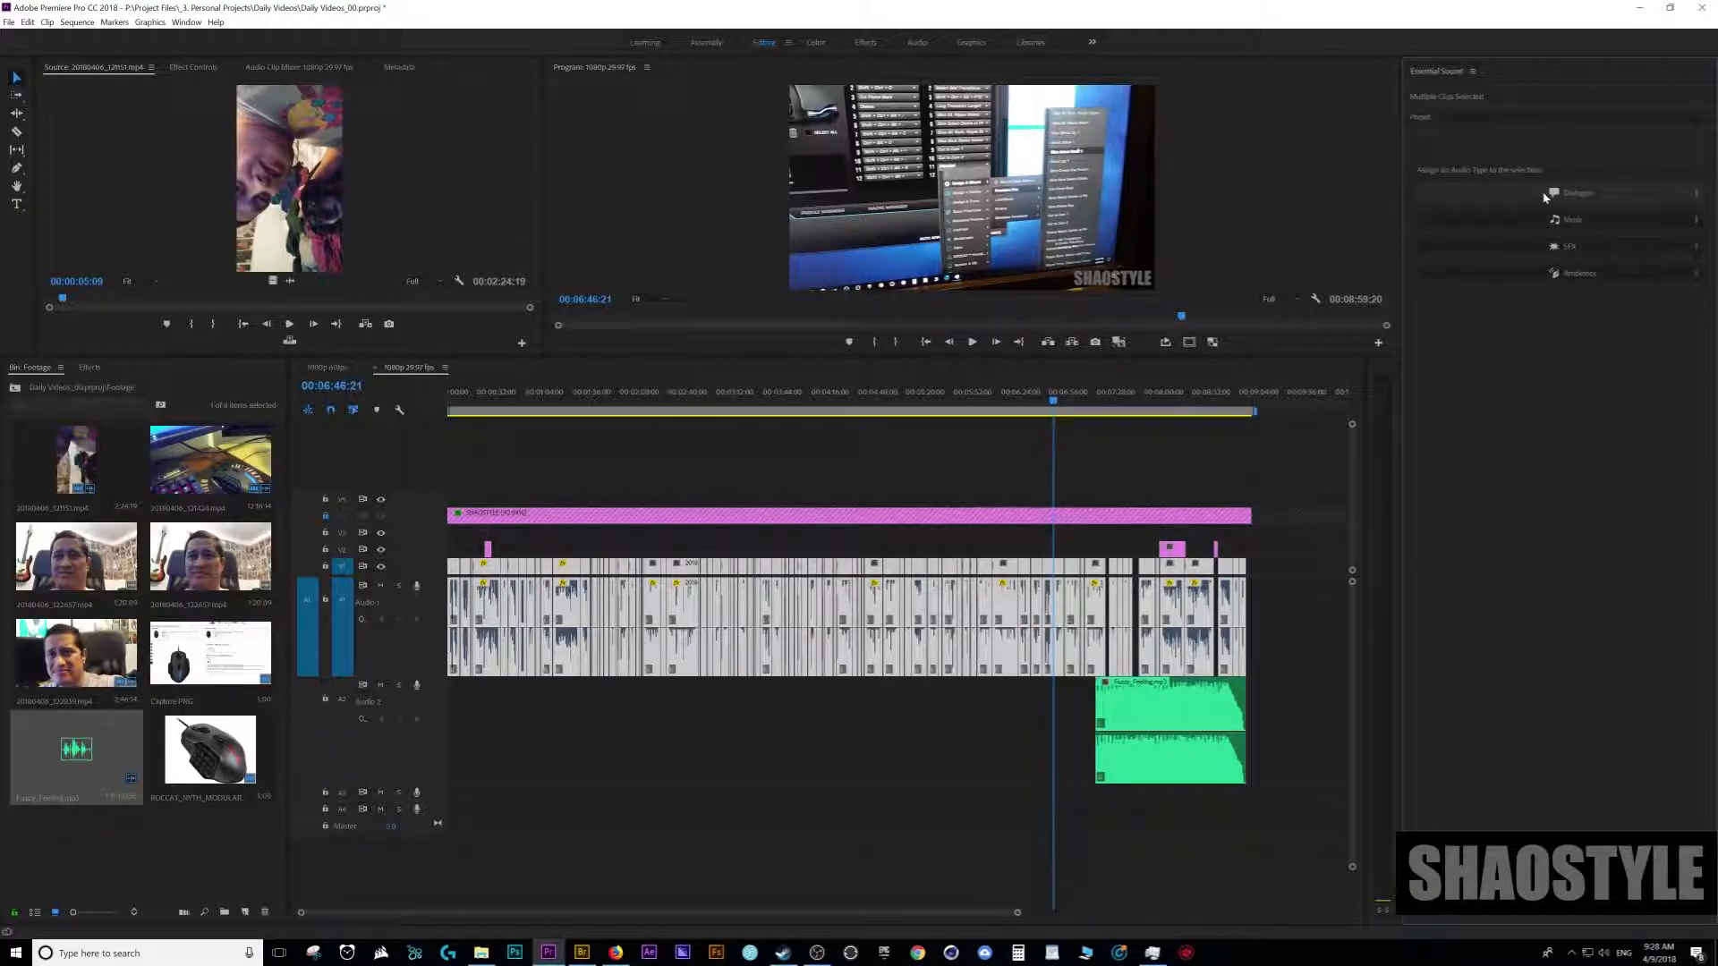
{"action": "left_click", "coordinate": [1575, 193]}
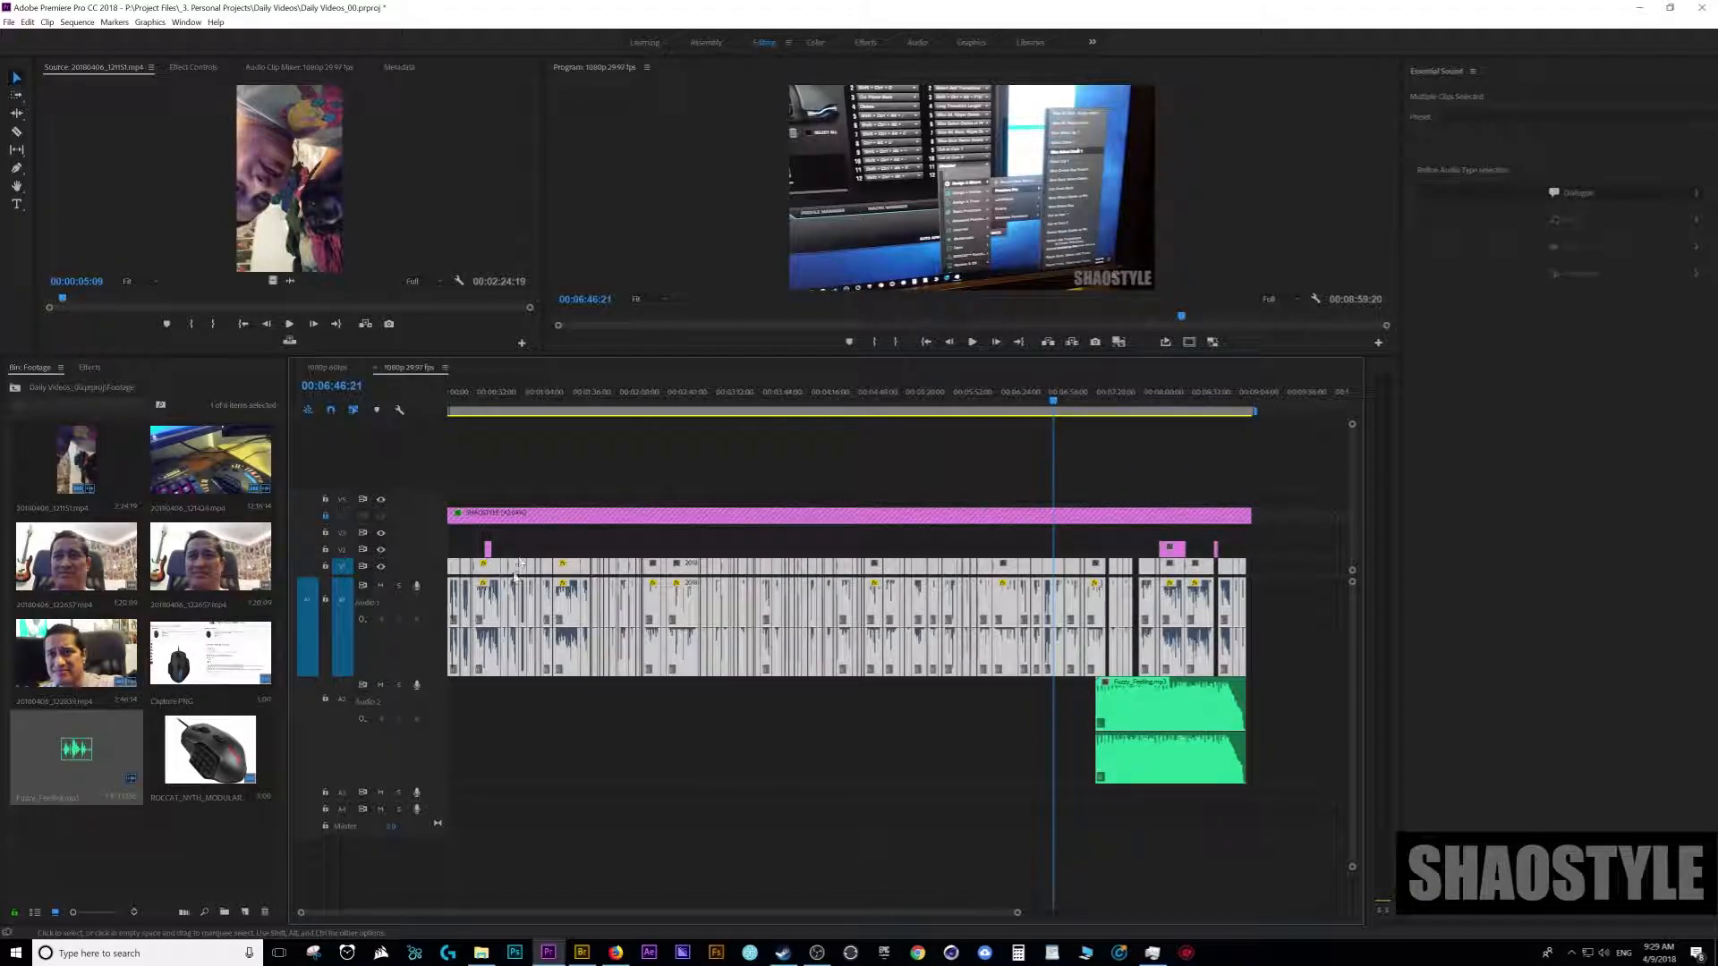
- Deselect and reselect the dialogue clips, then review their Dialogue settings
{"action": "left_click", "coordinate": [1300, 605]}
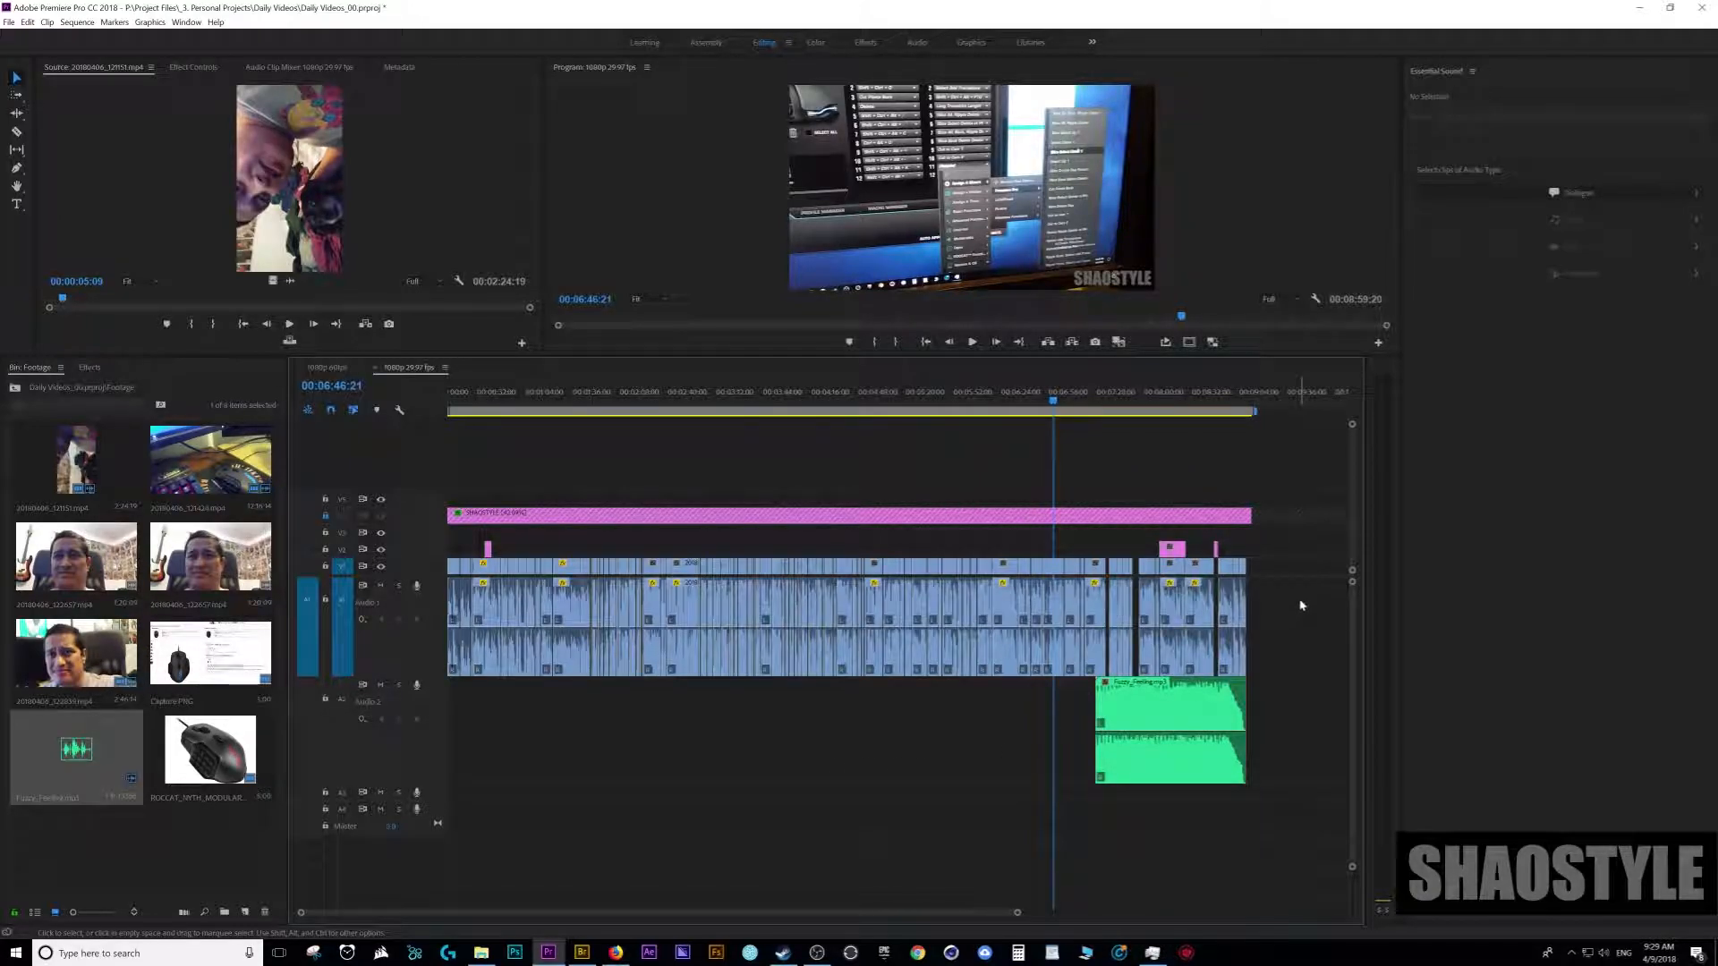
{"action": "left_click", "coordinate": [1189, 619]}
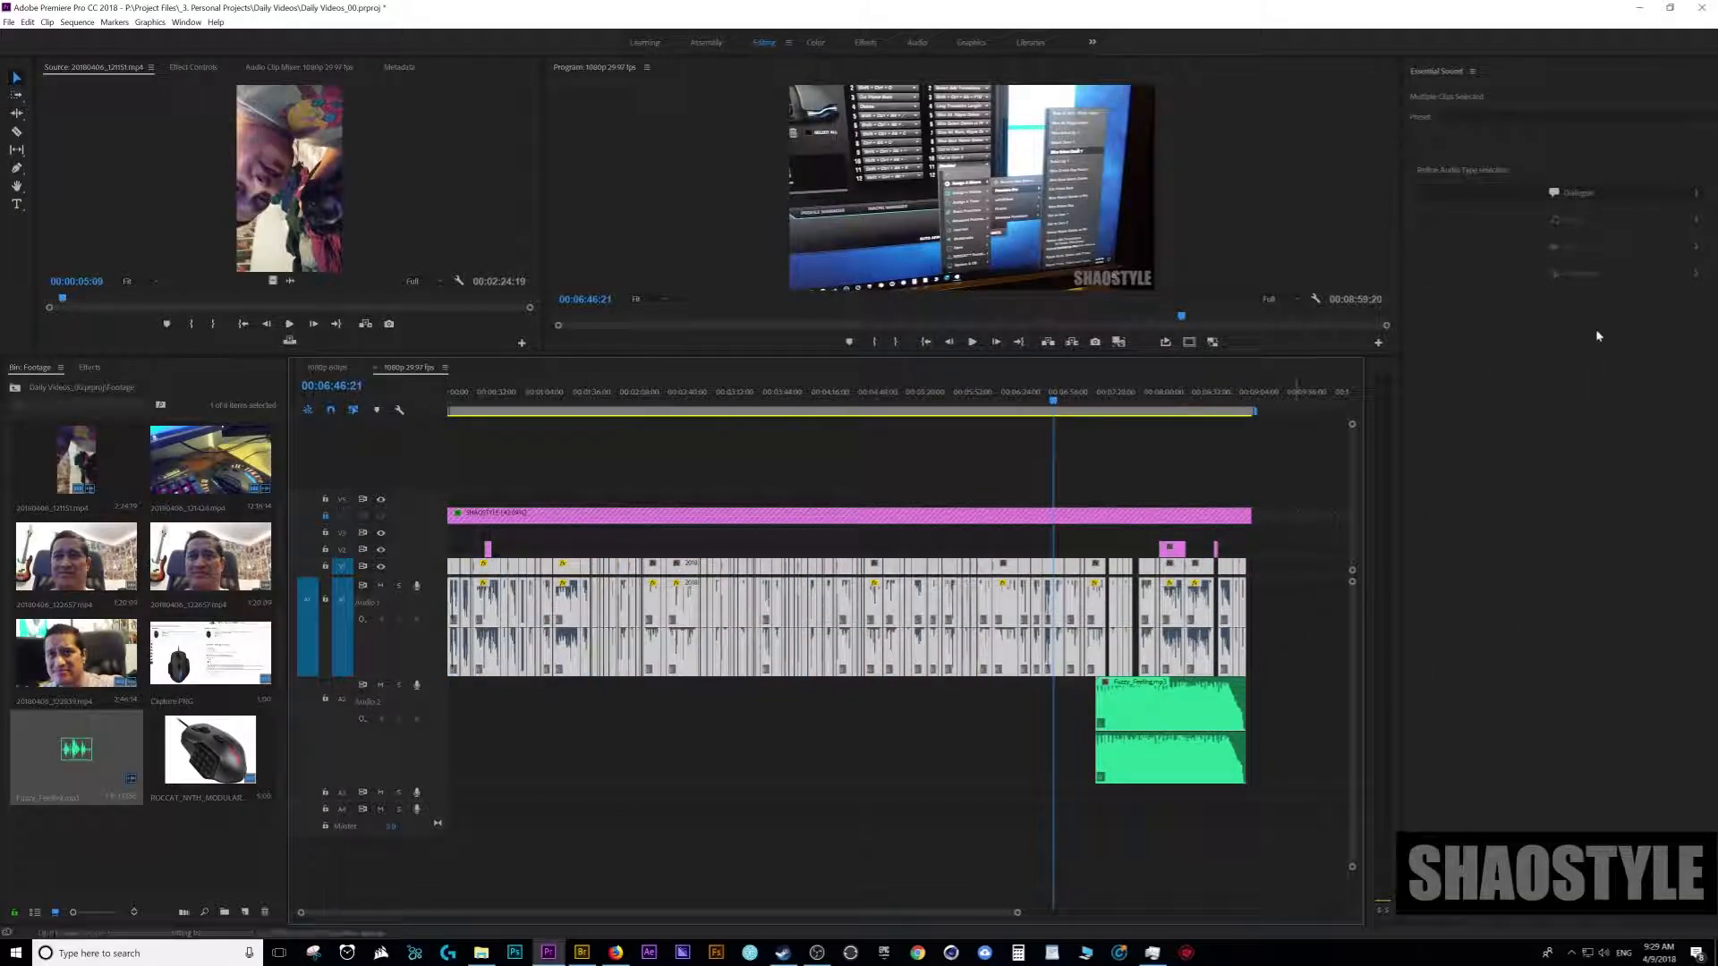
{"action": "left_click", "coordinate": [1576, 193]}
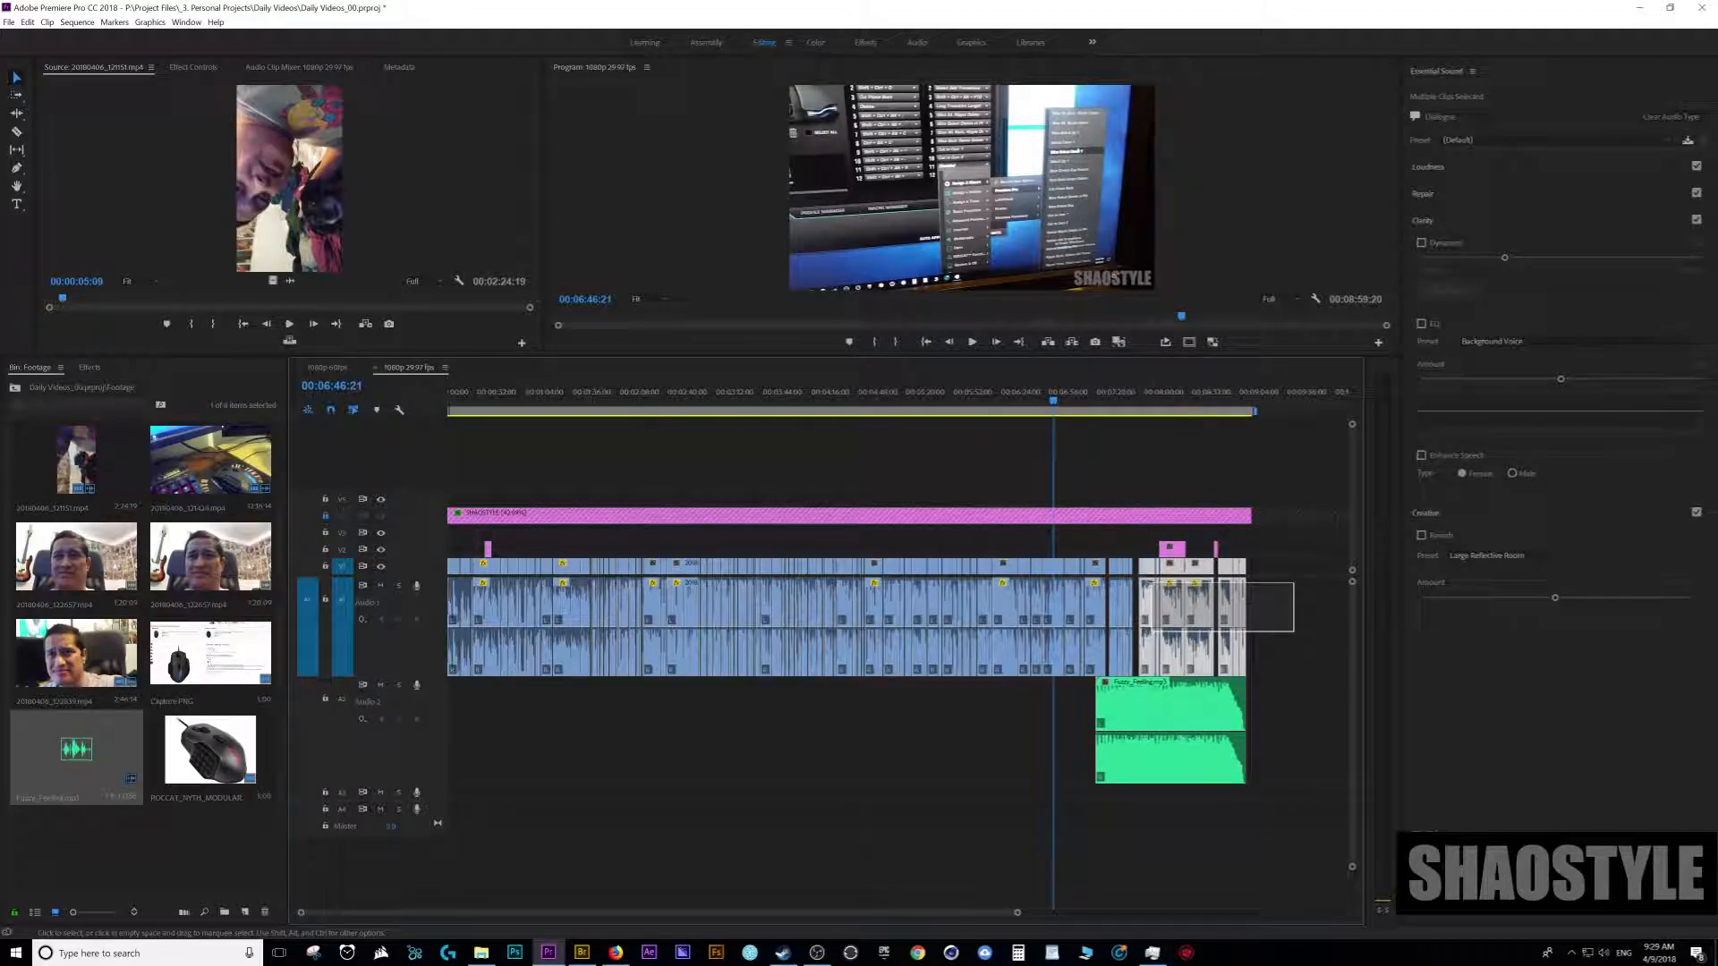
{"action": "left_click", "coordinate": [1672, 116]}
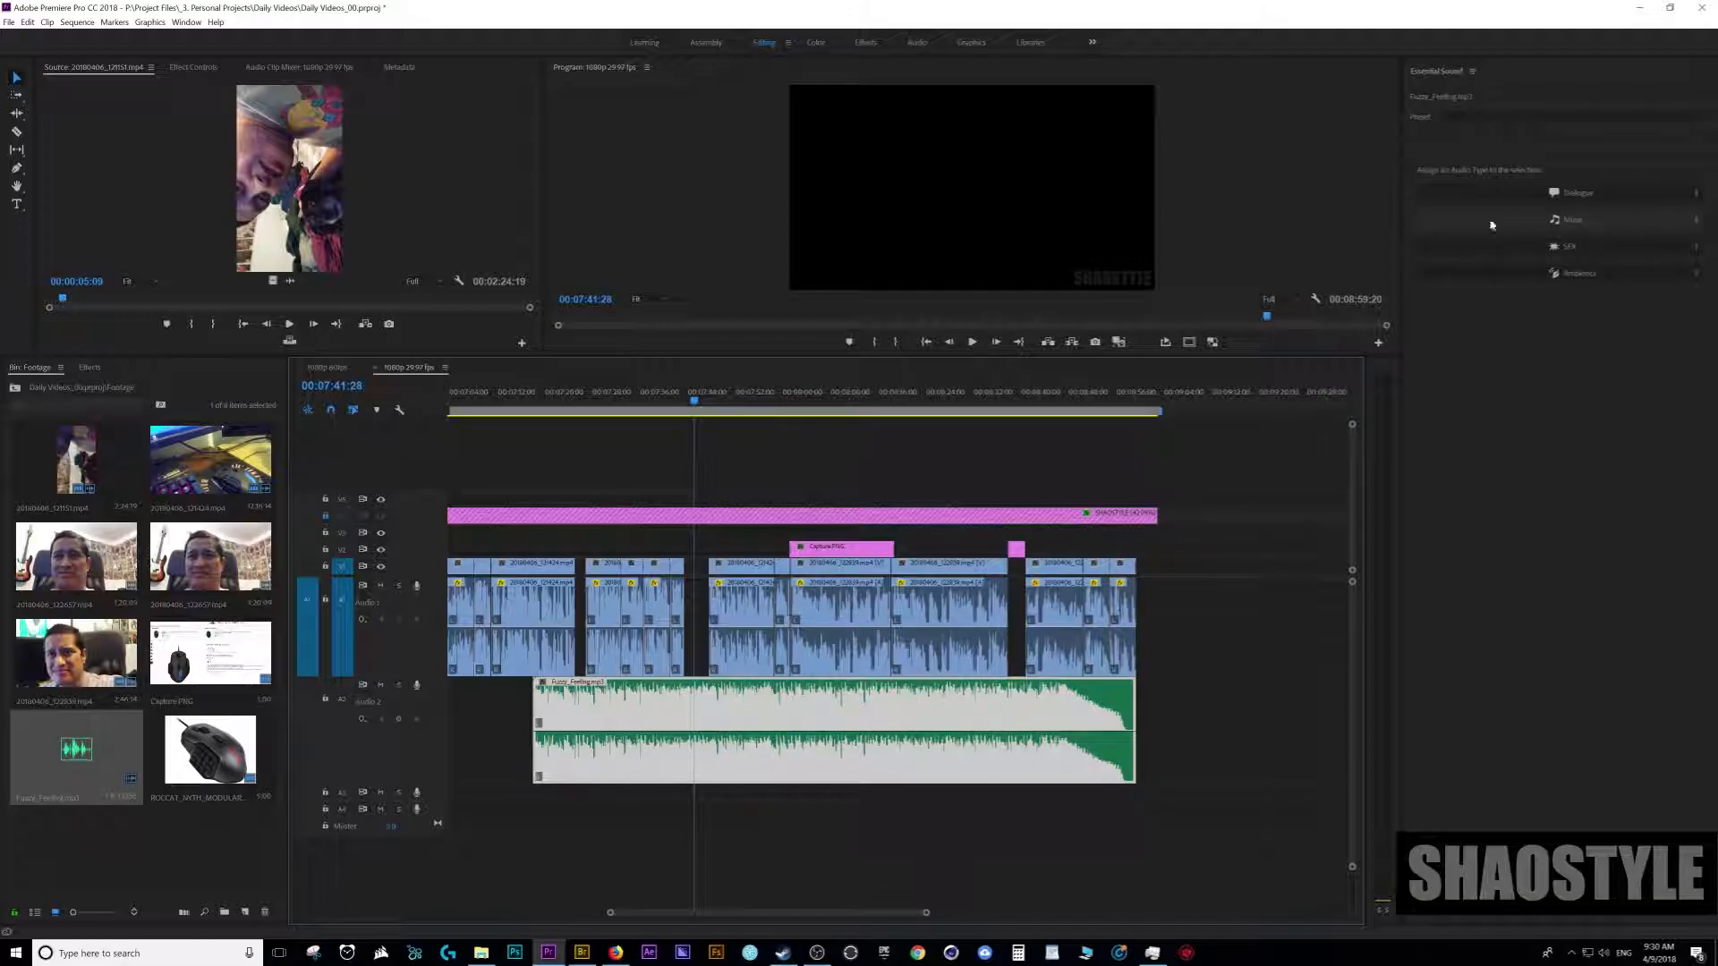
- Tag the music clip as Music, expand Loudness, and enable Ducking
{"action": "left_click", "coordinate": [1570, 219]}
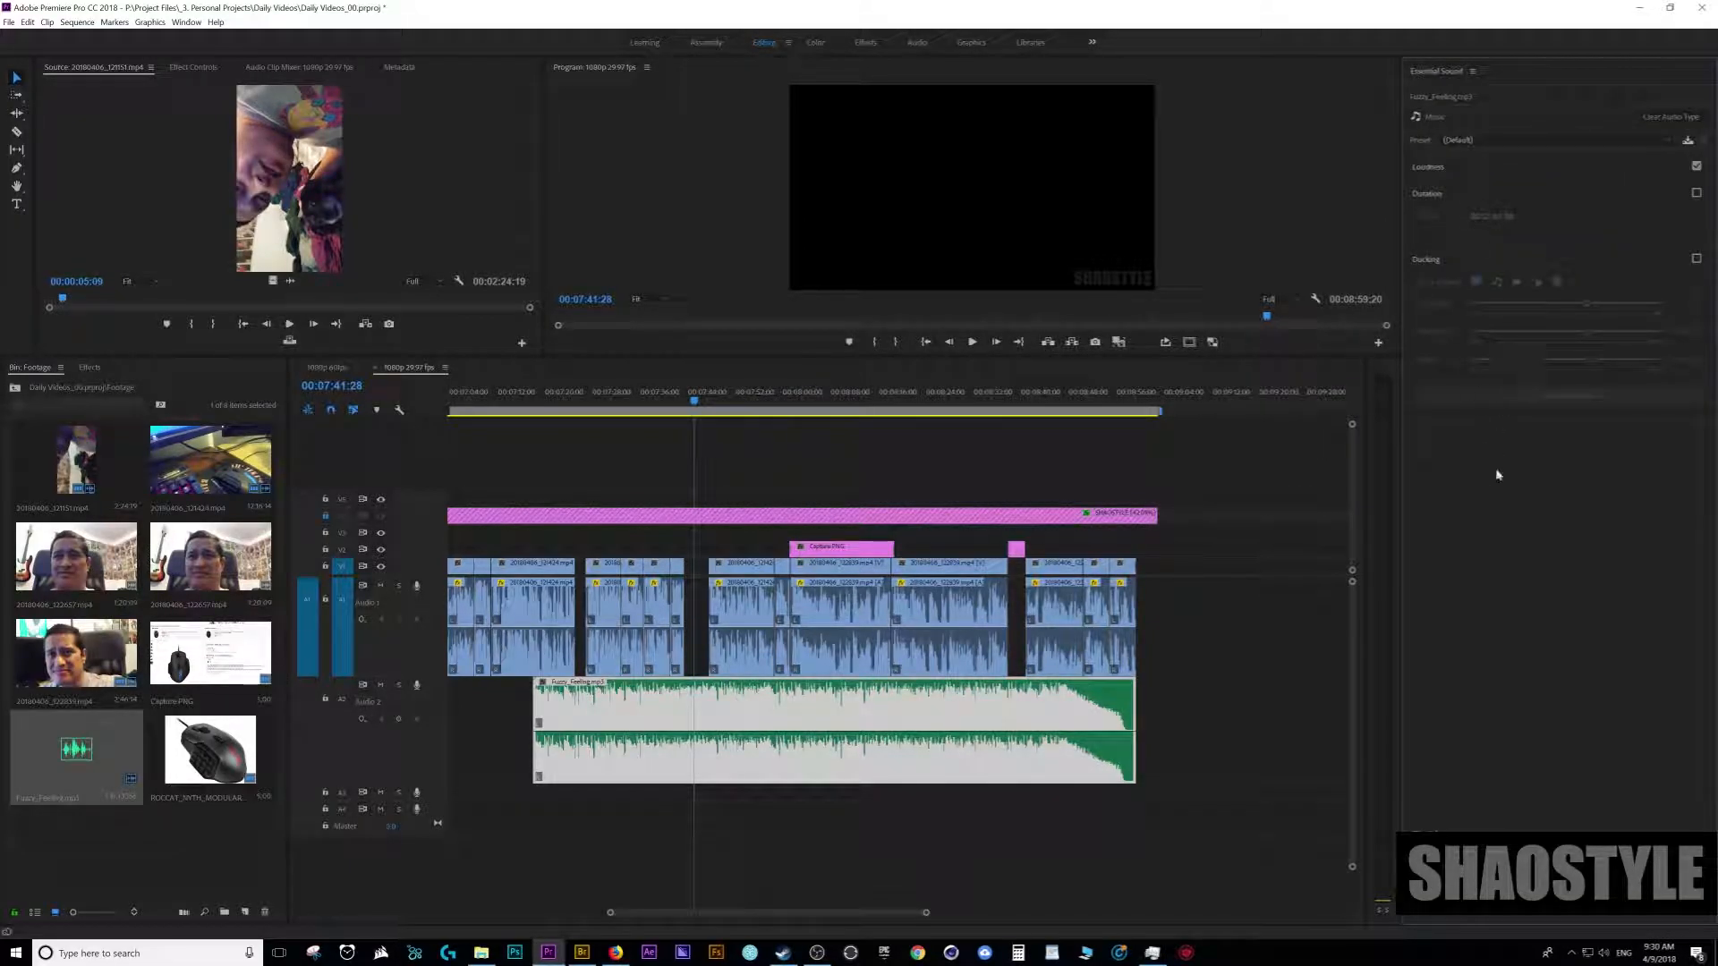
{"action": "left_click", "coordinate": [1204, 792]}
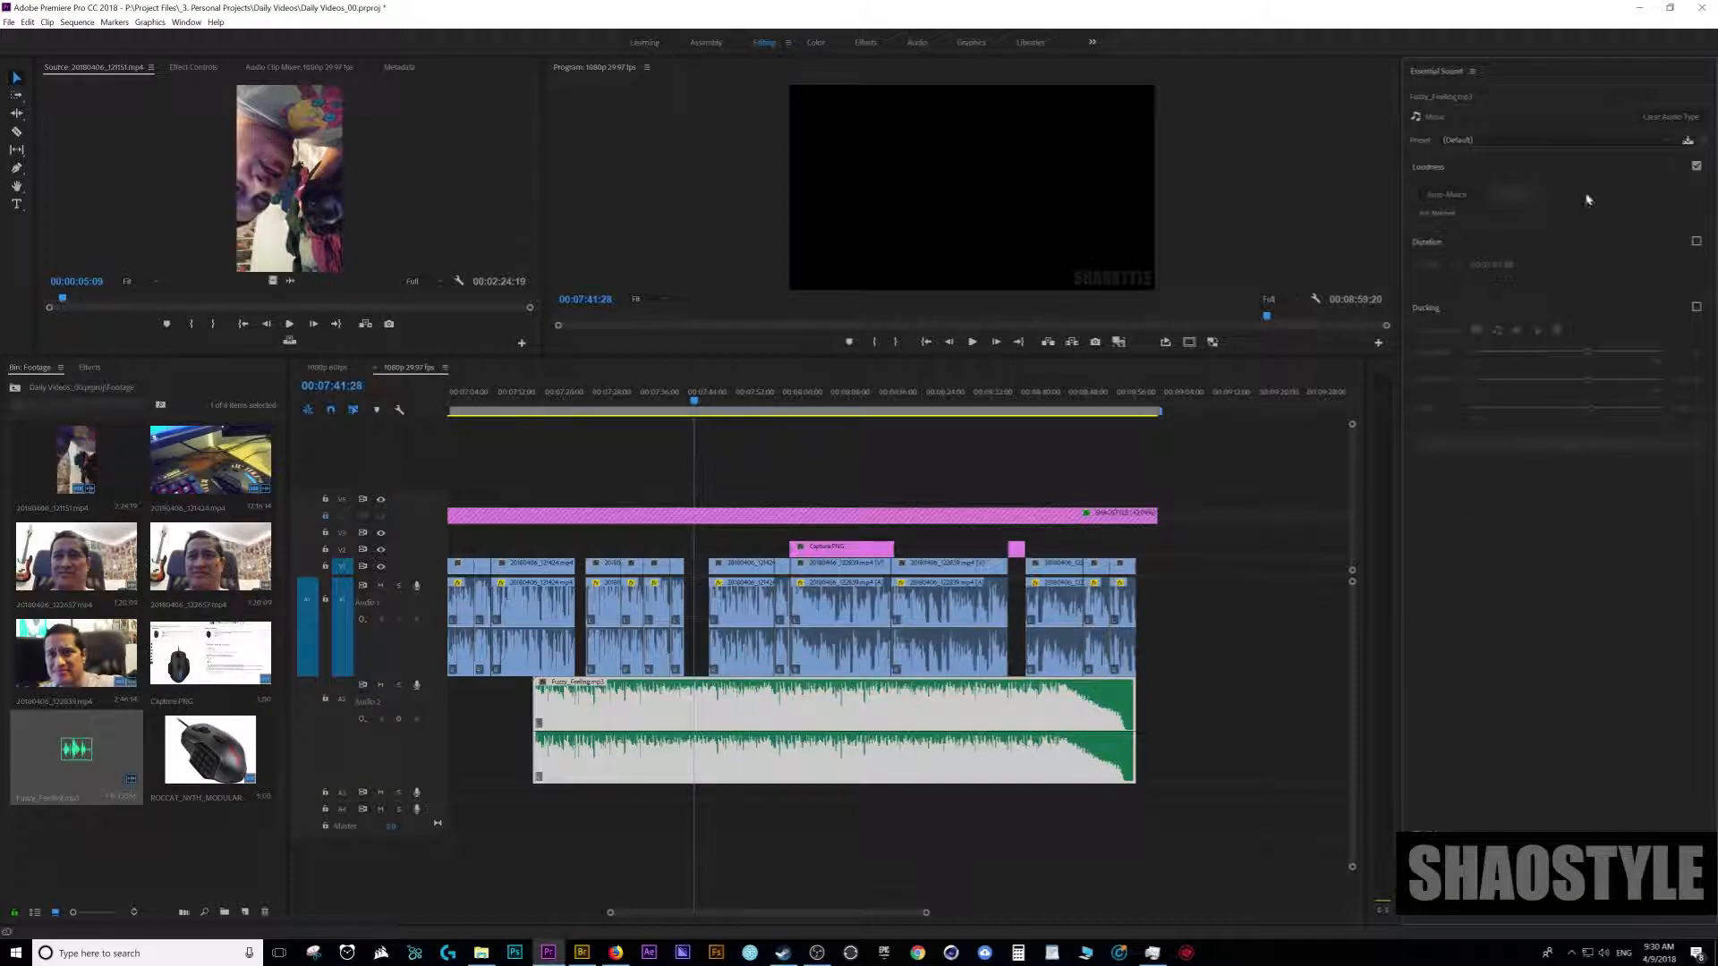
{"action": "left_click", "coordinate": [1696, 166]}
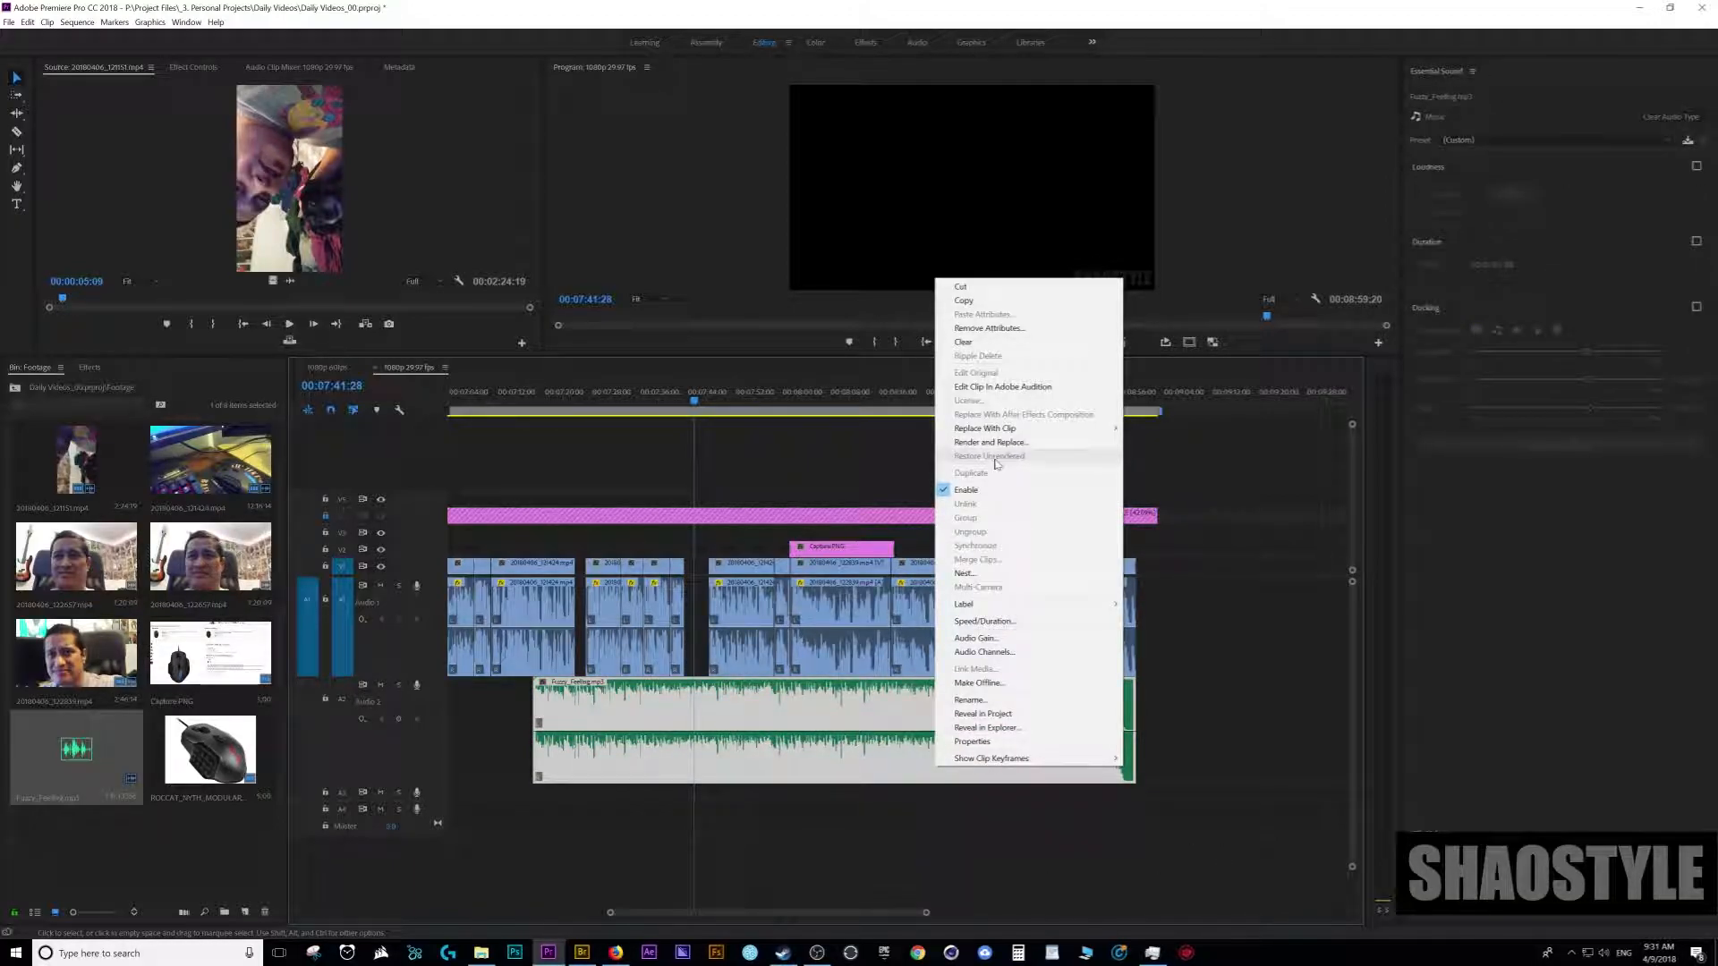
{"action": "mouse_move", "coordinate": [990, 557]}
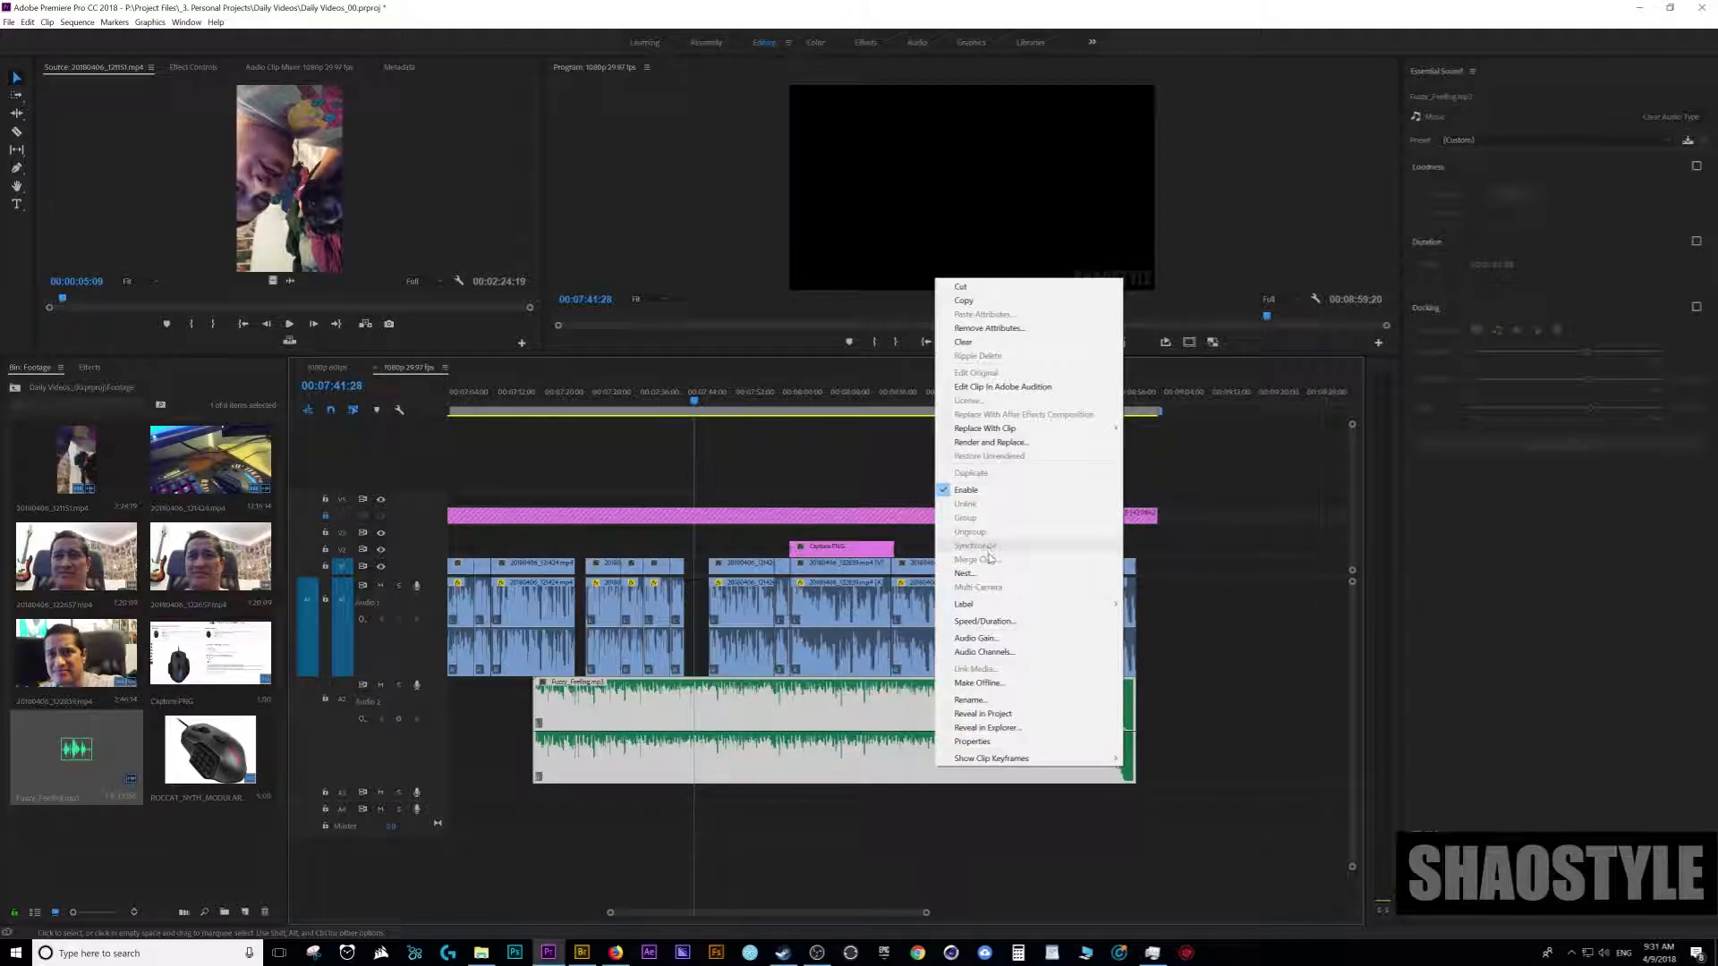
{"action": "mouse_move", "coordinate": [982, 652]}
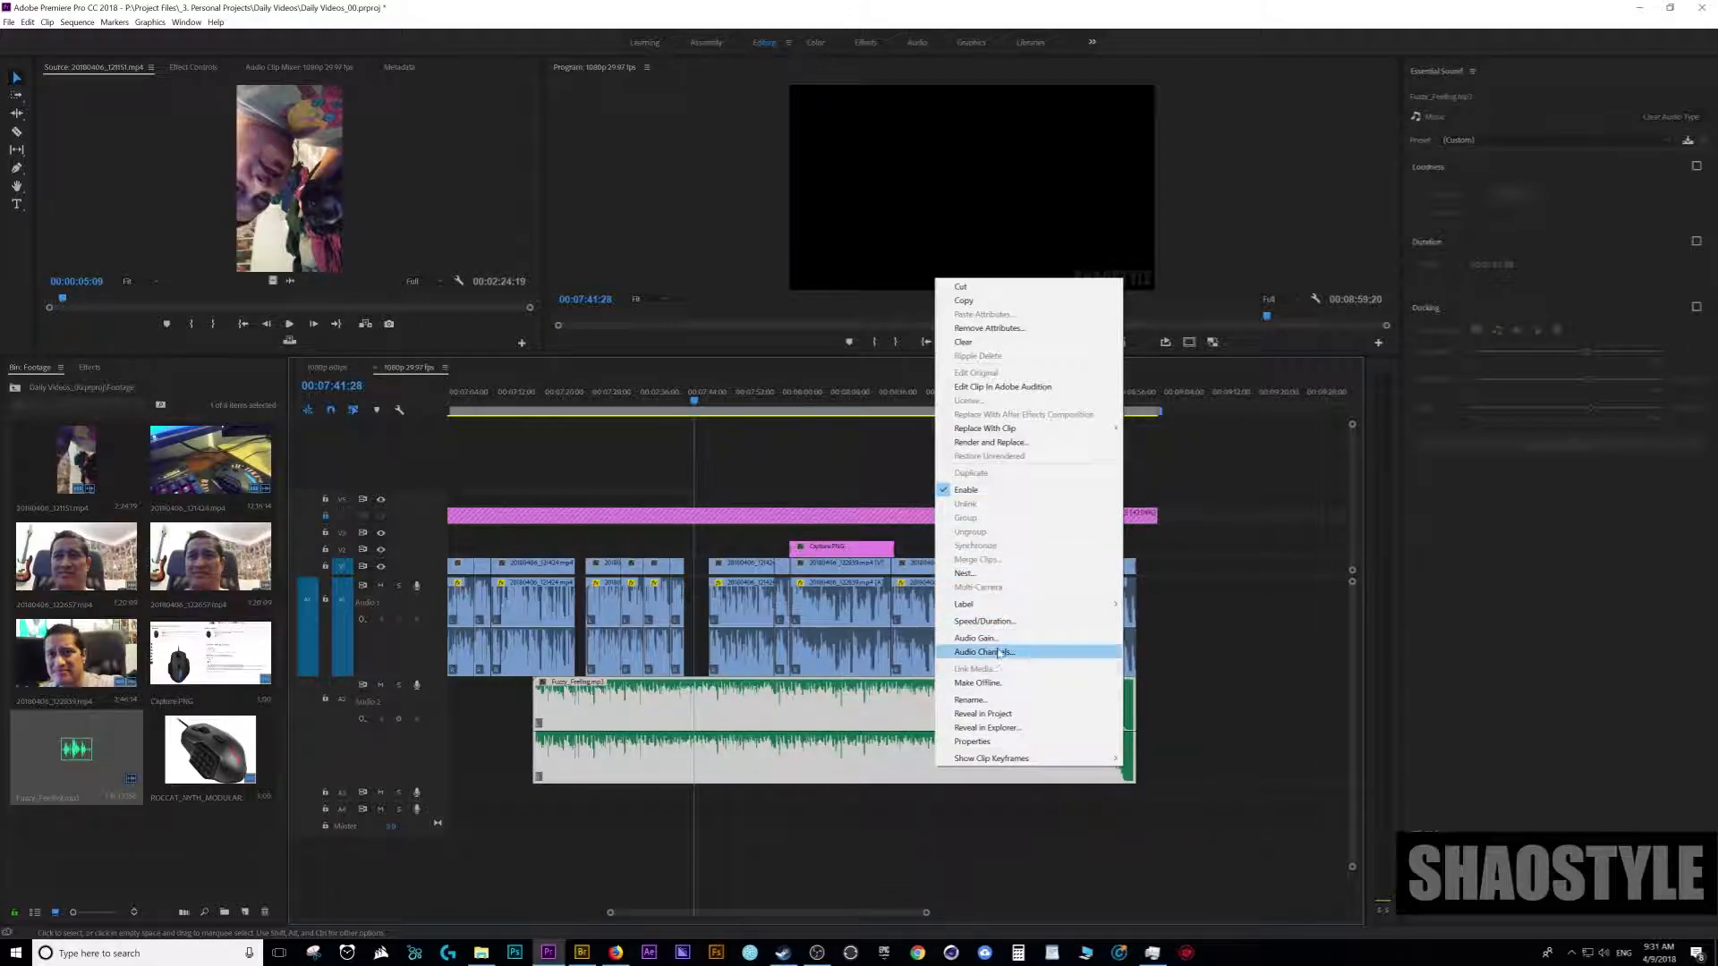
{"action": "mouse_move", "coordinate": [976, 638]}
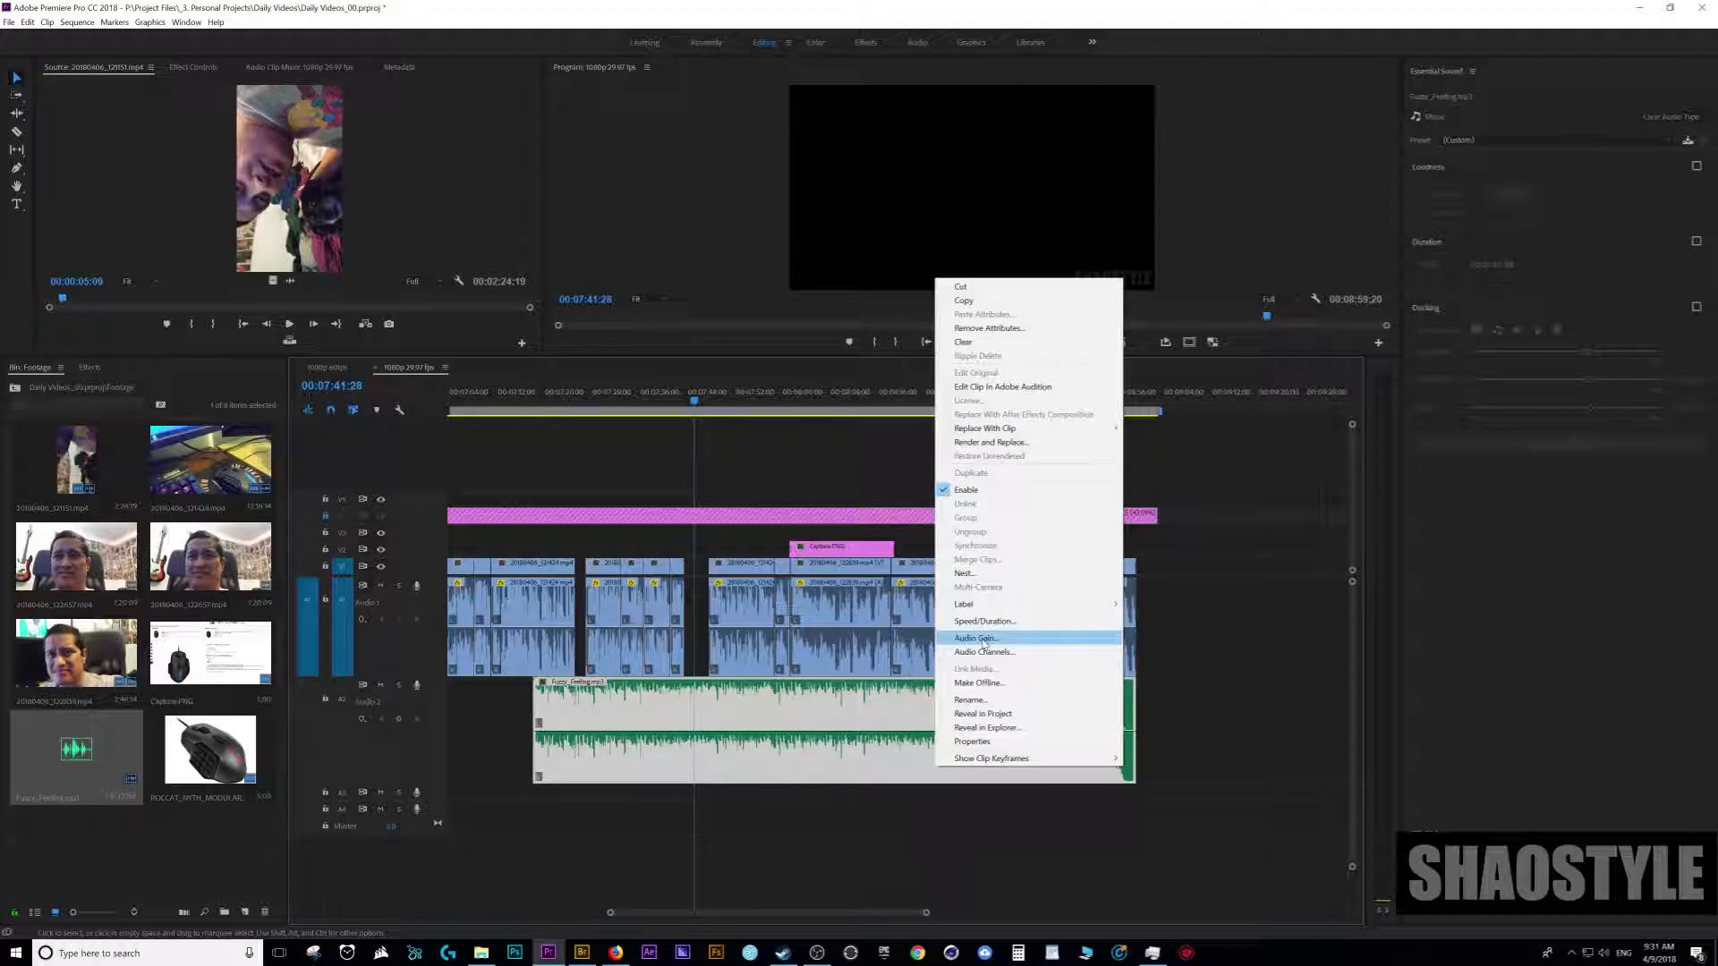
- Go through the music clip's Audio Gain dialog and close it
{"action": "left_click", "coordinate": [975, 638]}
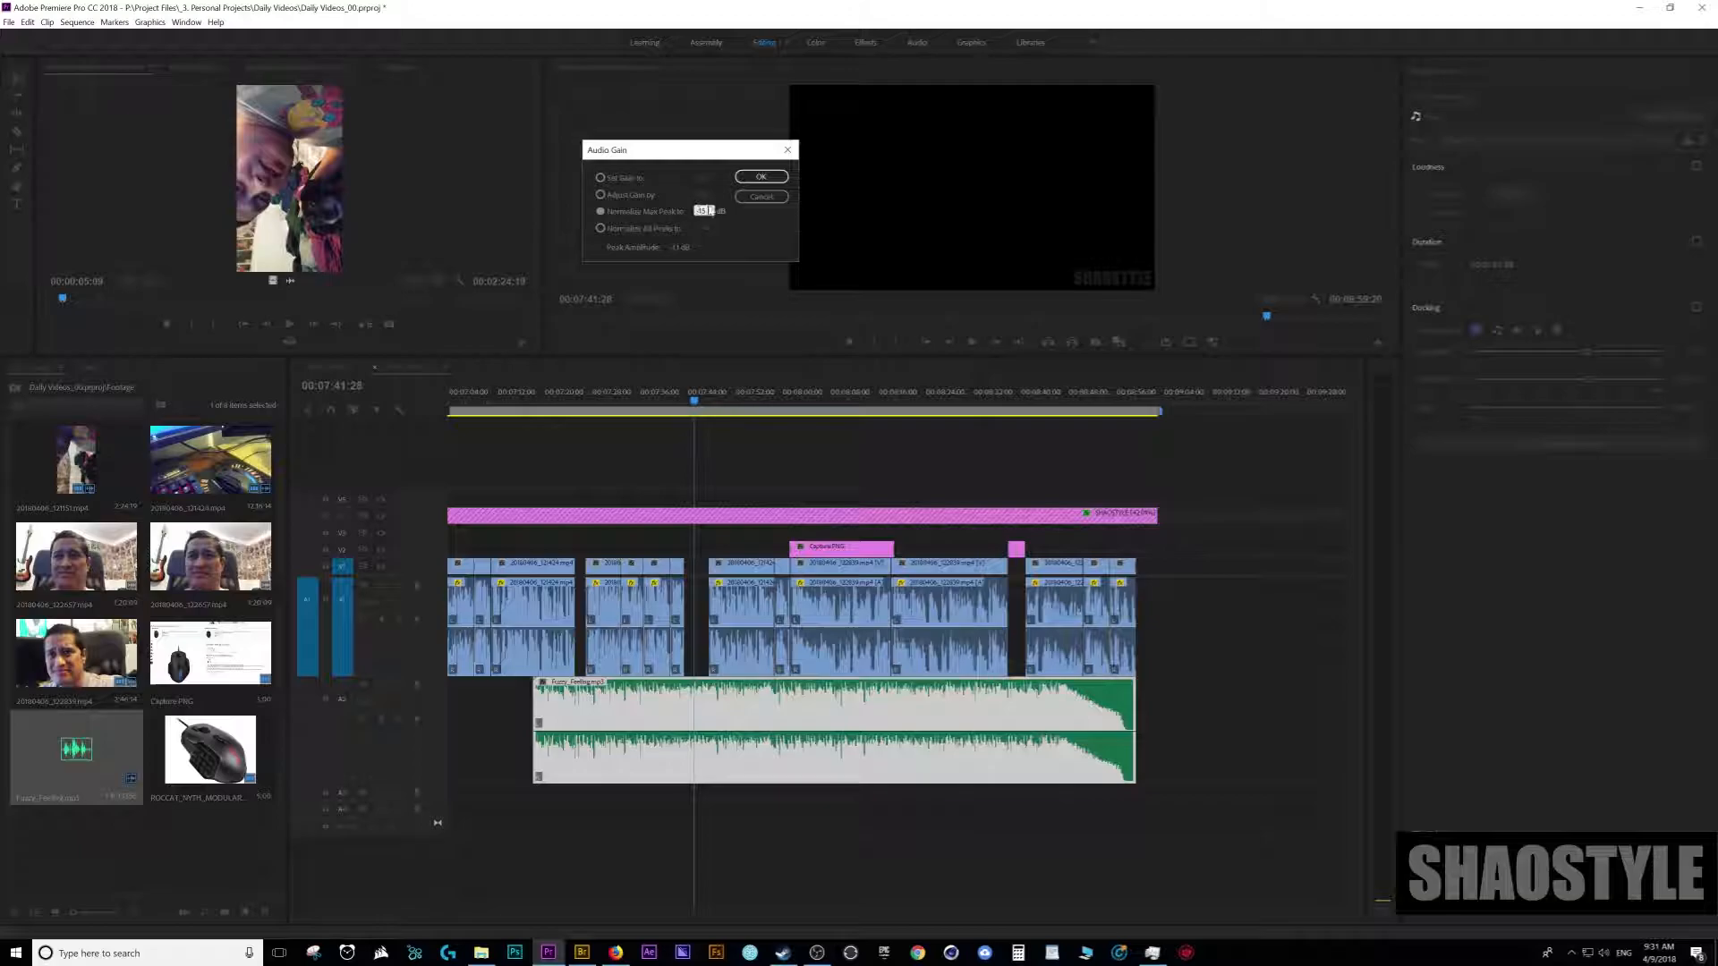
{"action": "left_click", "coordinate": [760, 177]}
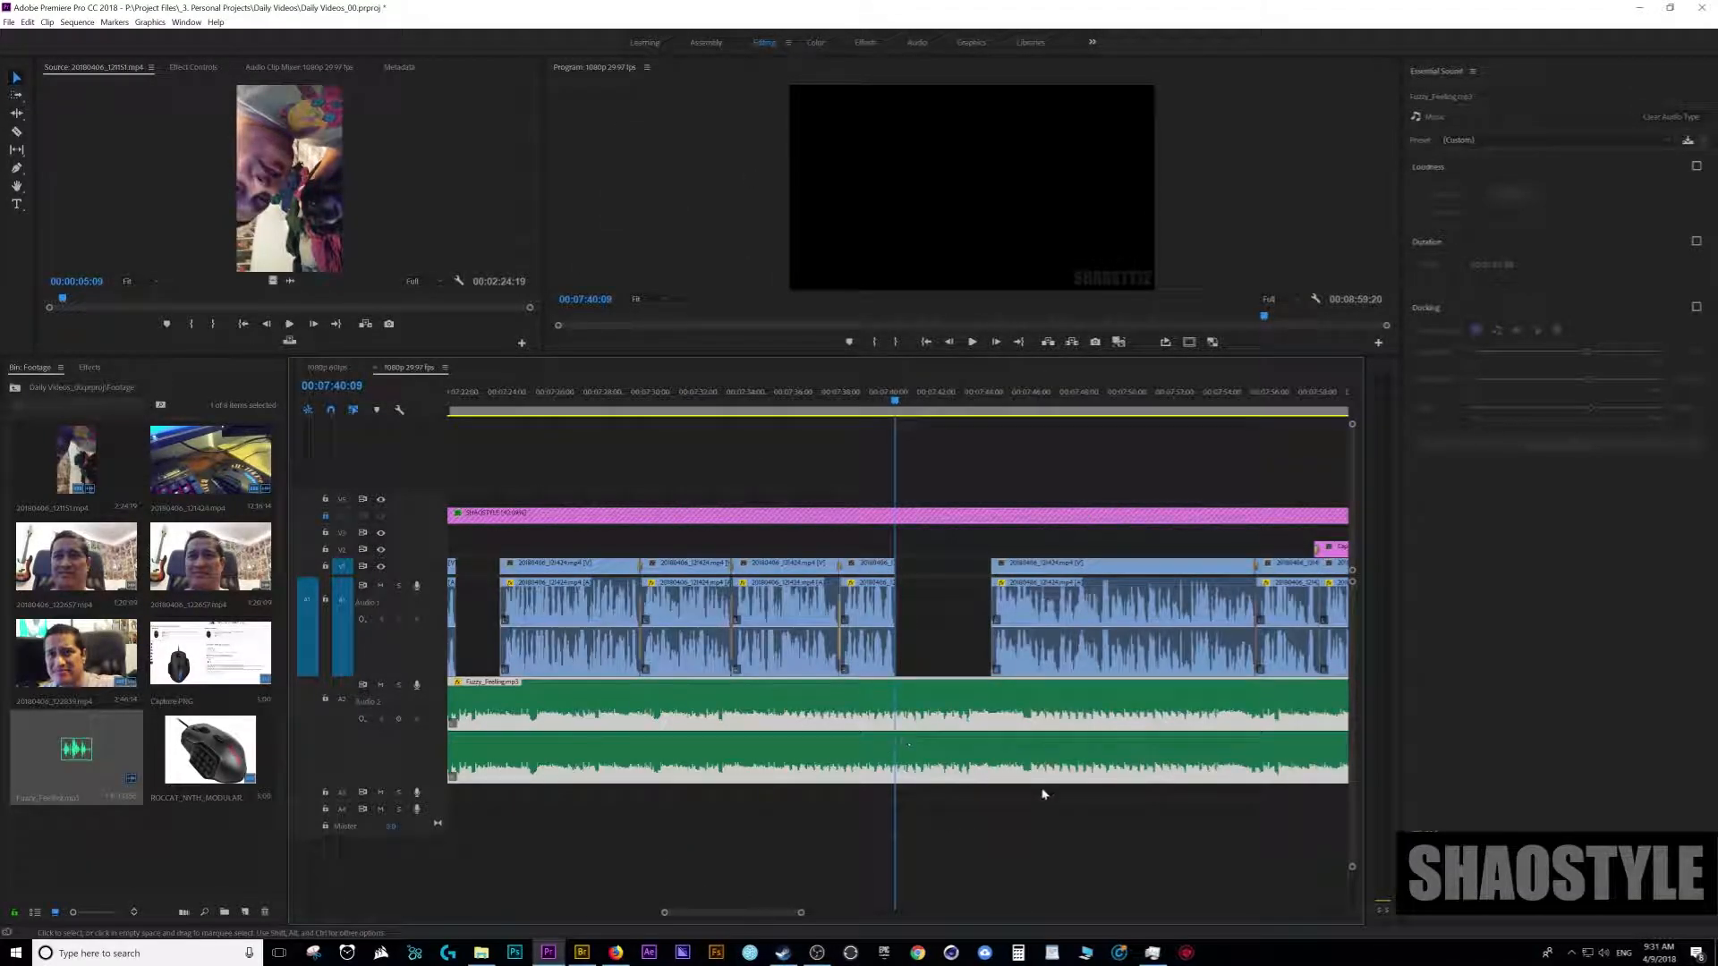
- Generate ducking keyframes on the music clip with Dialogue as the duck target
{"action": "left_click", "coordinate": [970, 341]}
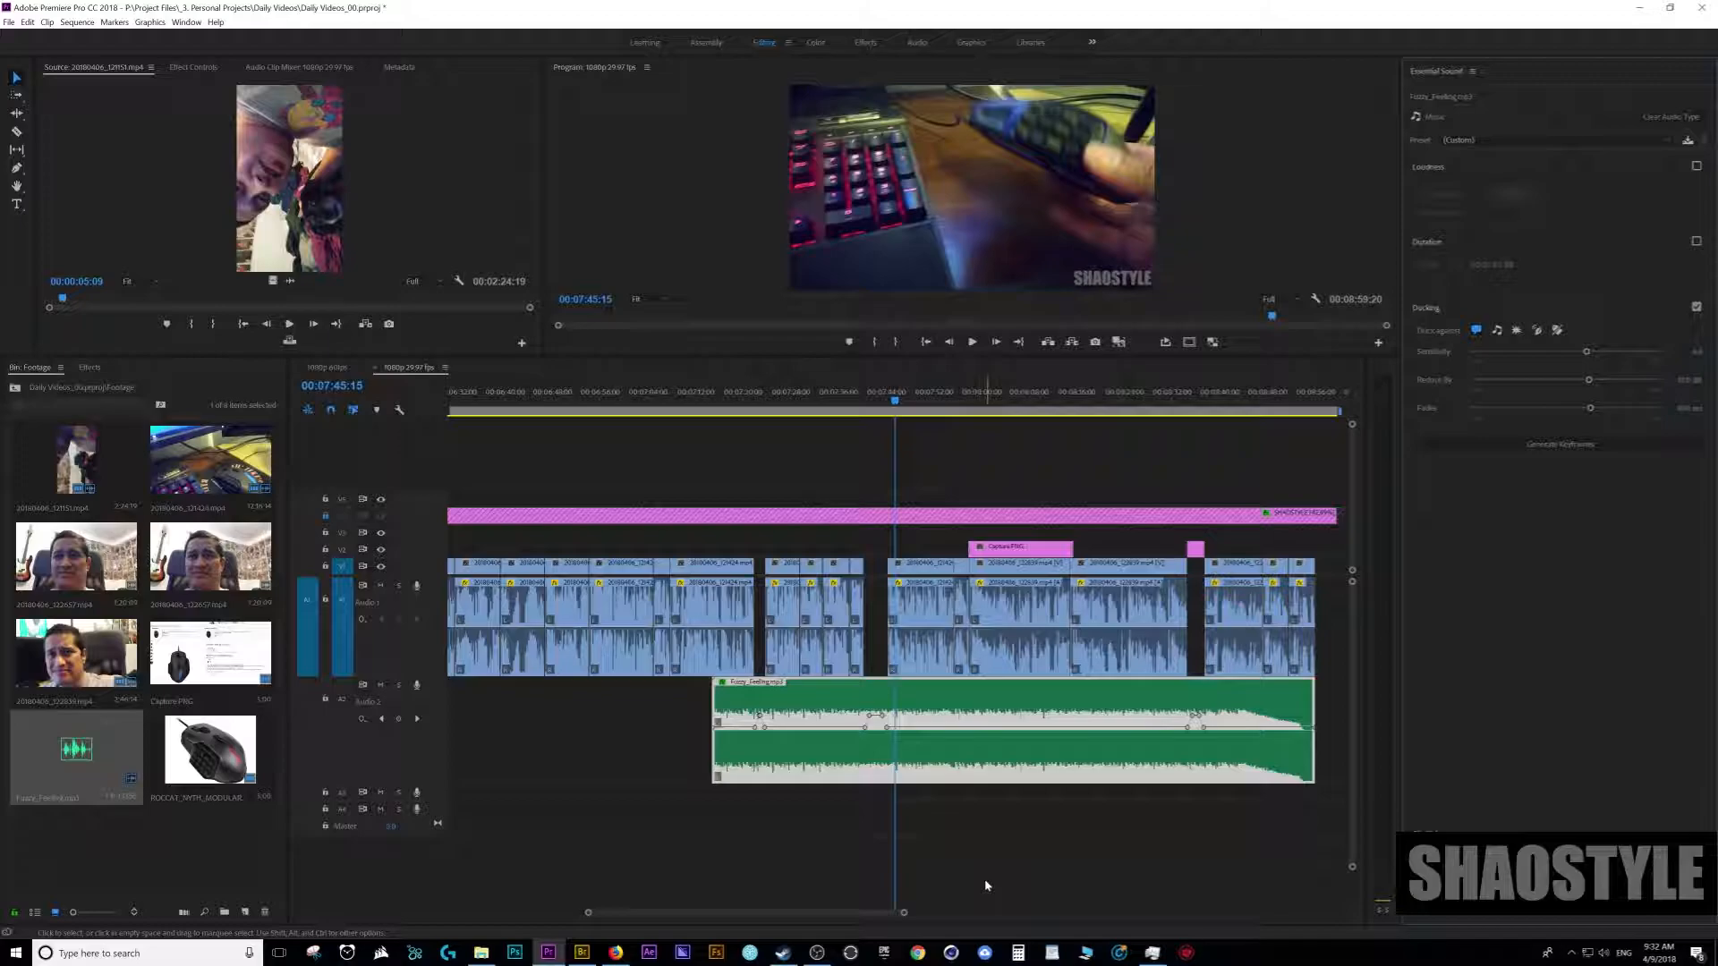
{"action": "left_click", "coordinate": [1008, 728]}
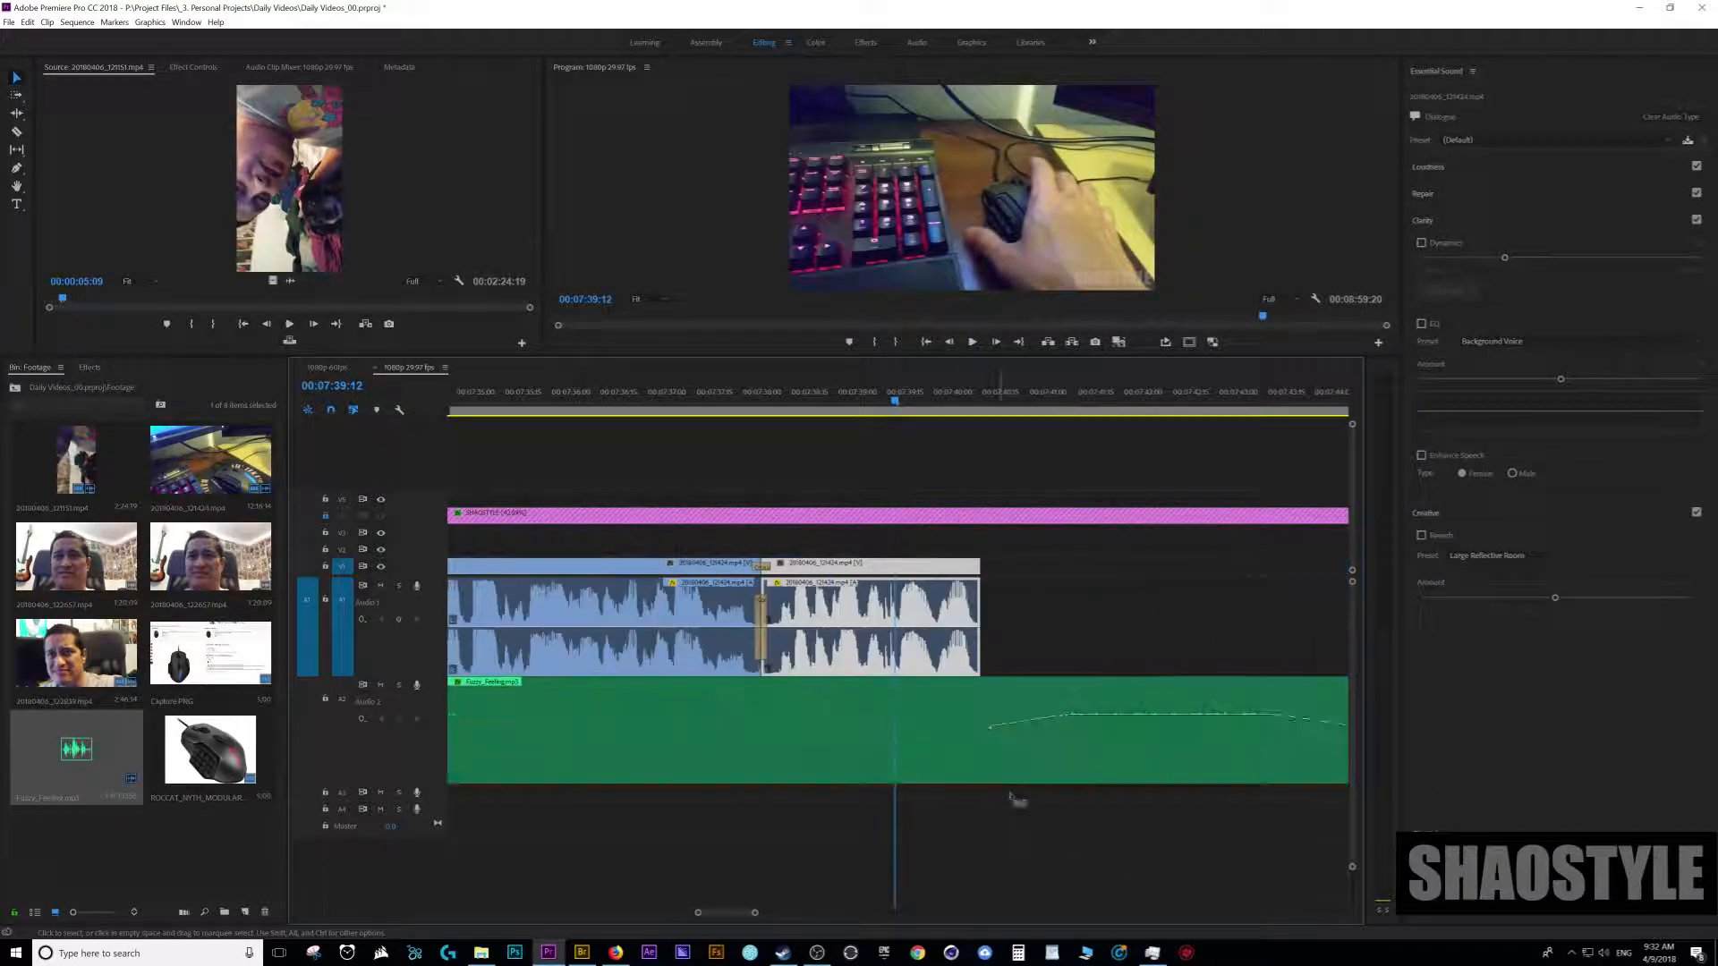
{"action": "left_click", "coordinate": [970, 341]}
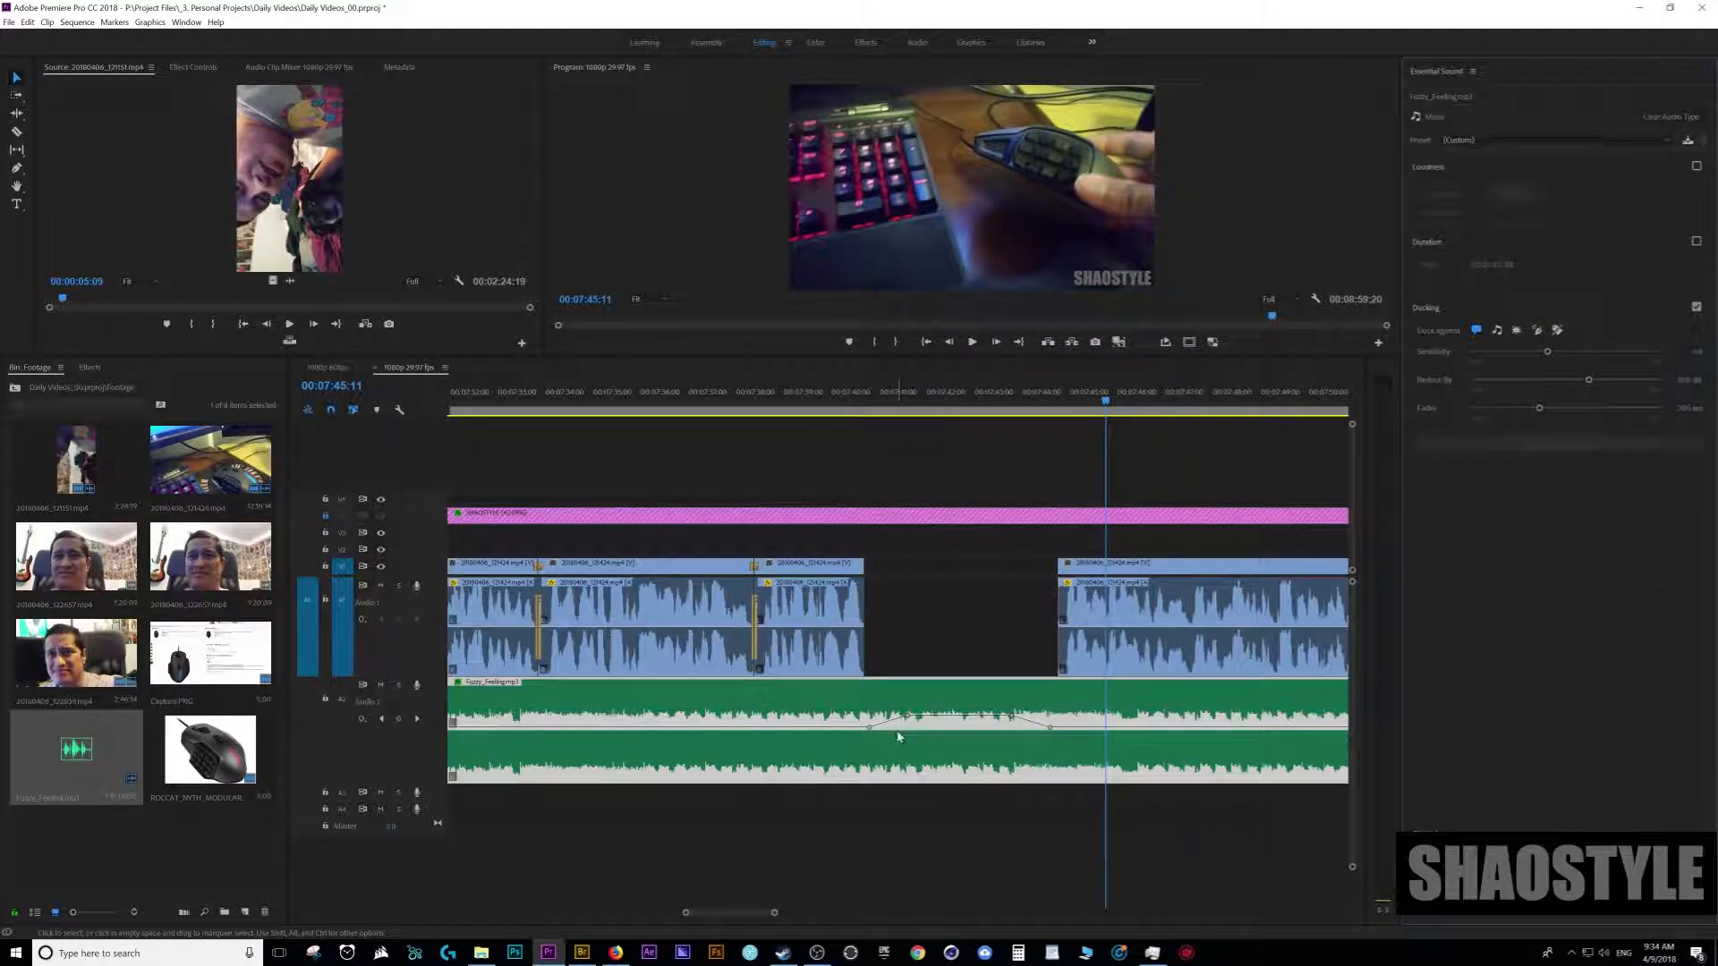
{"action": "mouse_move", "coordinate": [996, 748]}
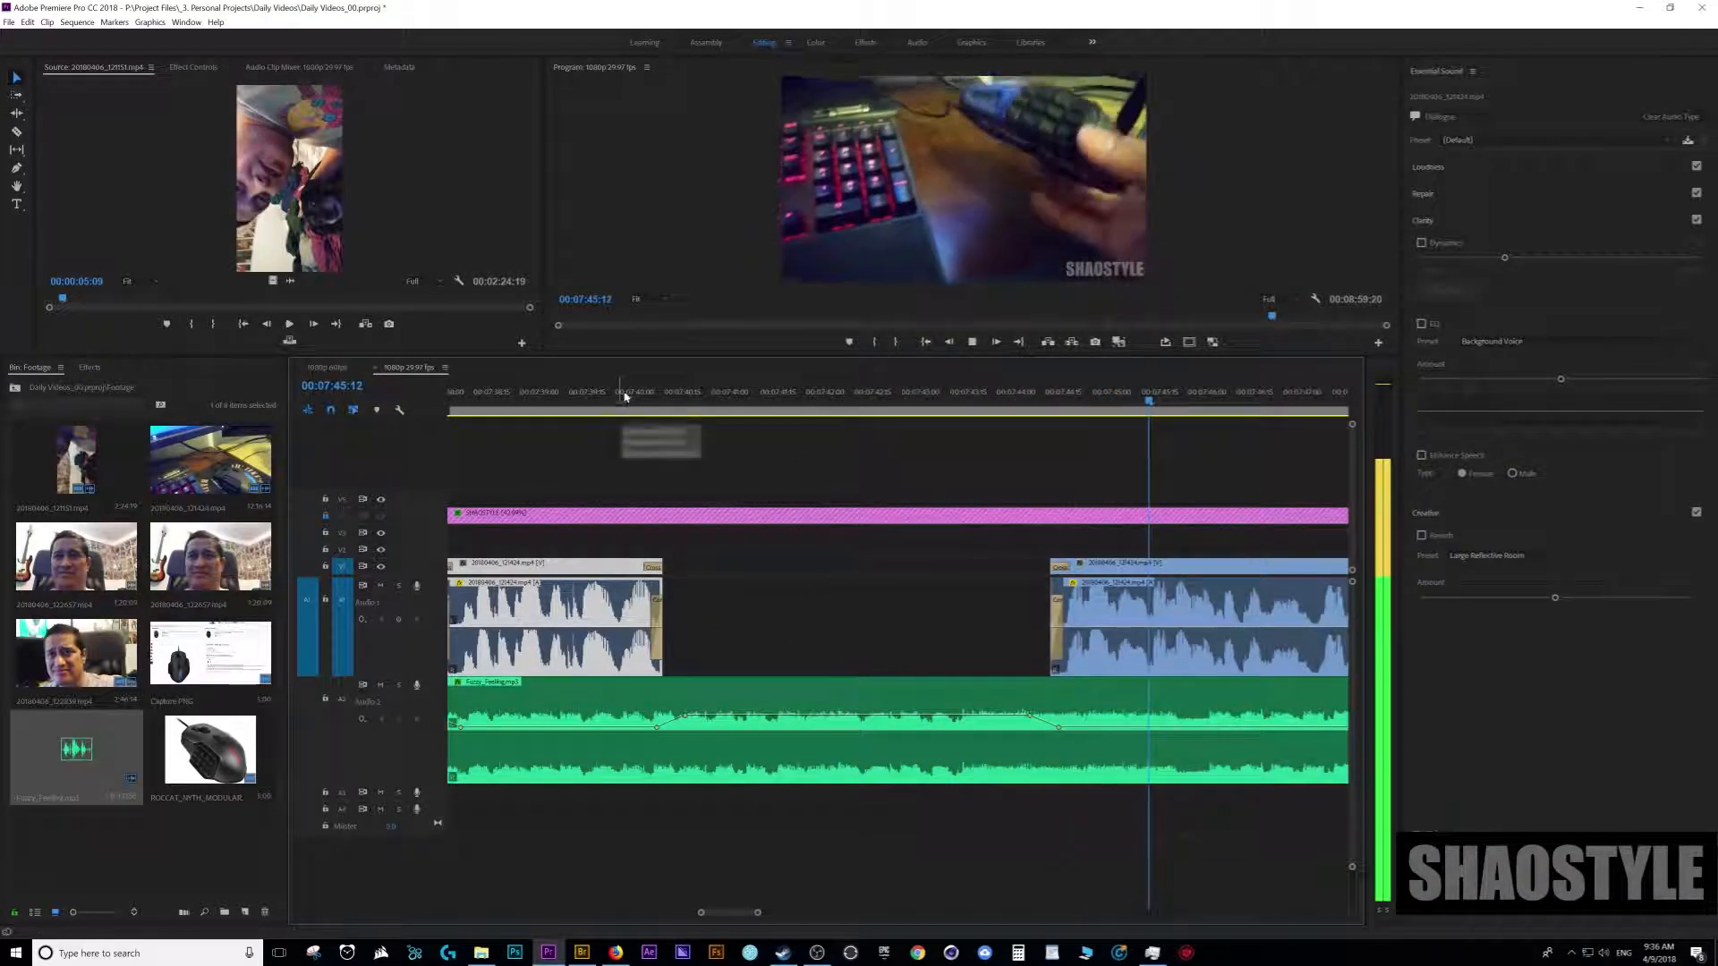
- Select a dialogue clip to show its sound settings after the ducked-music preview
{"action": "left_click", "coordinate": [625, 391]}
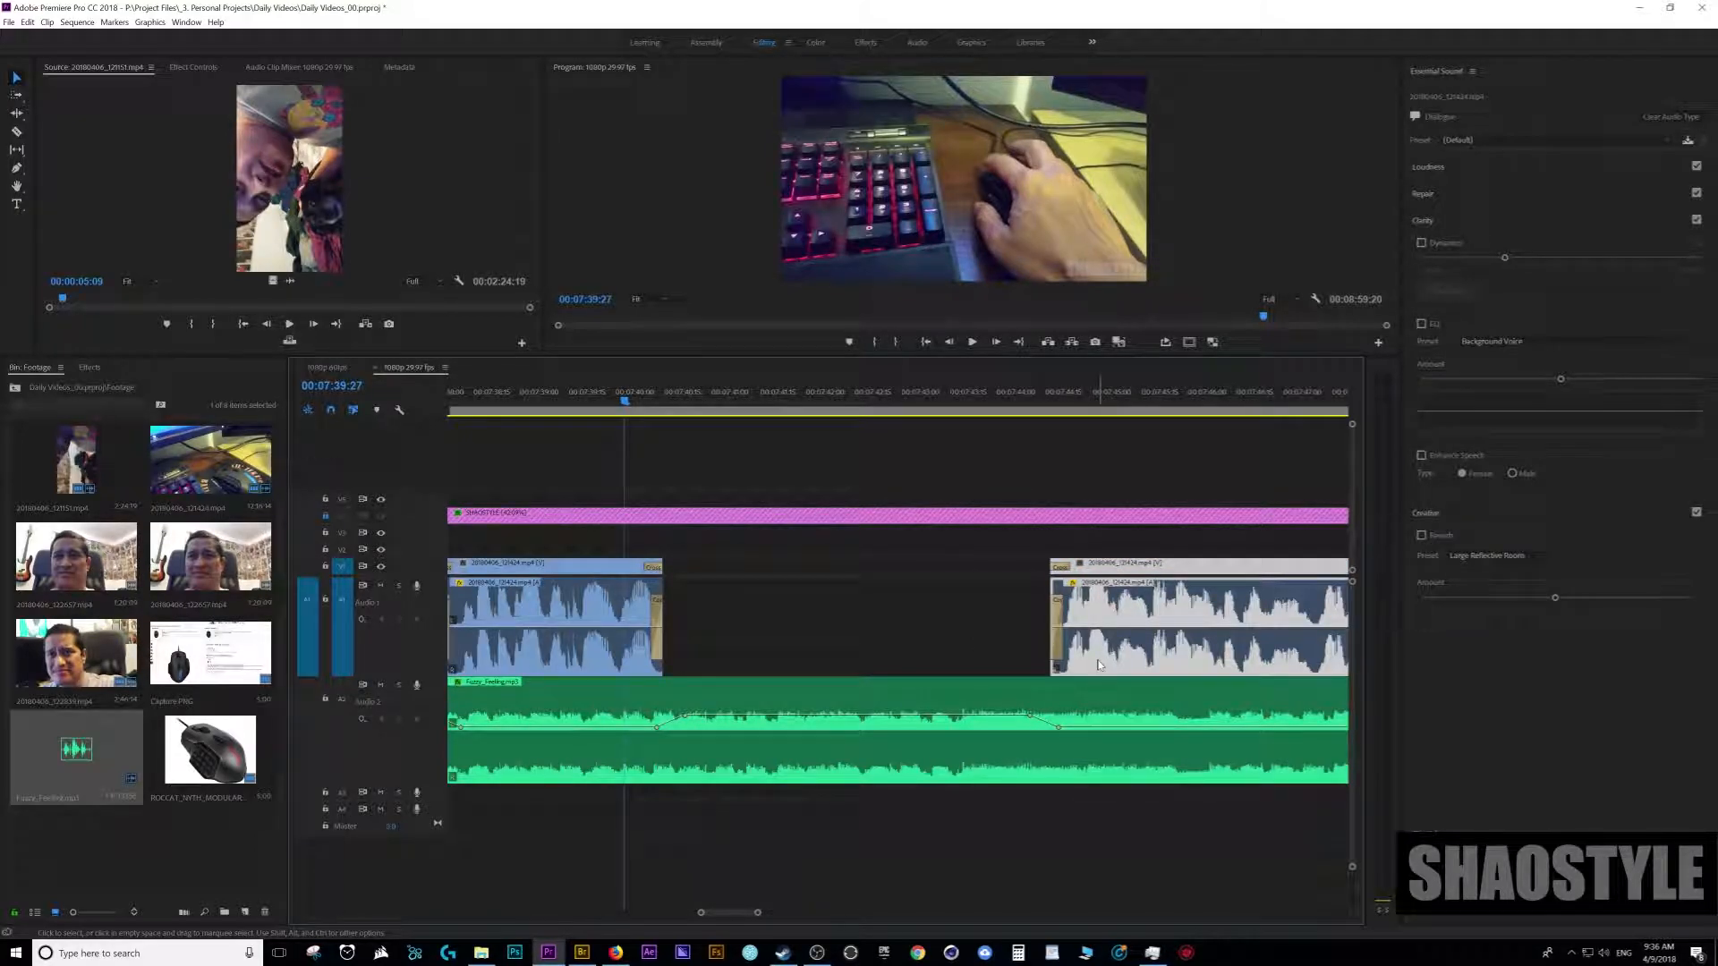
{"action": "mouse_move", "coordinate": [1098, 663]}
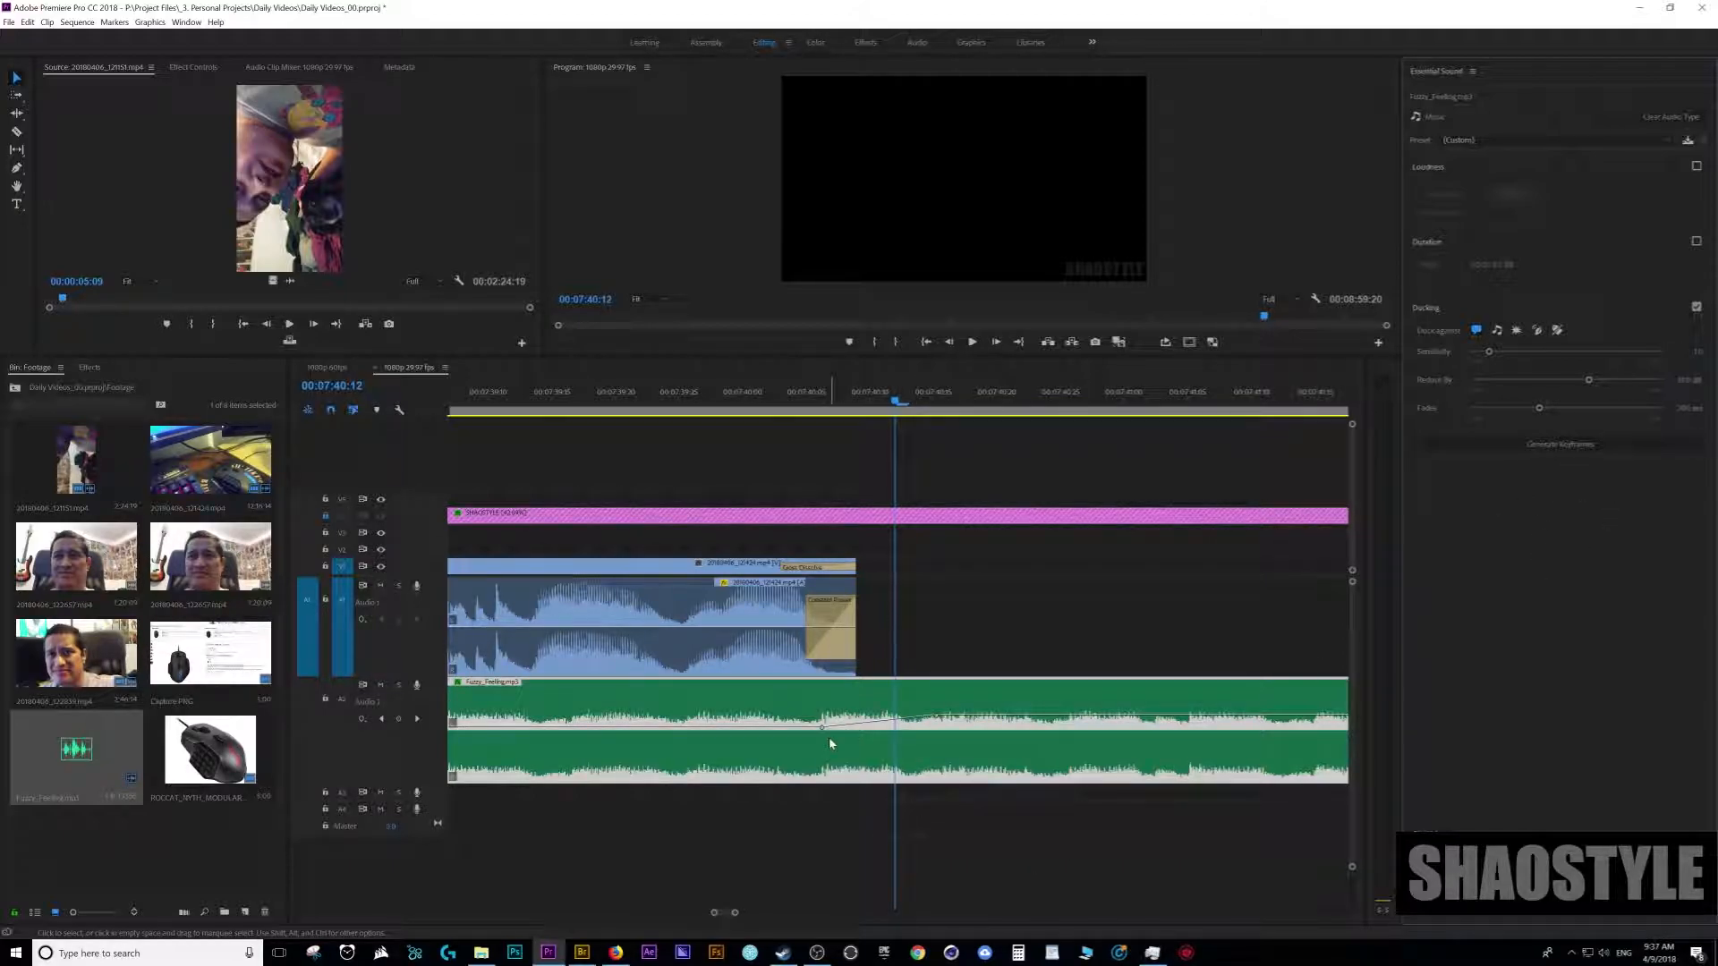
{"action": "mouse_move", "coordinate": [1052, 620]}
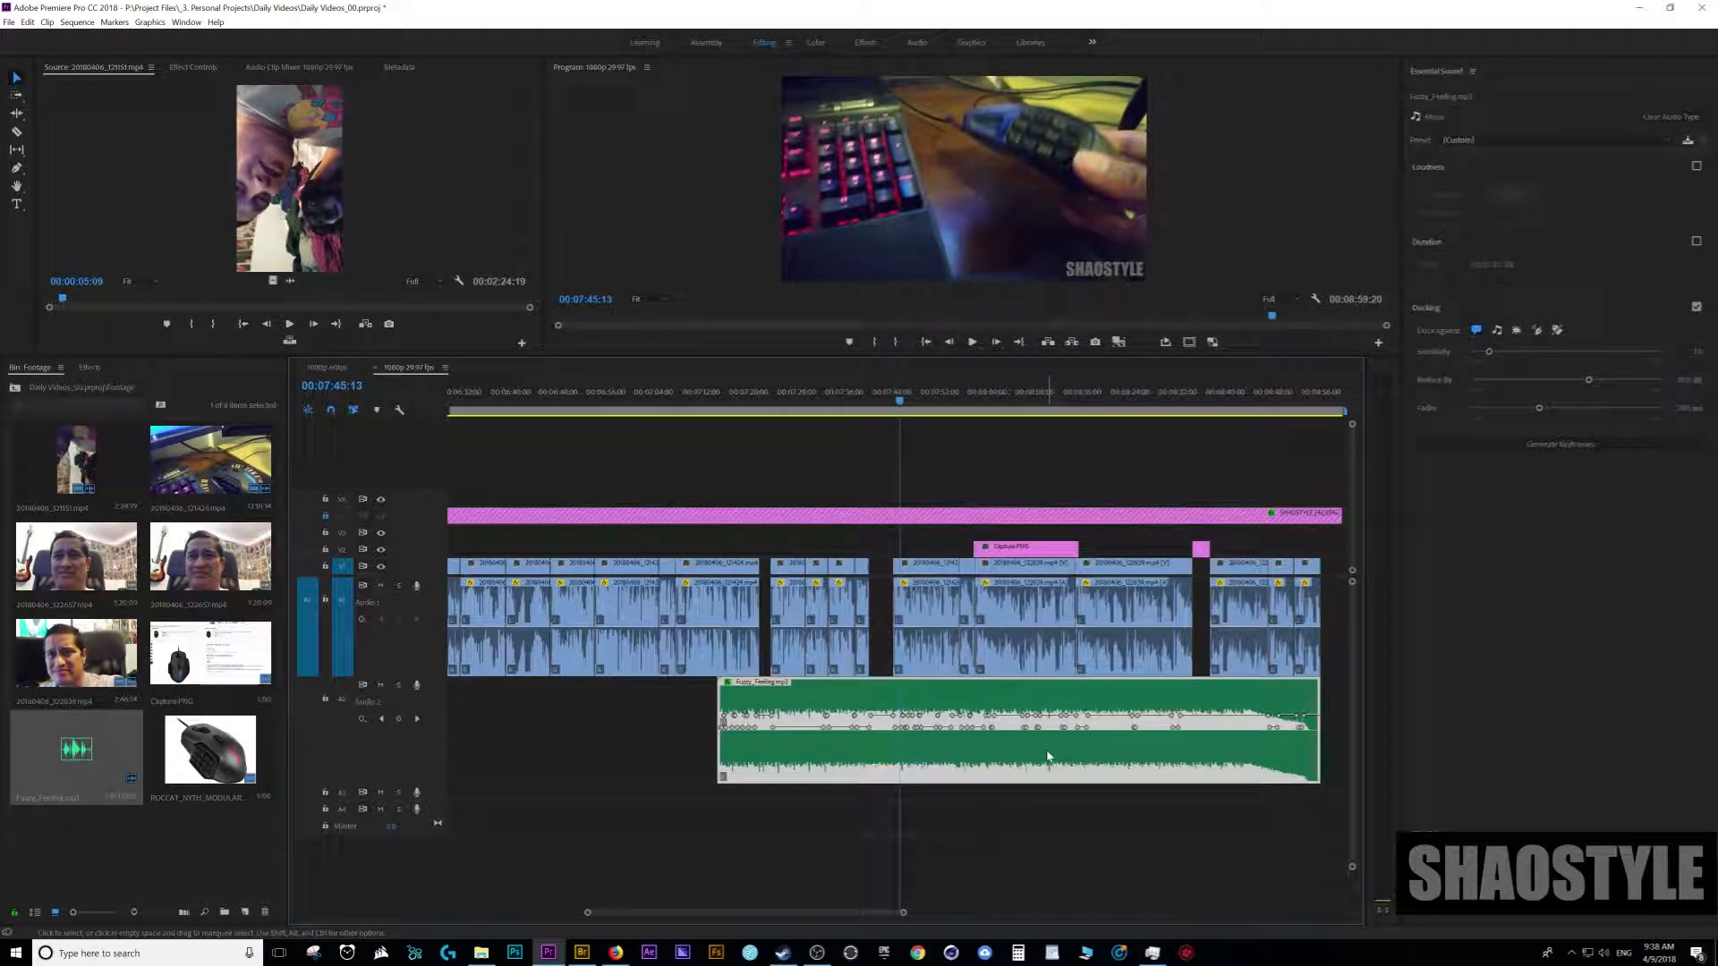
- Regenerate denser ducking keyframes across the whole music clip at lower sensitivity
{"action": "left_click", "coordinate": [934, 416]}
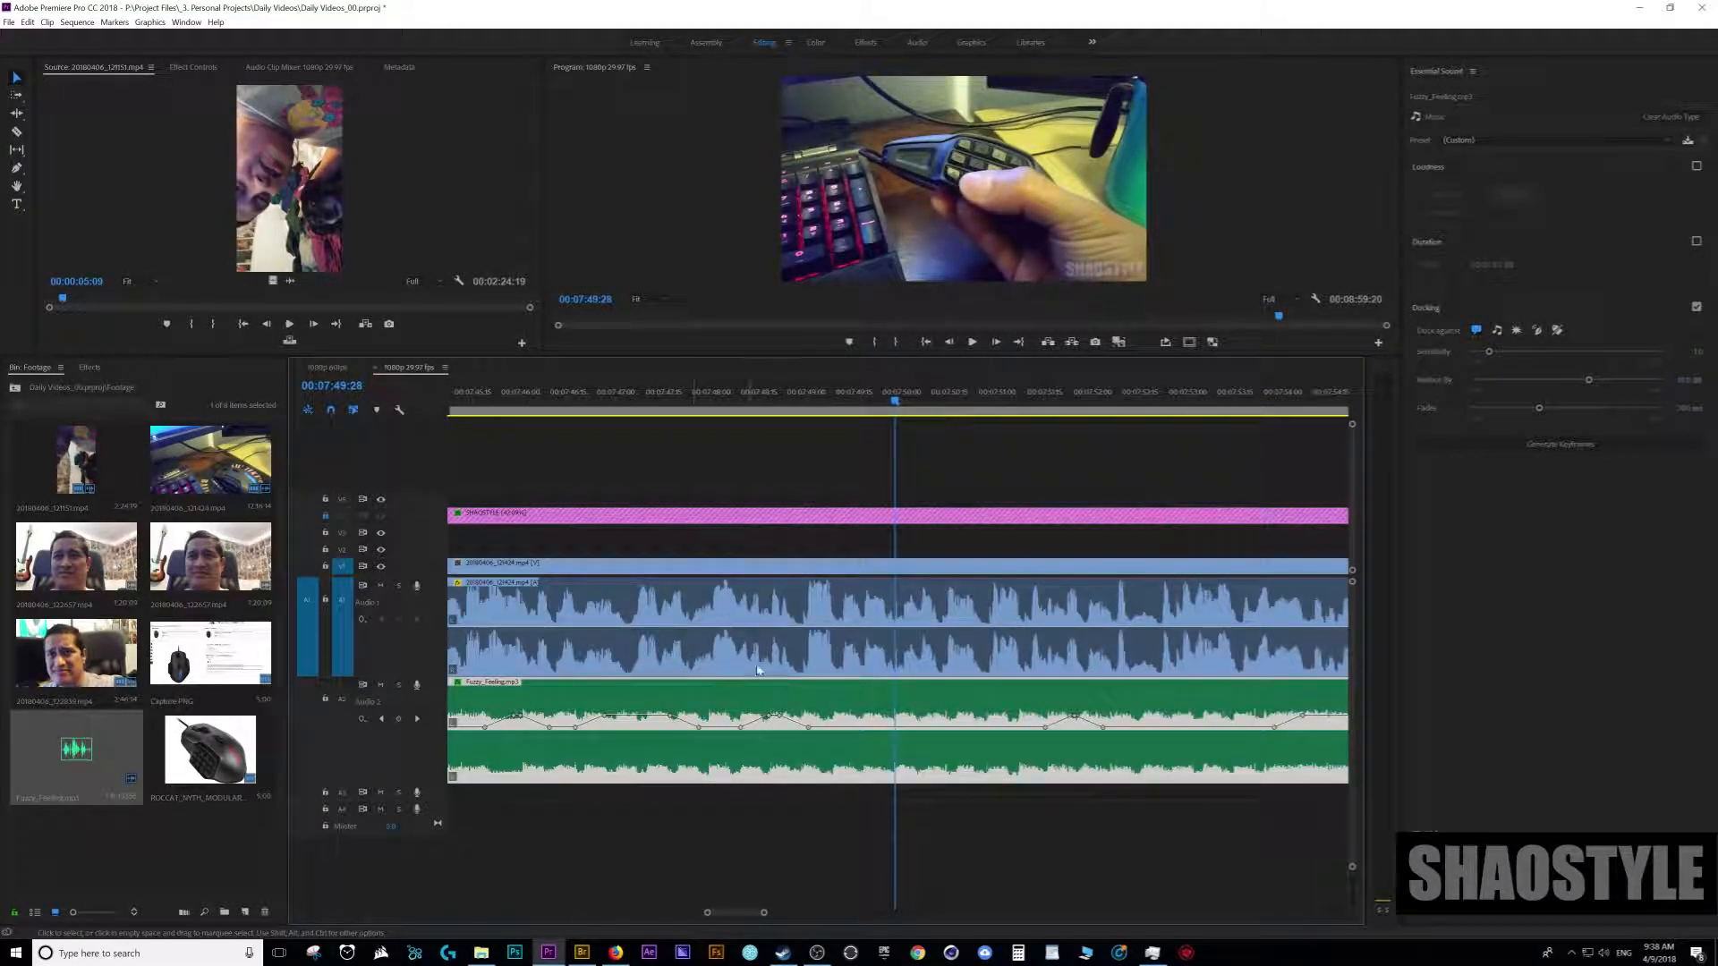
{"action": "mouse_move", "coordinate": [794, 663]}
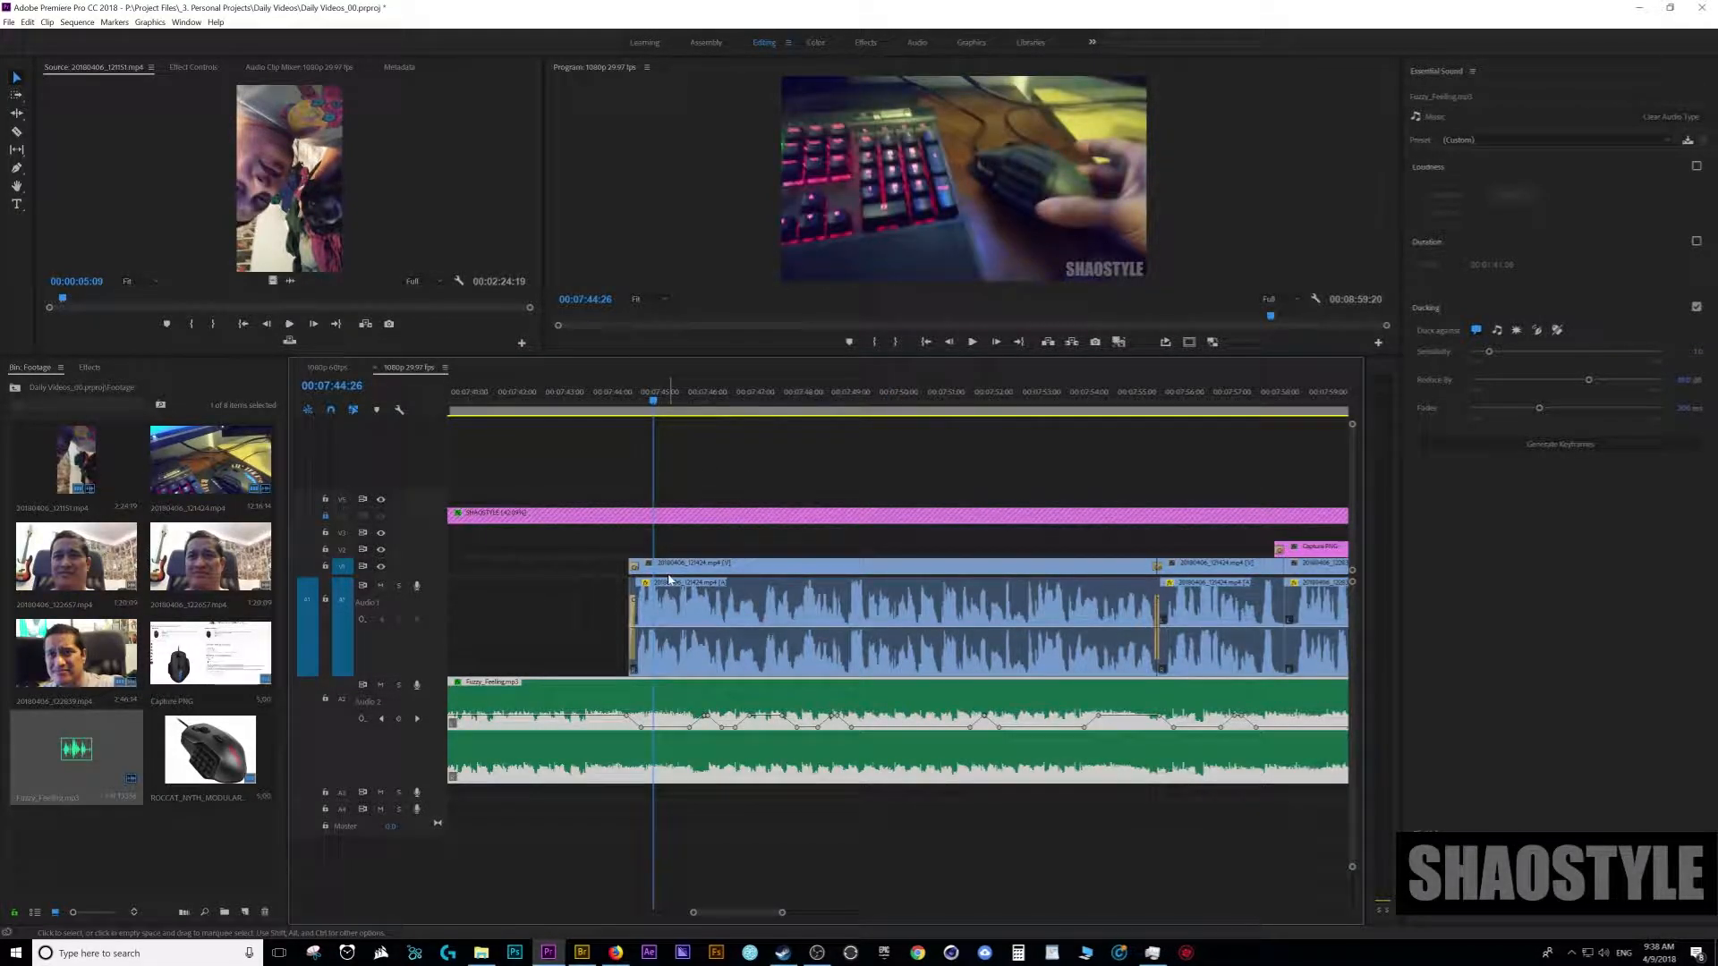
{"action": "mouse_move", "coordinate": [672, 577]}
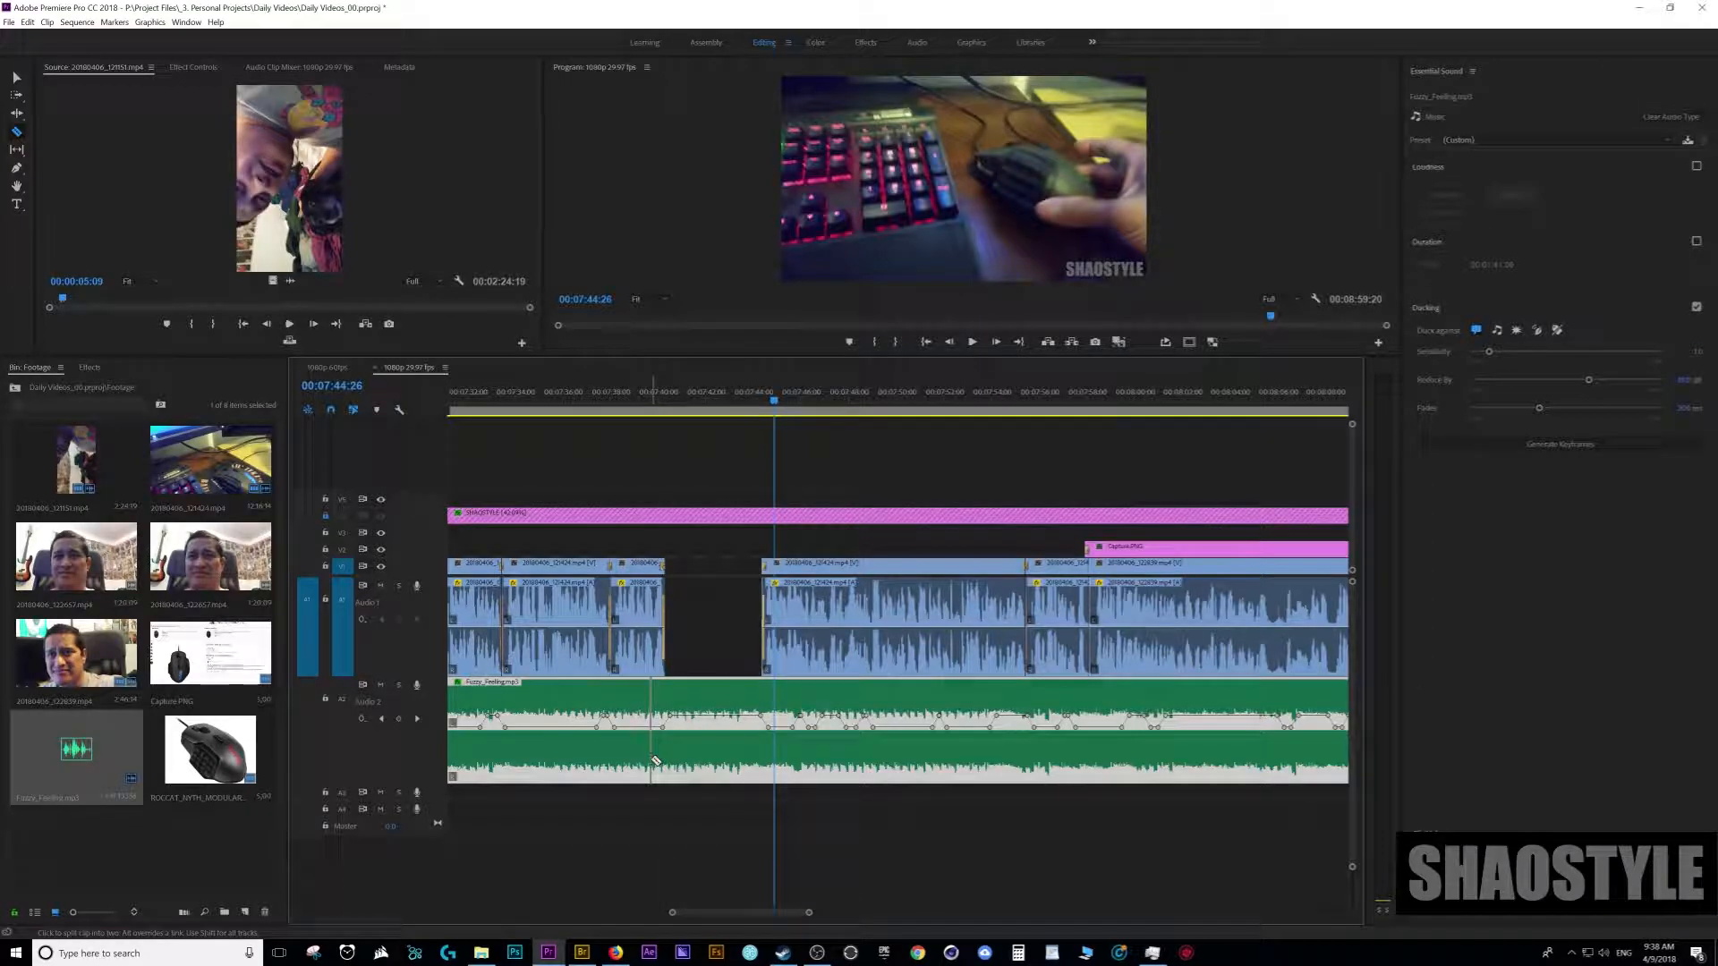
- Cut the music clip with the Razor tool at the dialogue gaps
{"action": "left_click", "coordinate": [763, 742]}
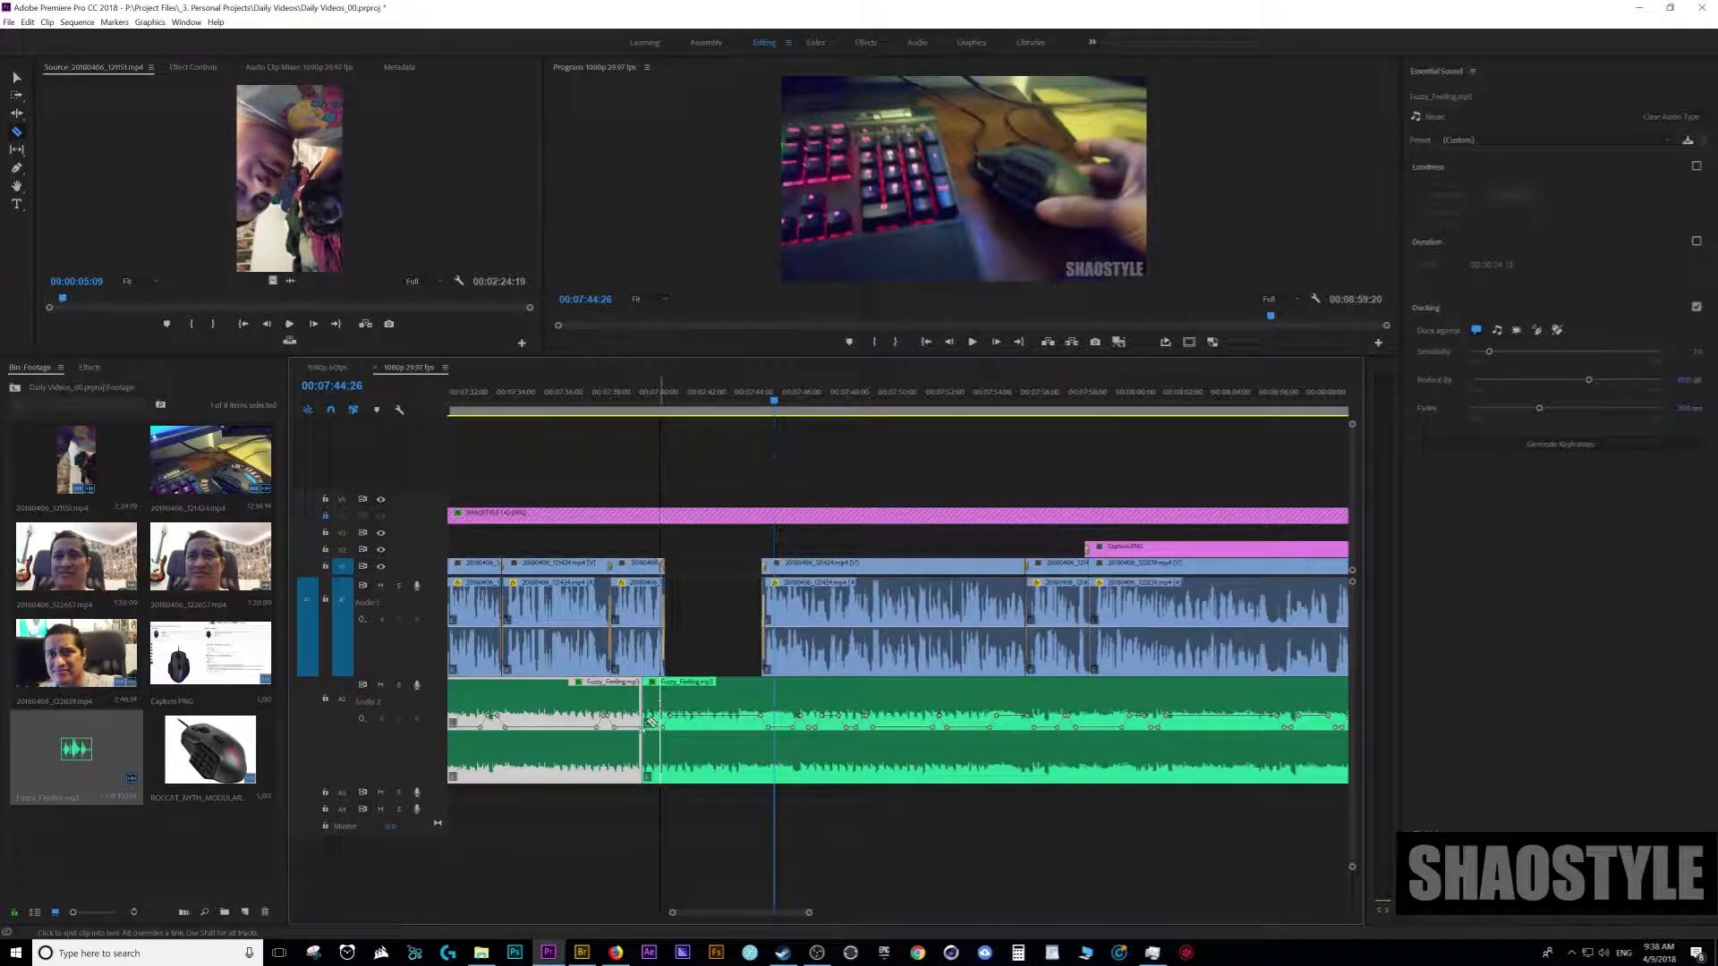
{"action": "left_click", "coordinate": [772, 726]}
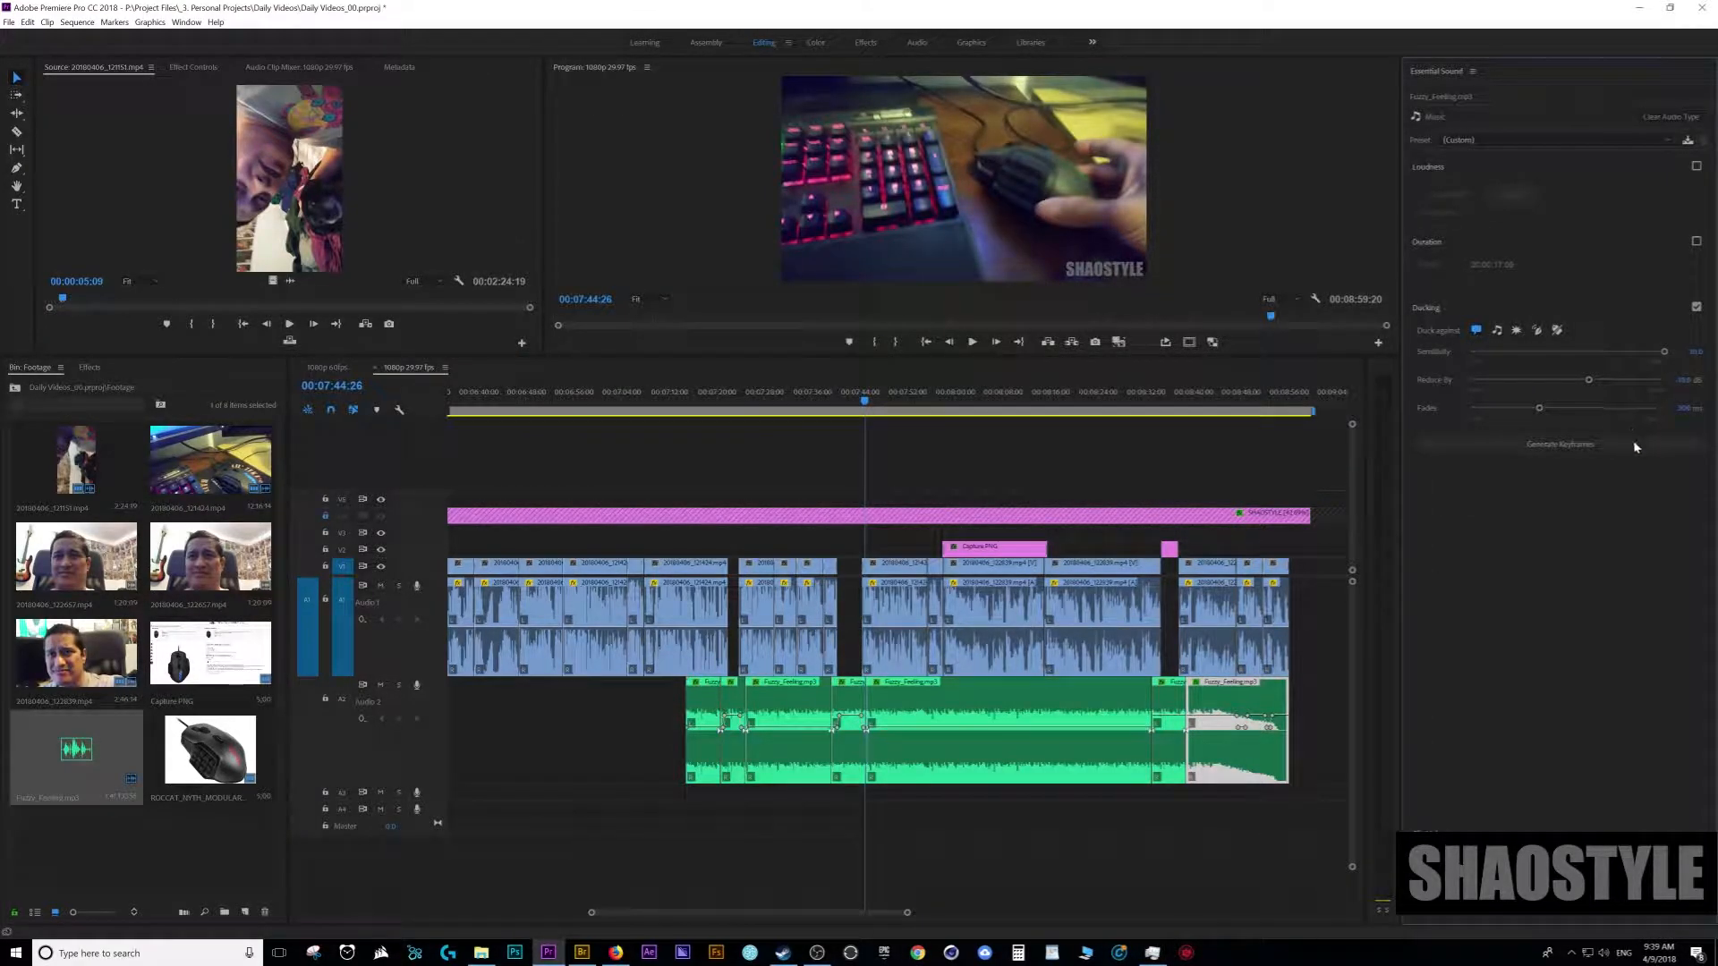
- Select the music section beneath the dialogue gap to give it its own sensitivity
{"action": "left_click", "coordinate": [1165, 428]}
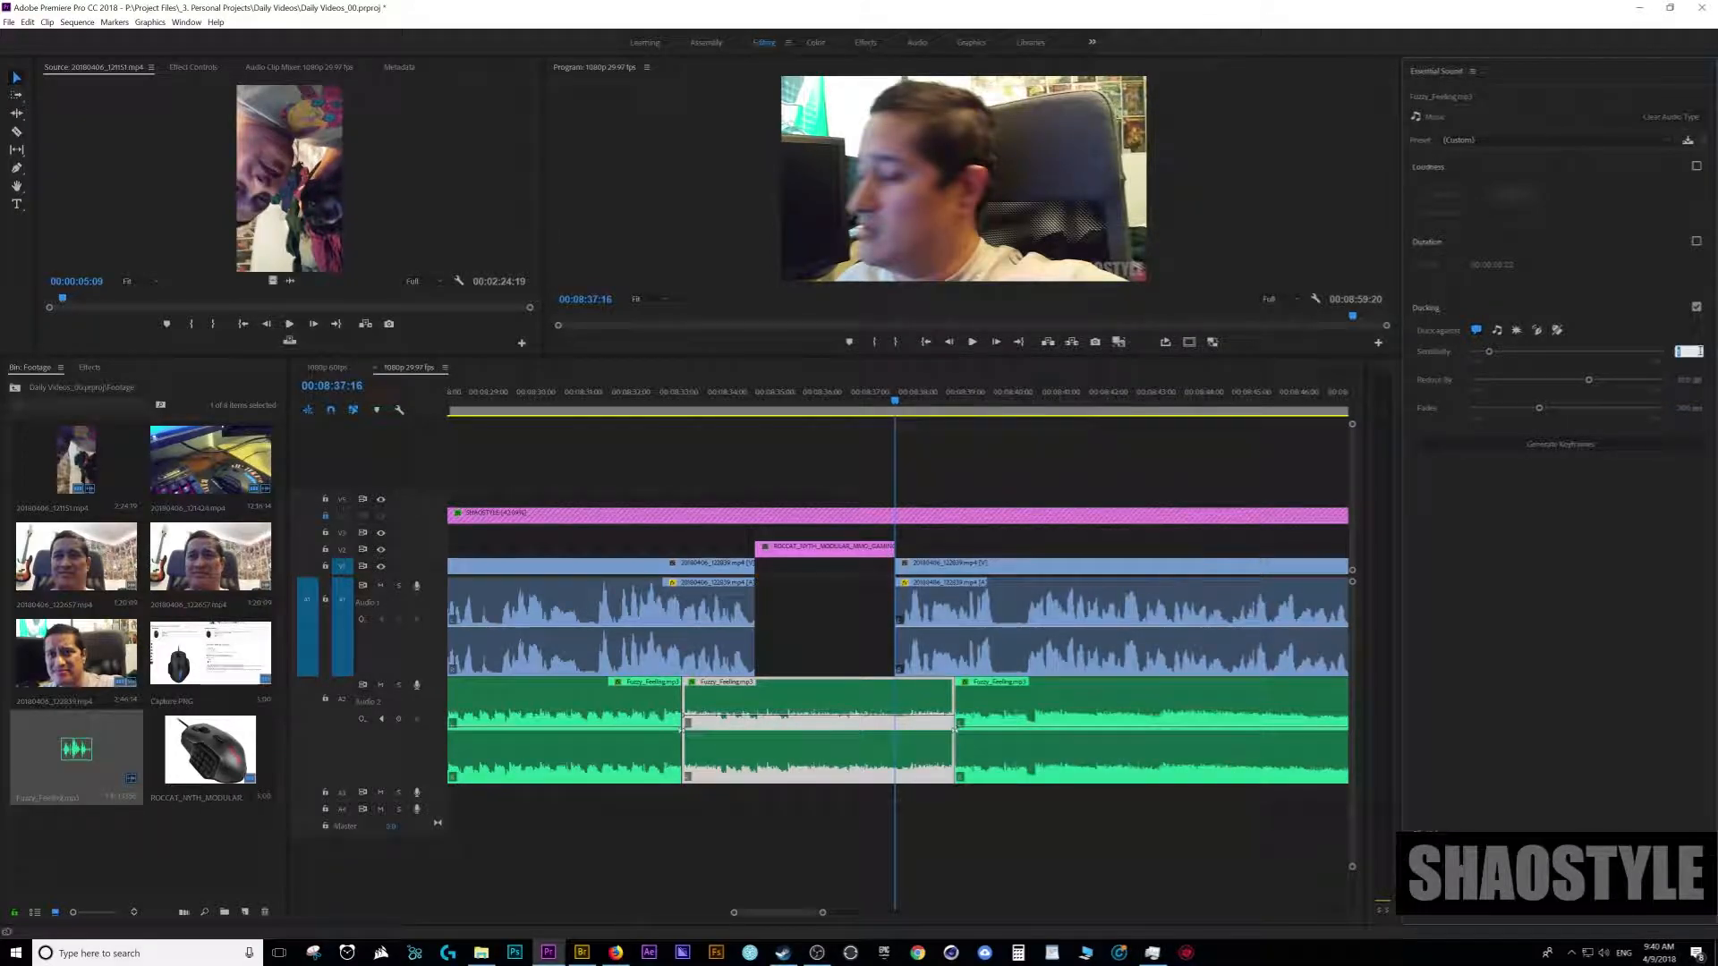
{"action": "mouse_move", "coordinate": [1699, 352]}
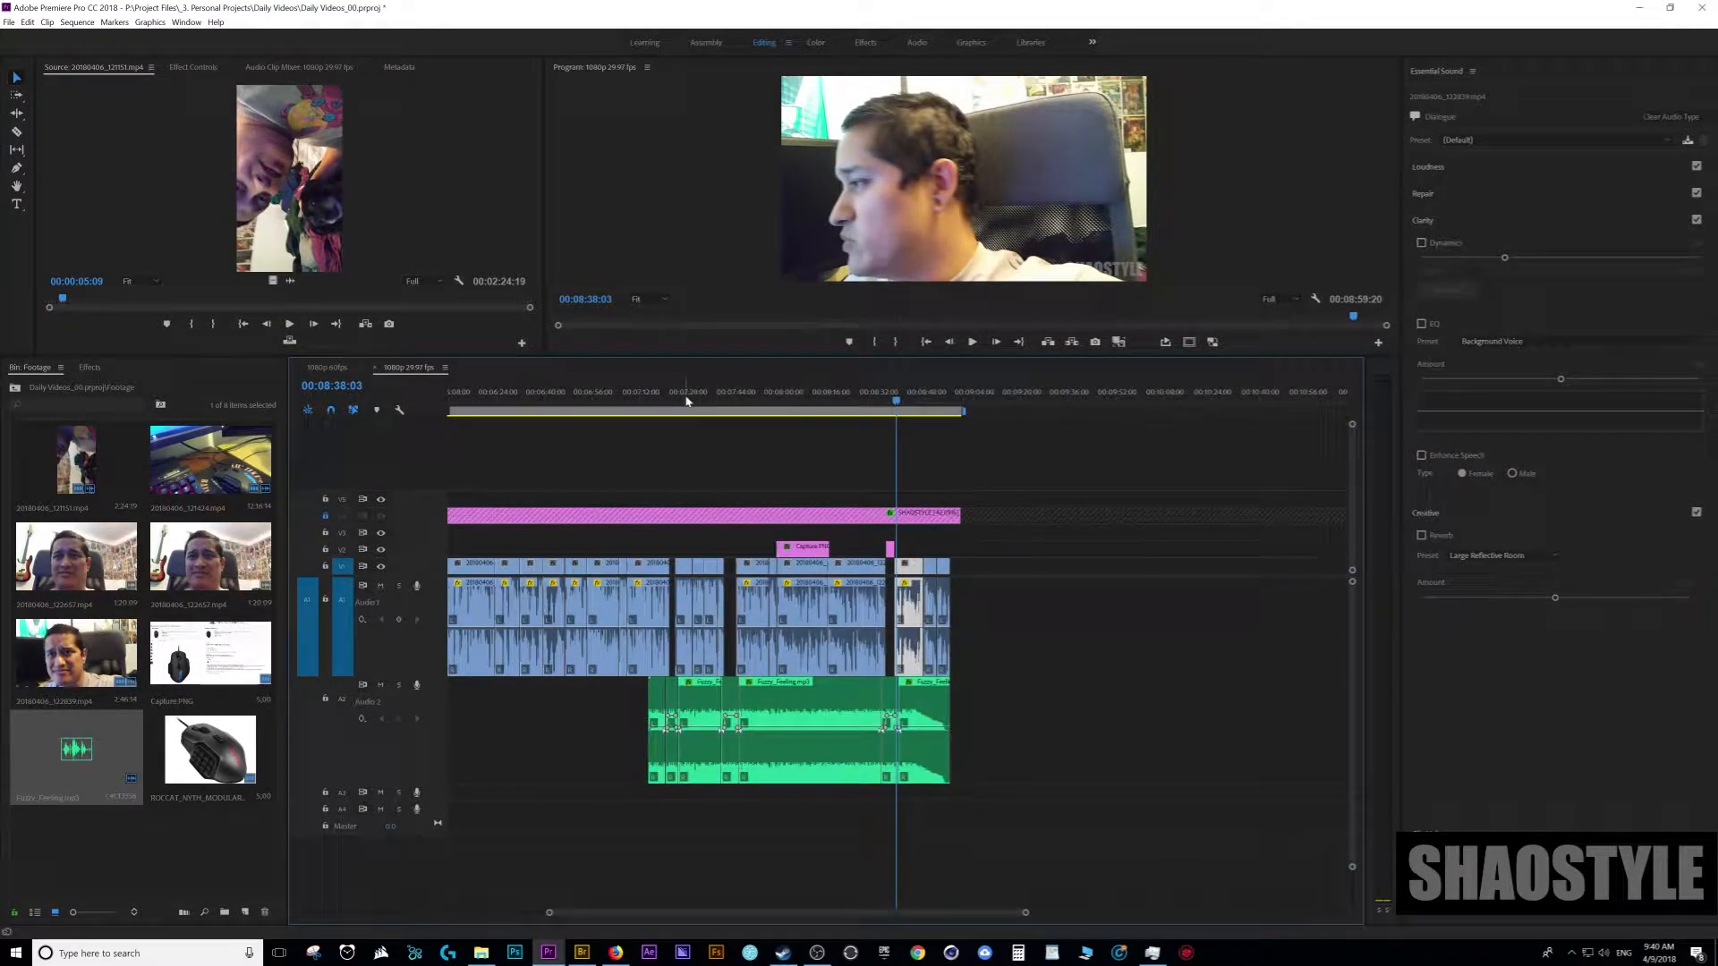
- Razor the Audio 2 music clip into separate sections
{"action": "left_click", "coordinate": [857, 410]}
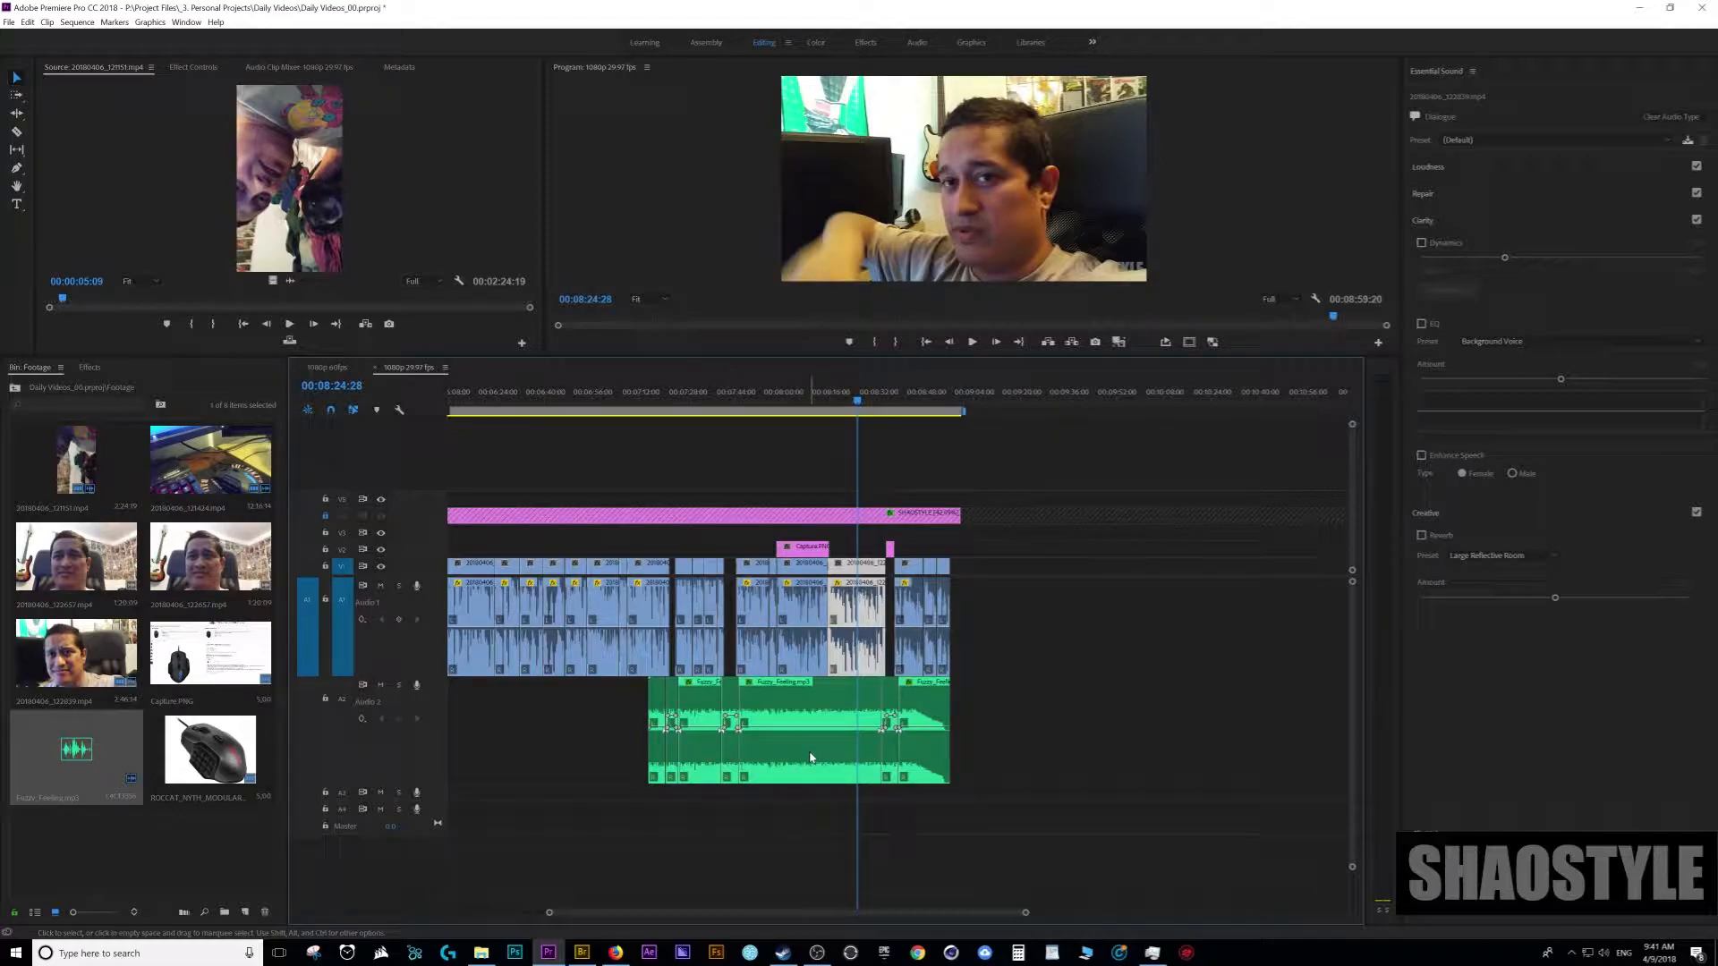
{"action": "left_click", "coordinate": [723, 400]}
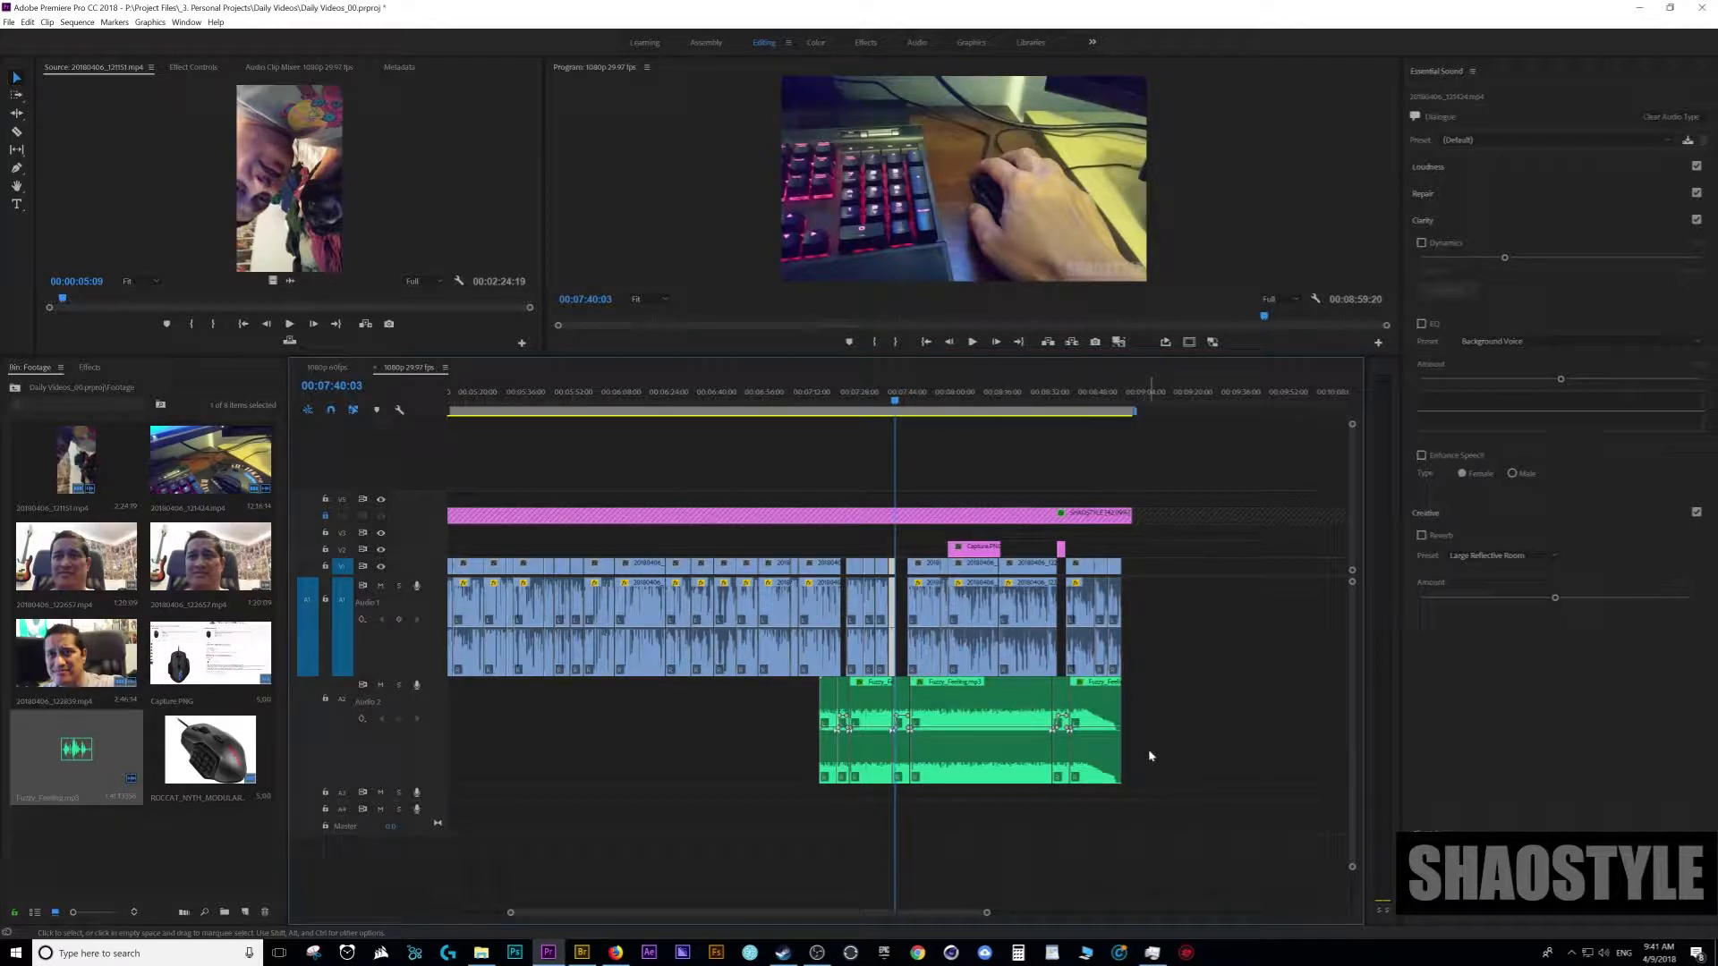
- Select a music section to adjust its ducking sensitivity
{"action": "left_click", "coordinate": [838, 398]}
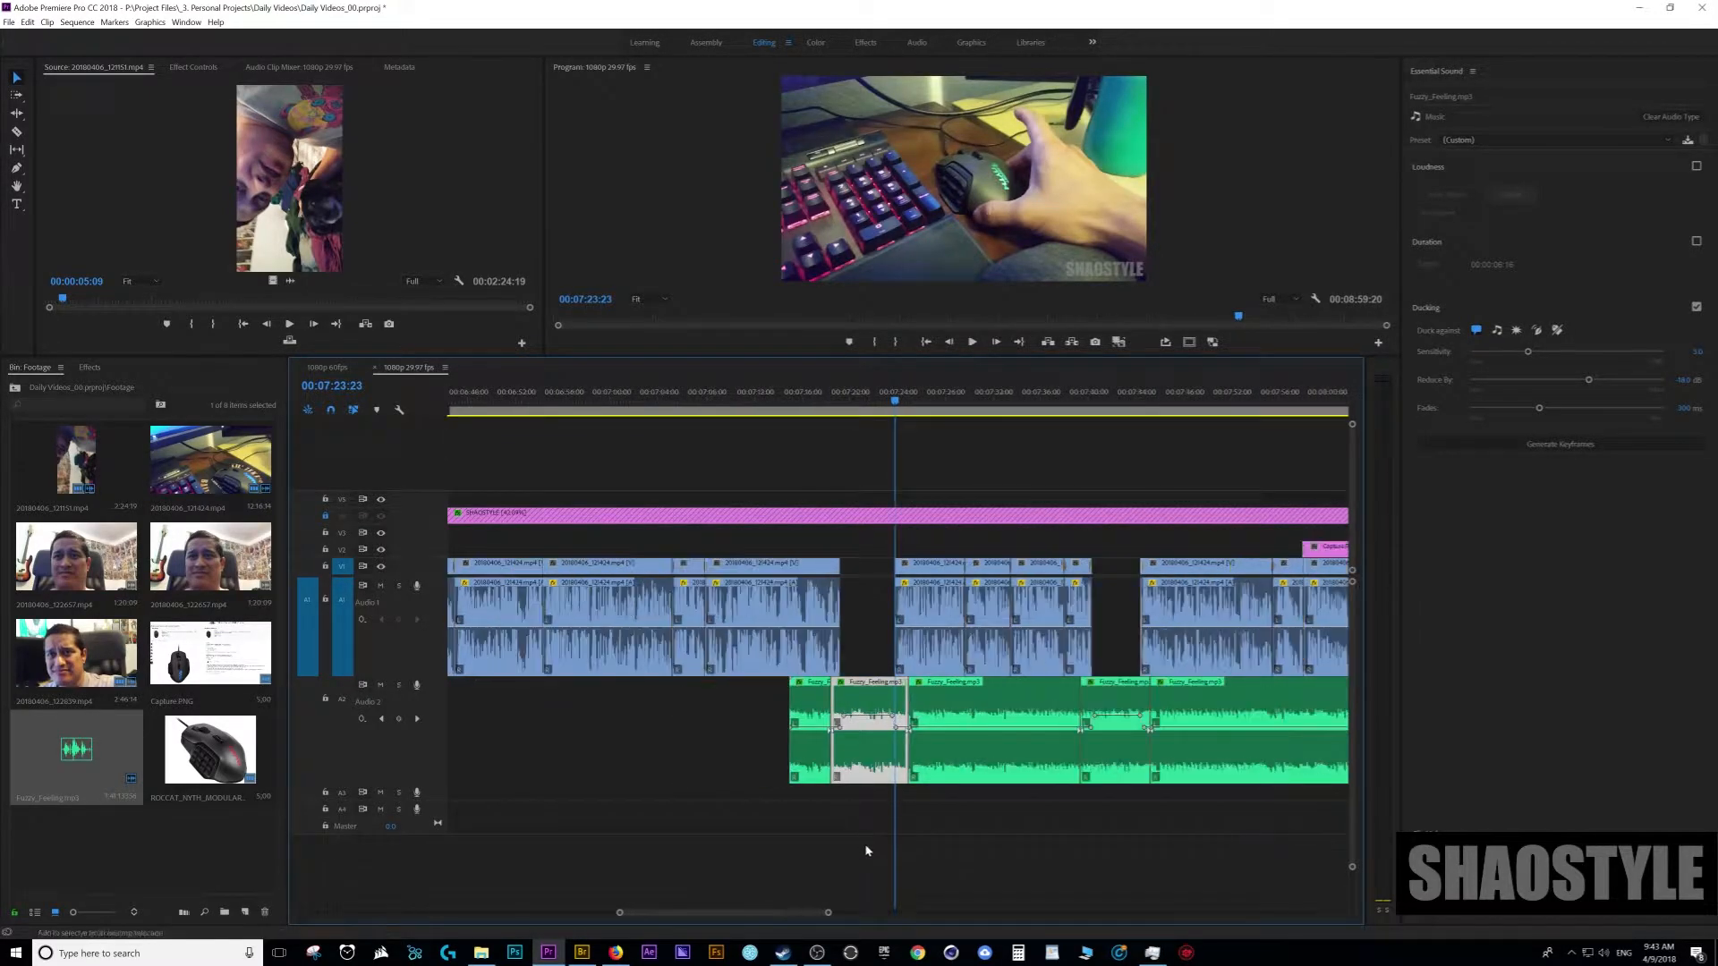
{"action": "mouse_move", "coordinate": [1055, 855]}
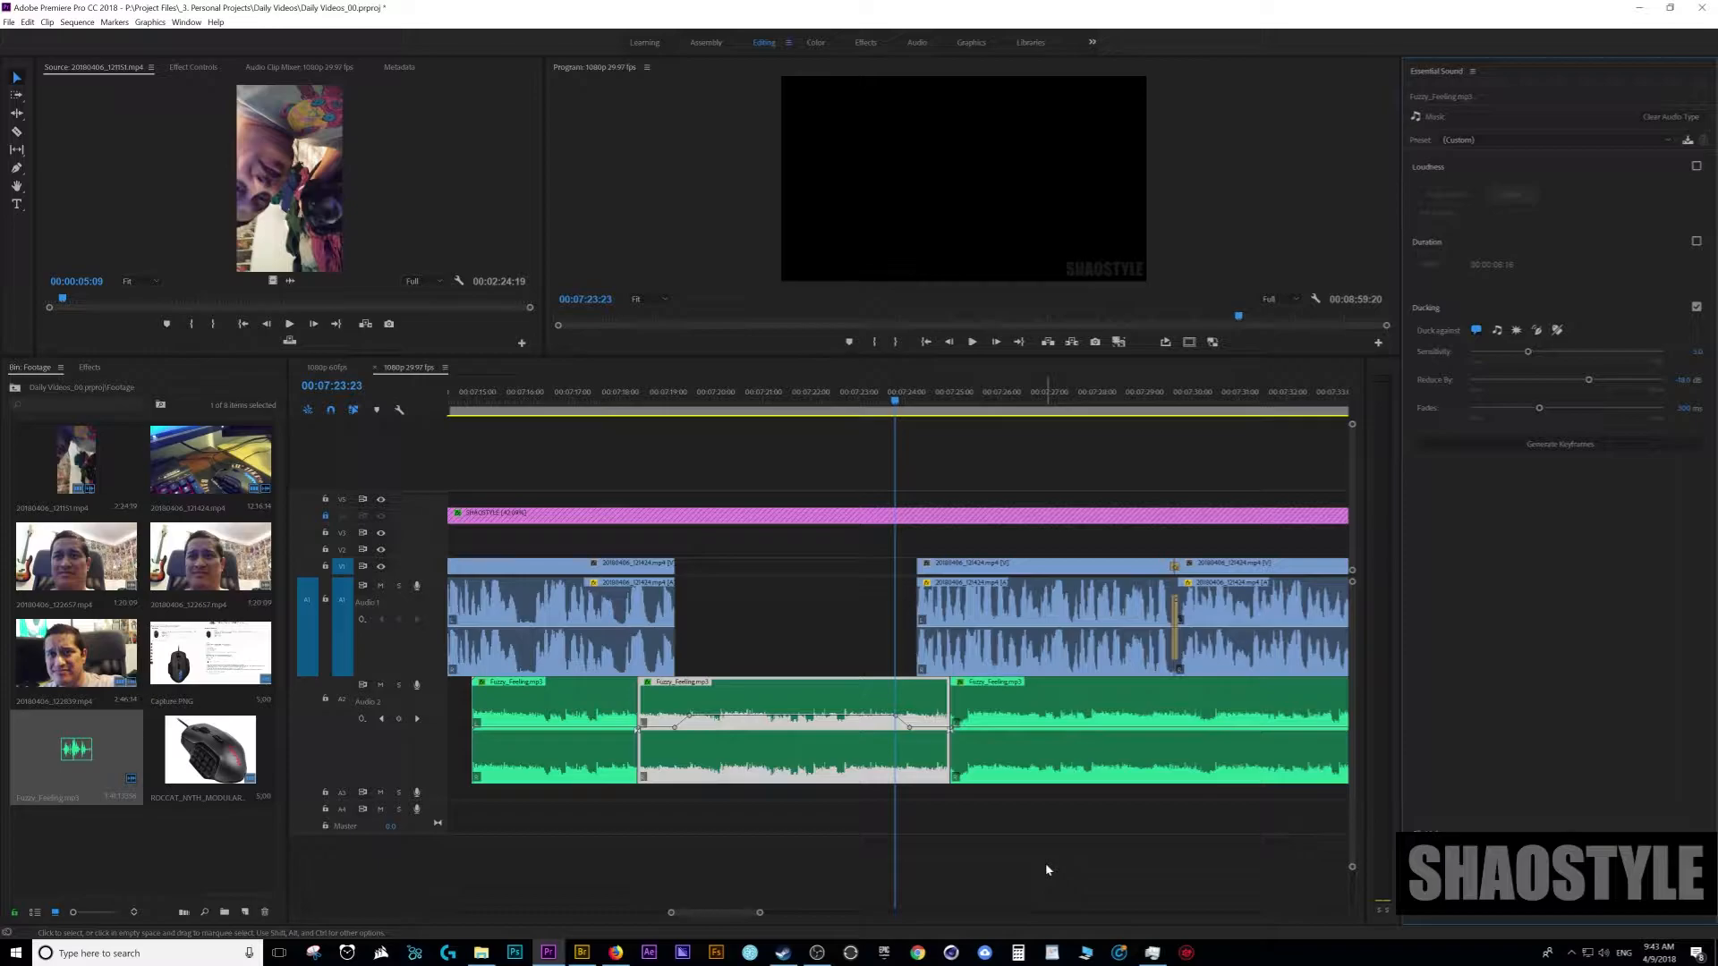
{"action": "scroll", "scroll_direction": "down", "scroll_amount": 3}
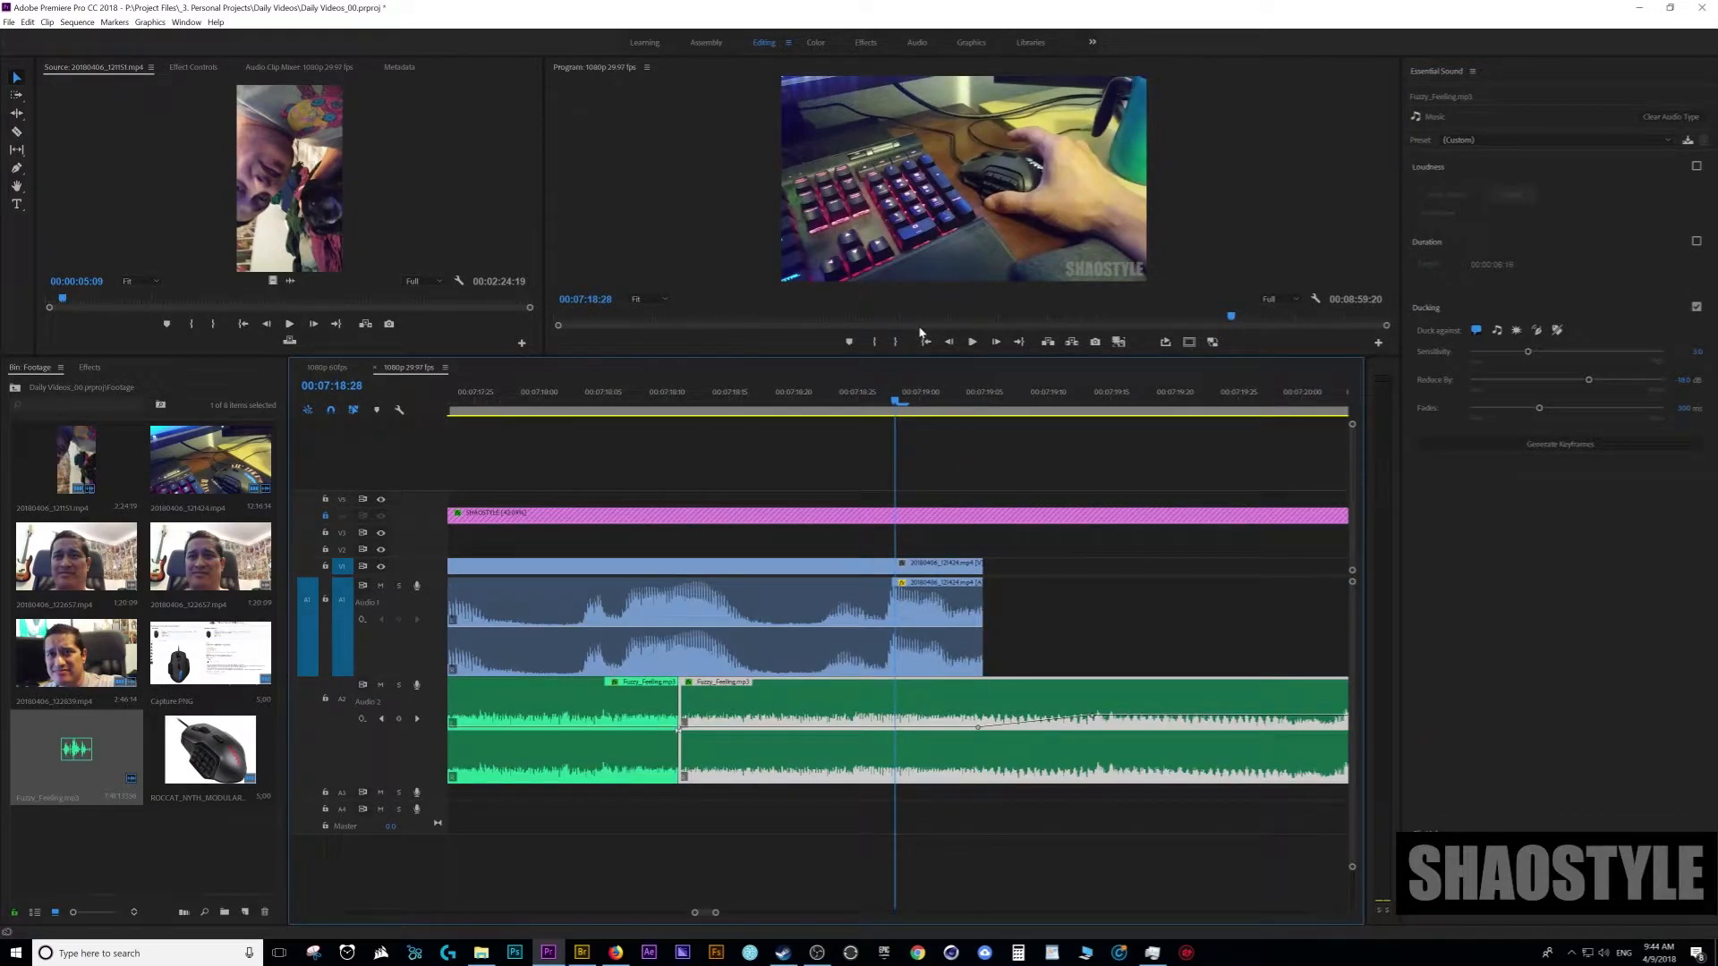
{"action": "left_click", "coordinate": [971, 341]}
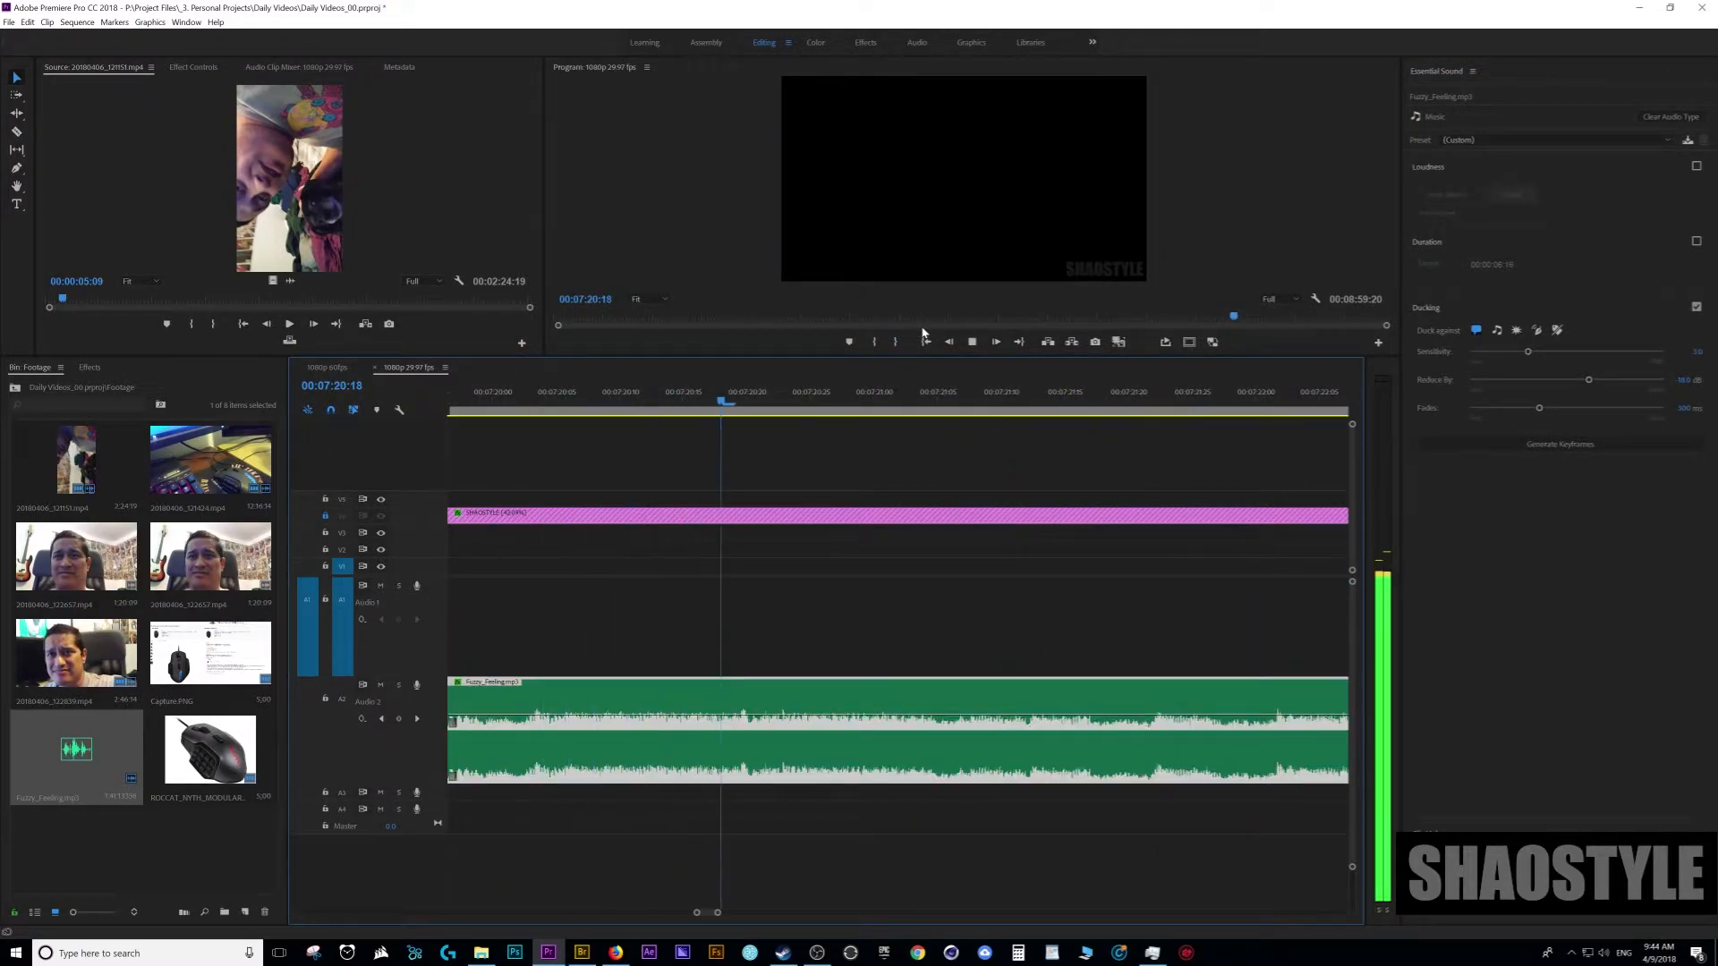